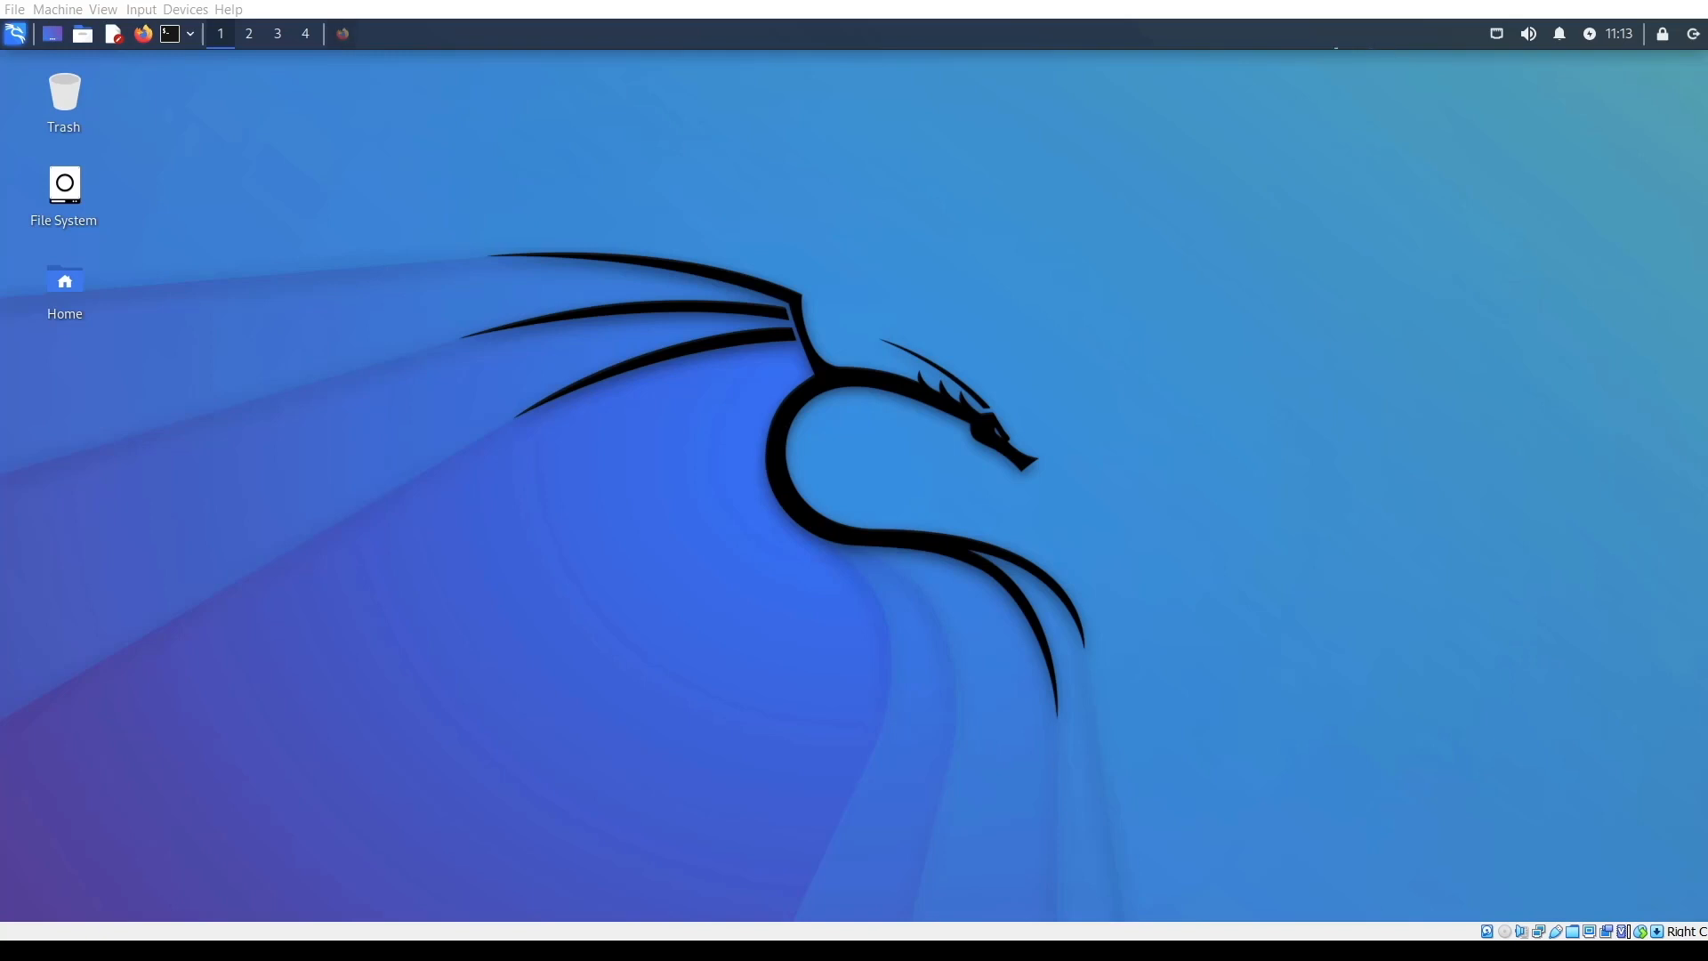
Step: Launch Firefox and show the Bash and Terminal Keyboard Shortcuts guide on the right half
{"action": "left_click", "coordinate": [142, 34]}
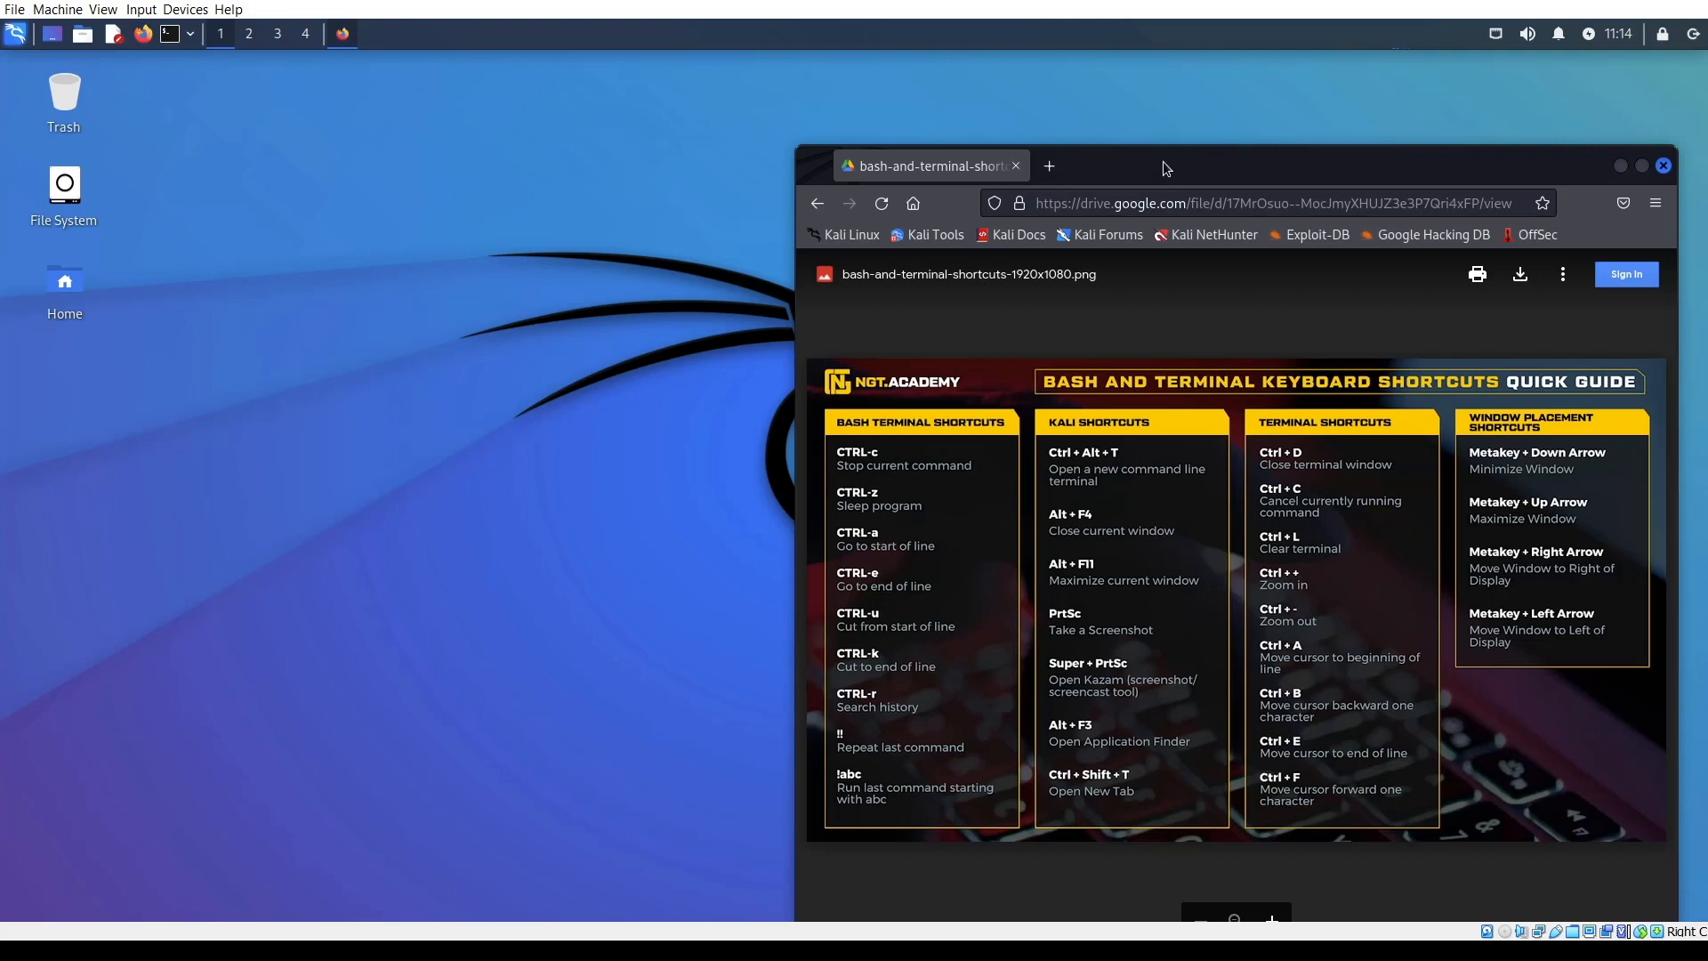
{"action": "mouse_move", "coordinate": [1158, 108]}
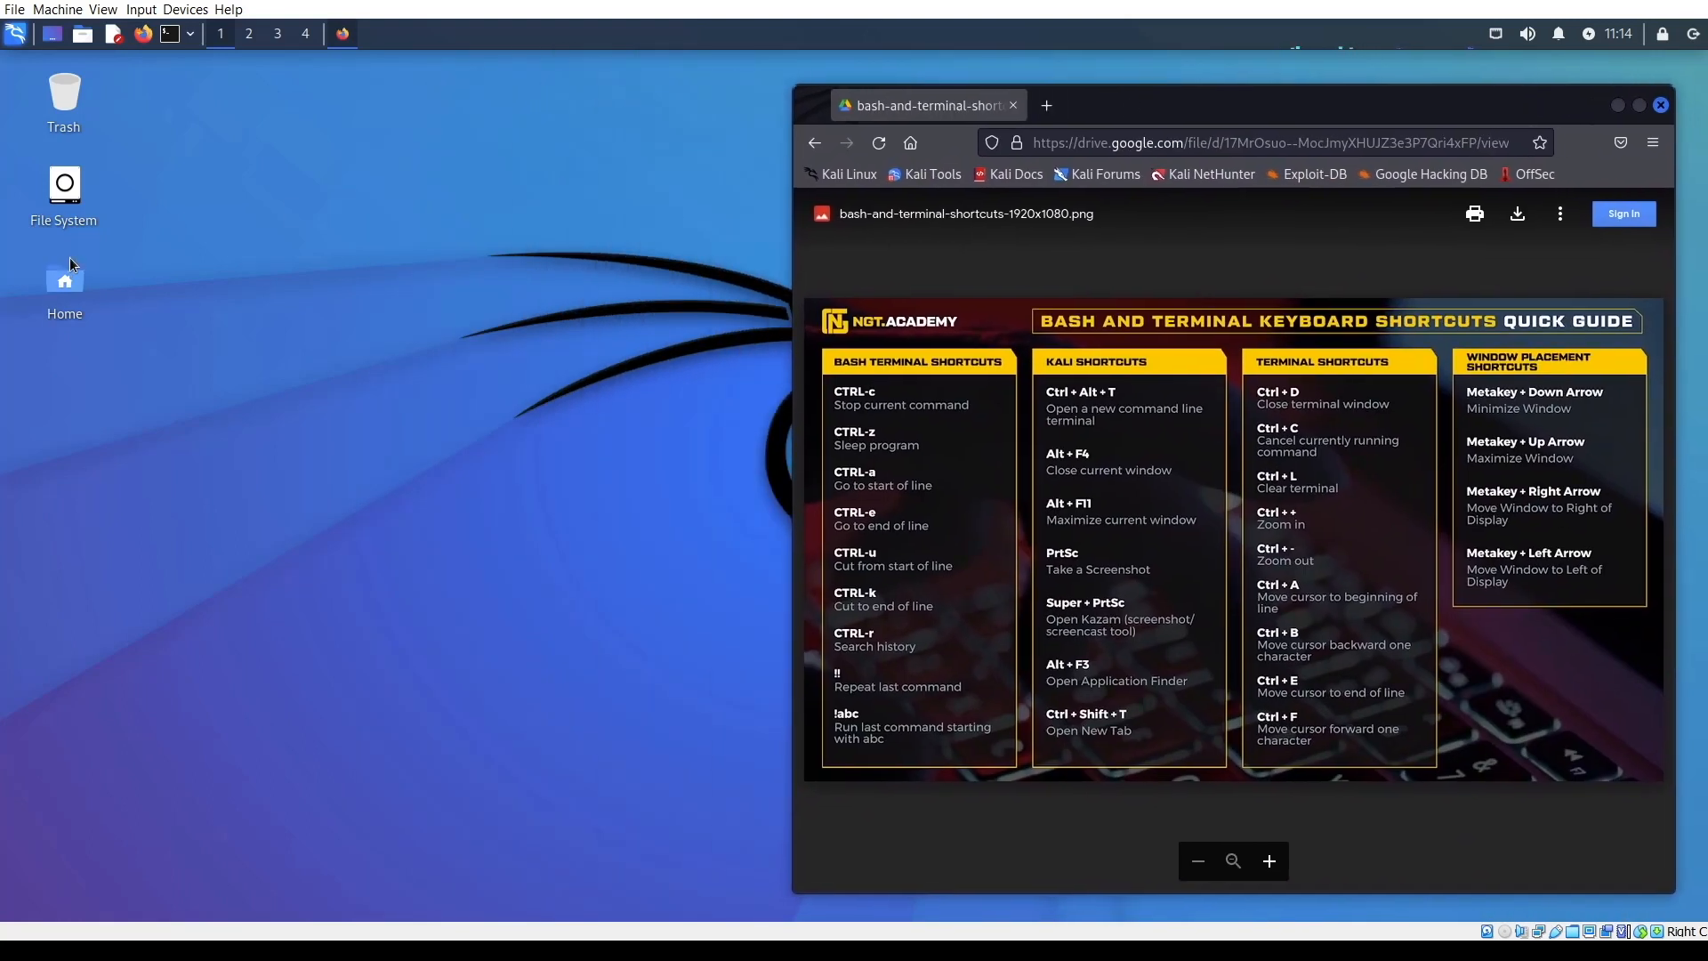
Step: Start a QTerminal window on the left and add an empty new tab in Firefox
{"action": "left_click", "coordinate": [191, 34]}
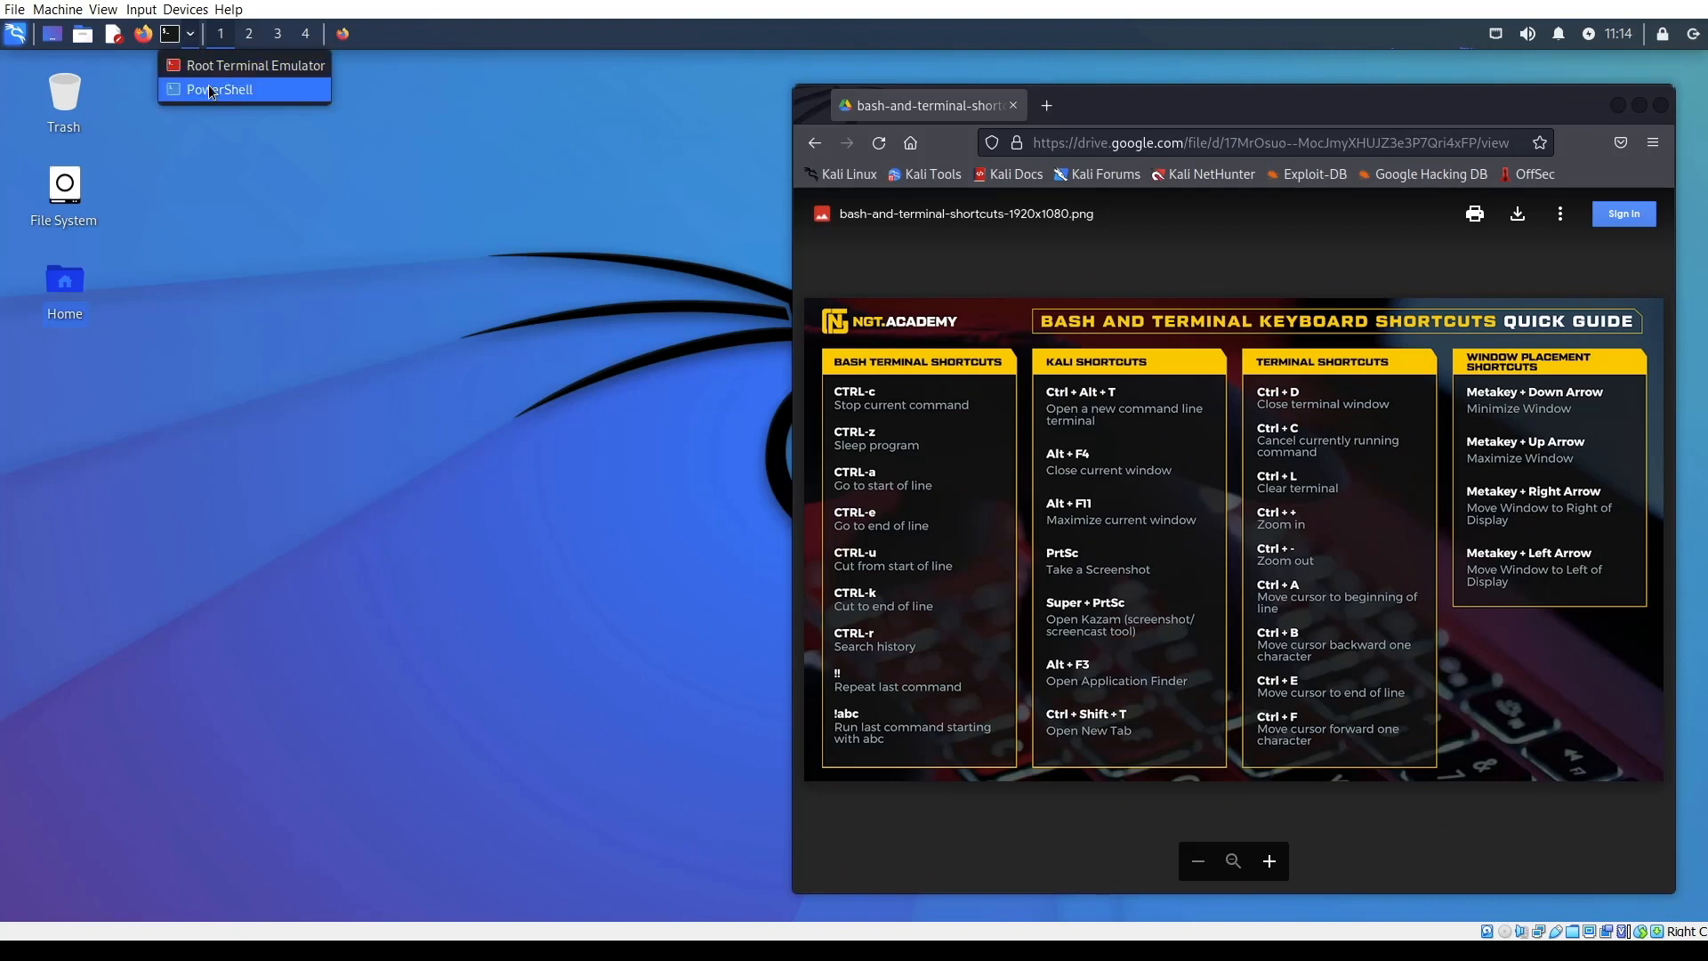
{"action": "left_click", "coordinate": [254, 64]}
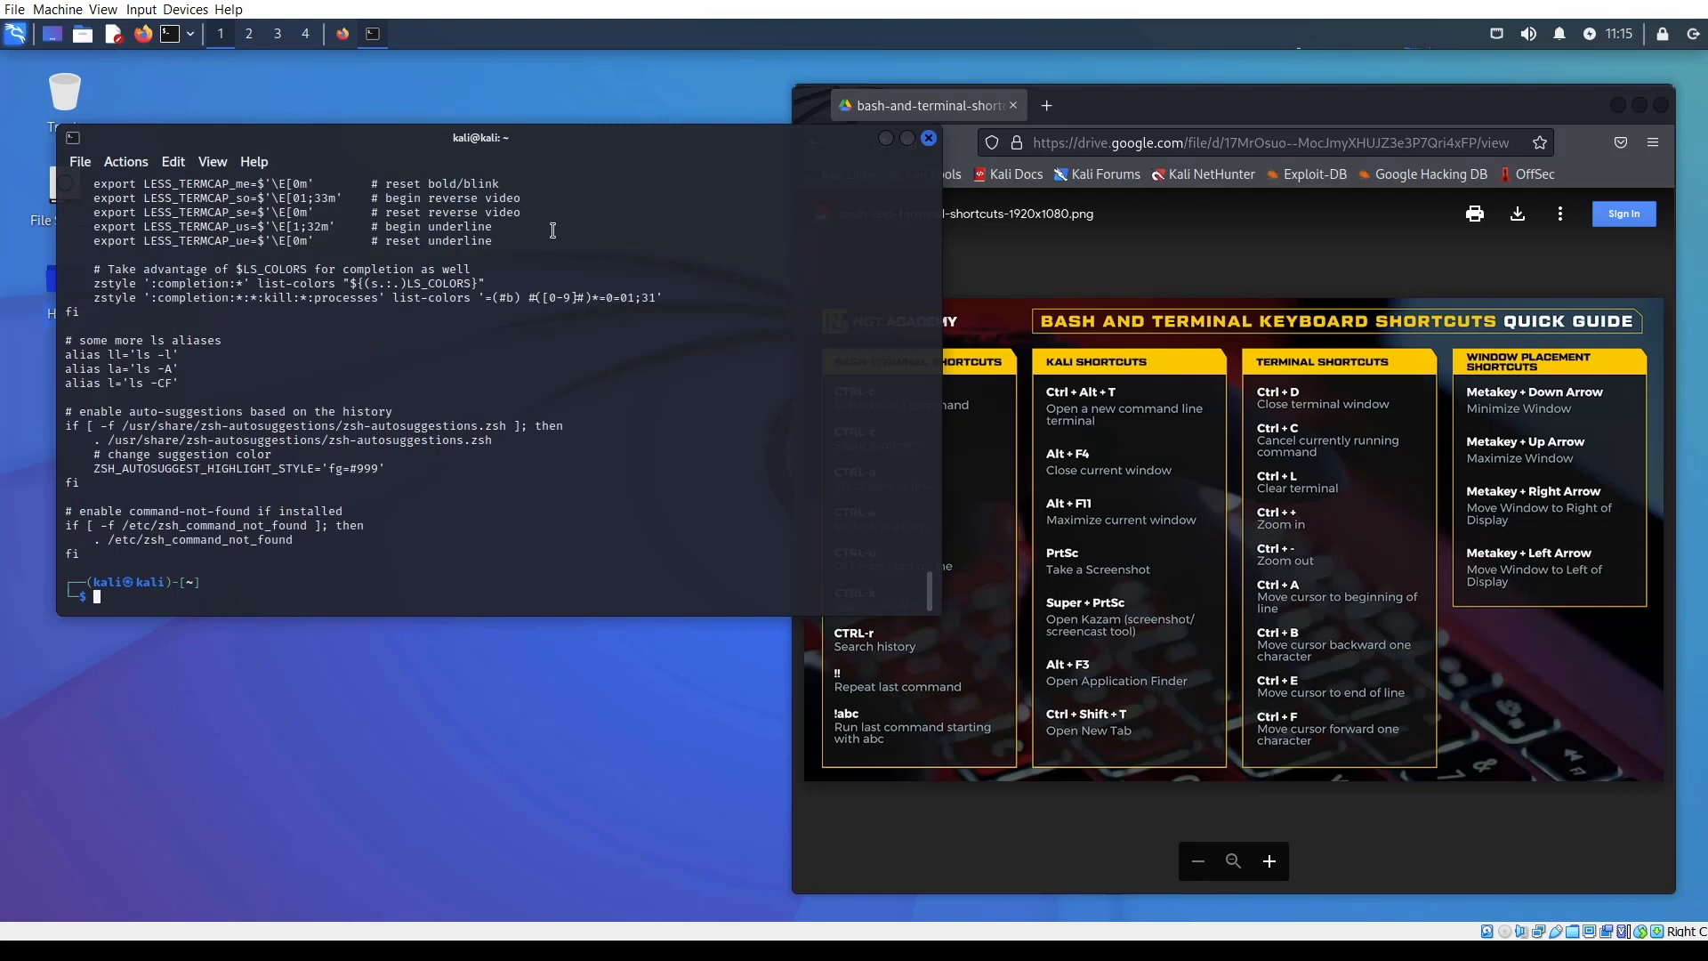
{"action": "left_click", "coordinate": [1044, 105]}
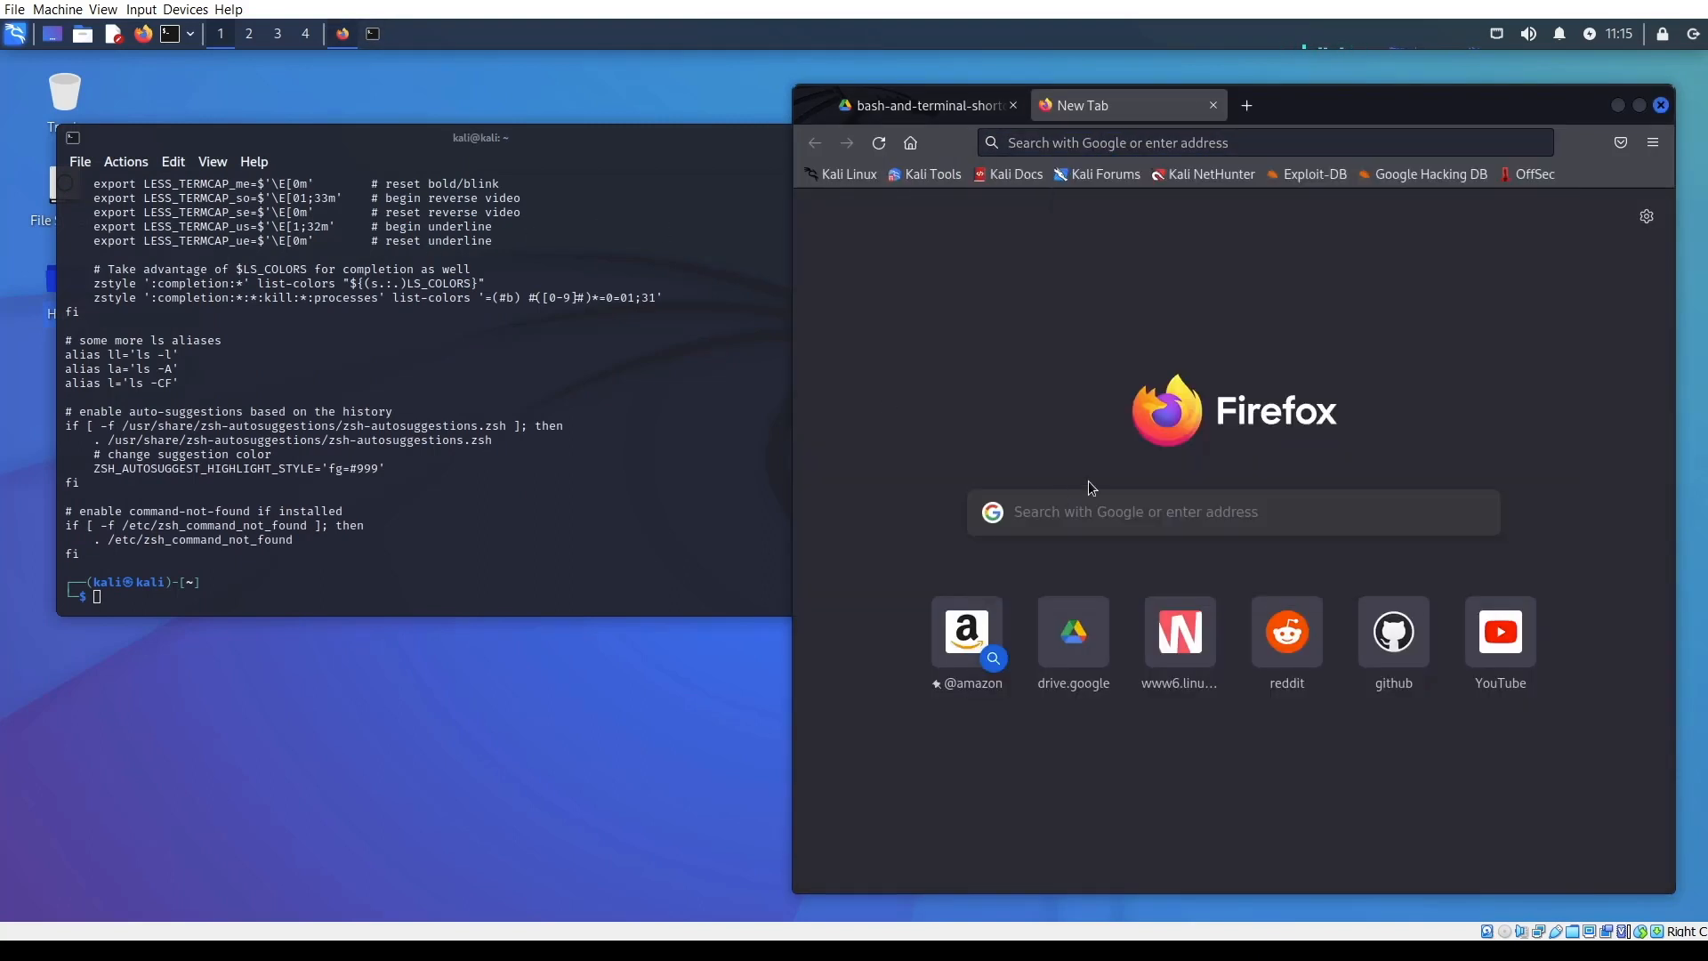
Step: Search Google for github airgeddon and land on the v1s1t0r1sh3r3/airgeddon repository page
{"action": "type", "text": "github"}
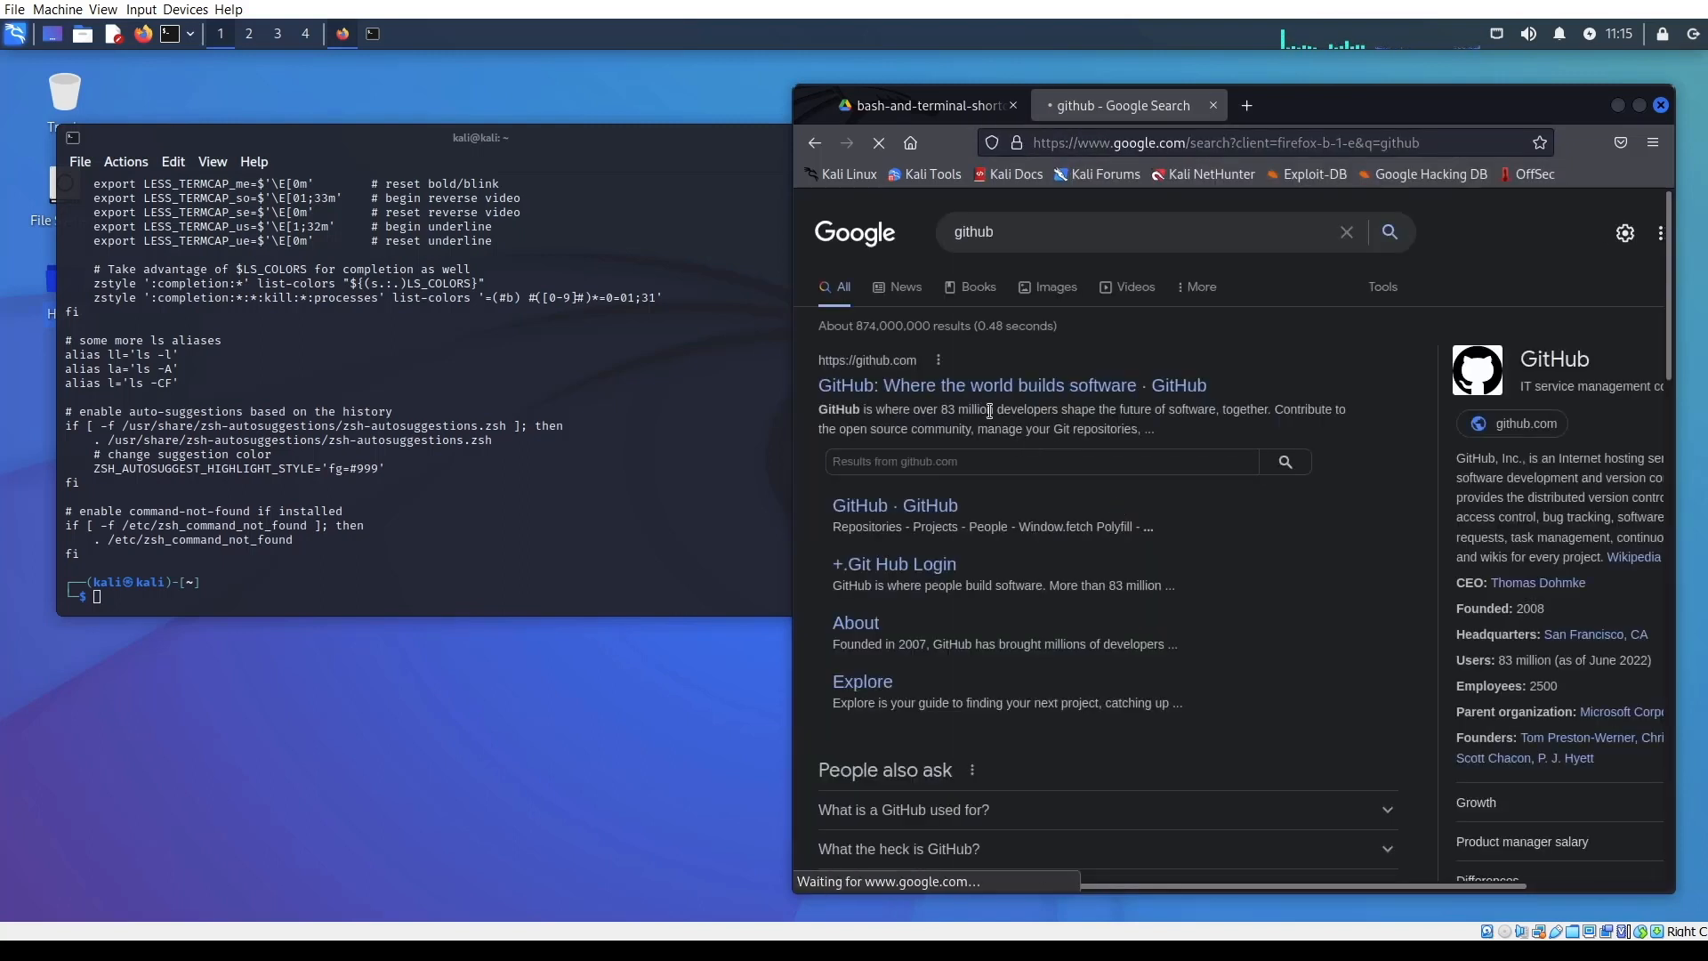
{"action": "left_click", "coordinate": [975, 386]}
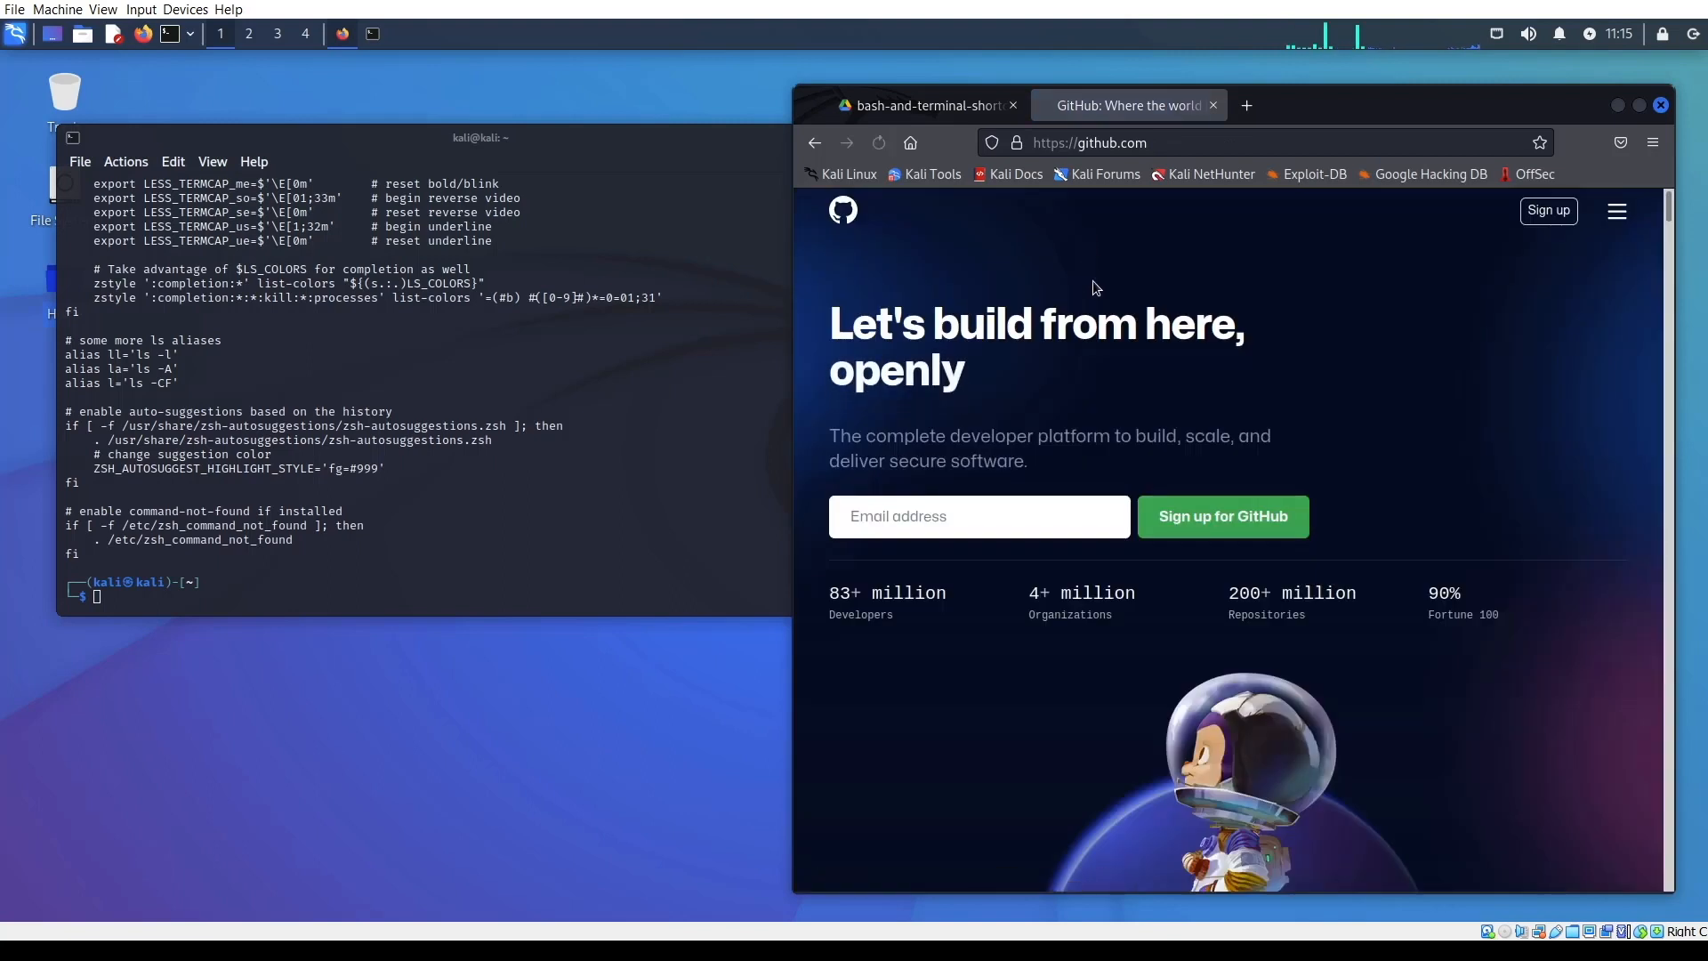
{"action": "left_click", "coordinate": [1089, 143]}
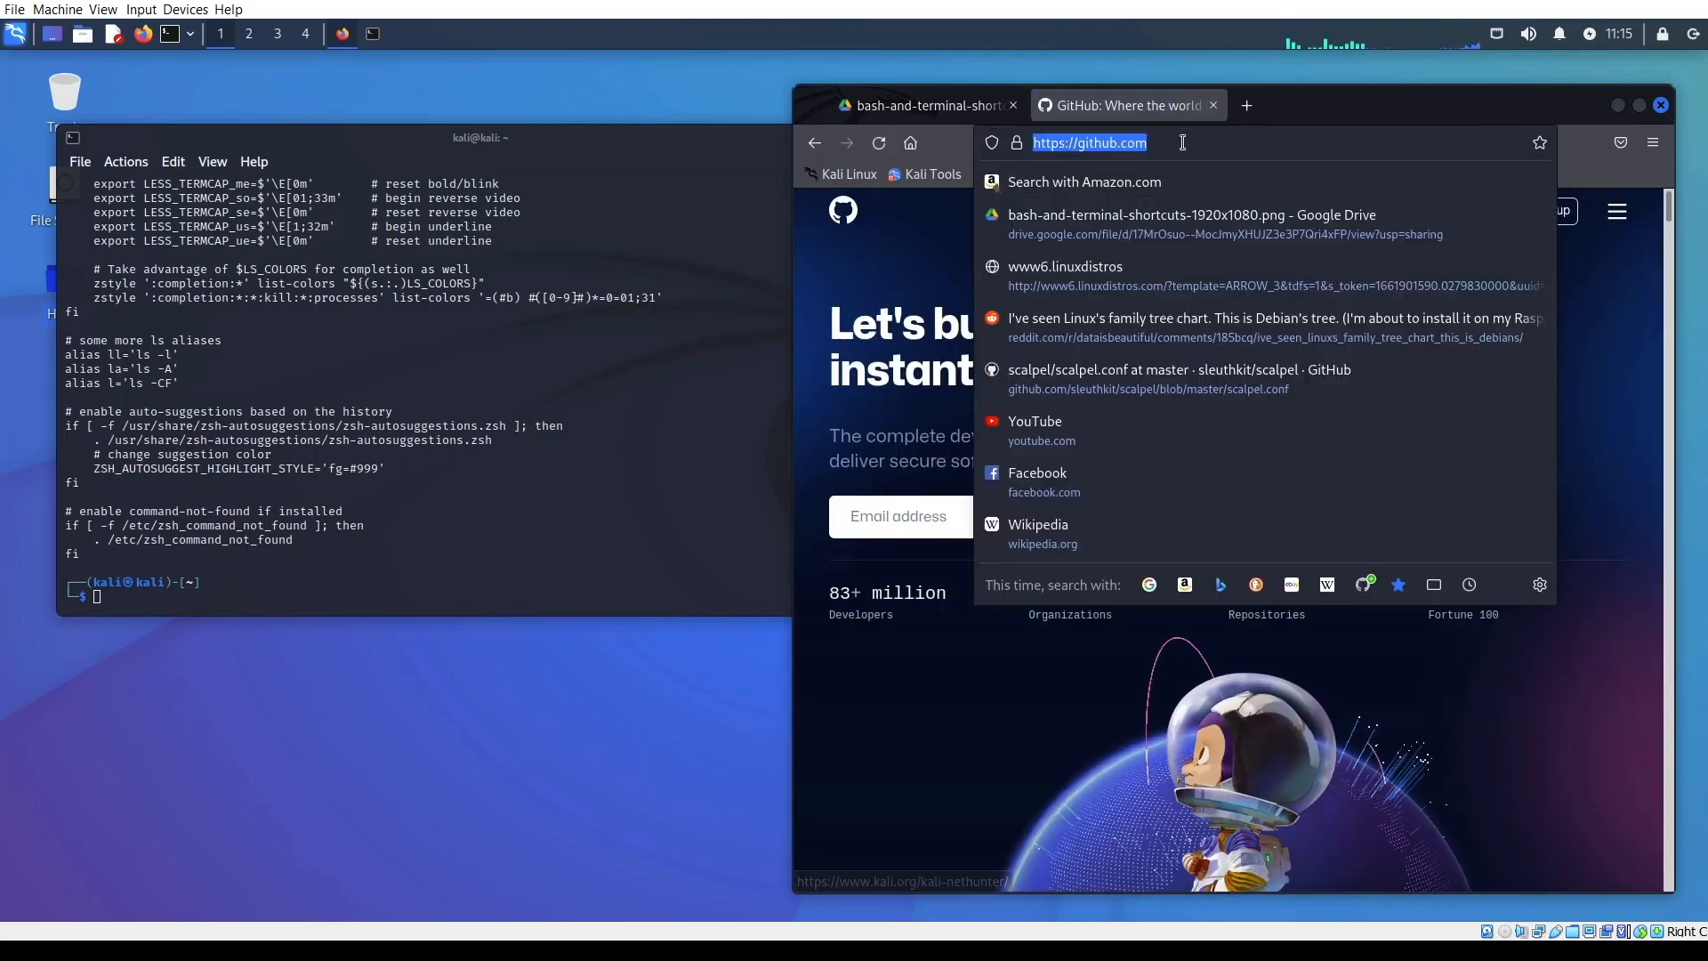
{"action": "type", "text": "githu"}
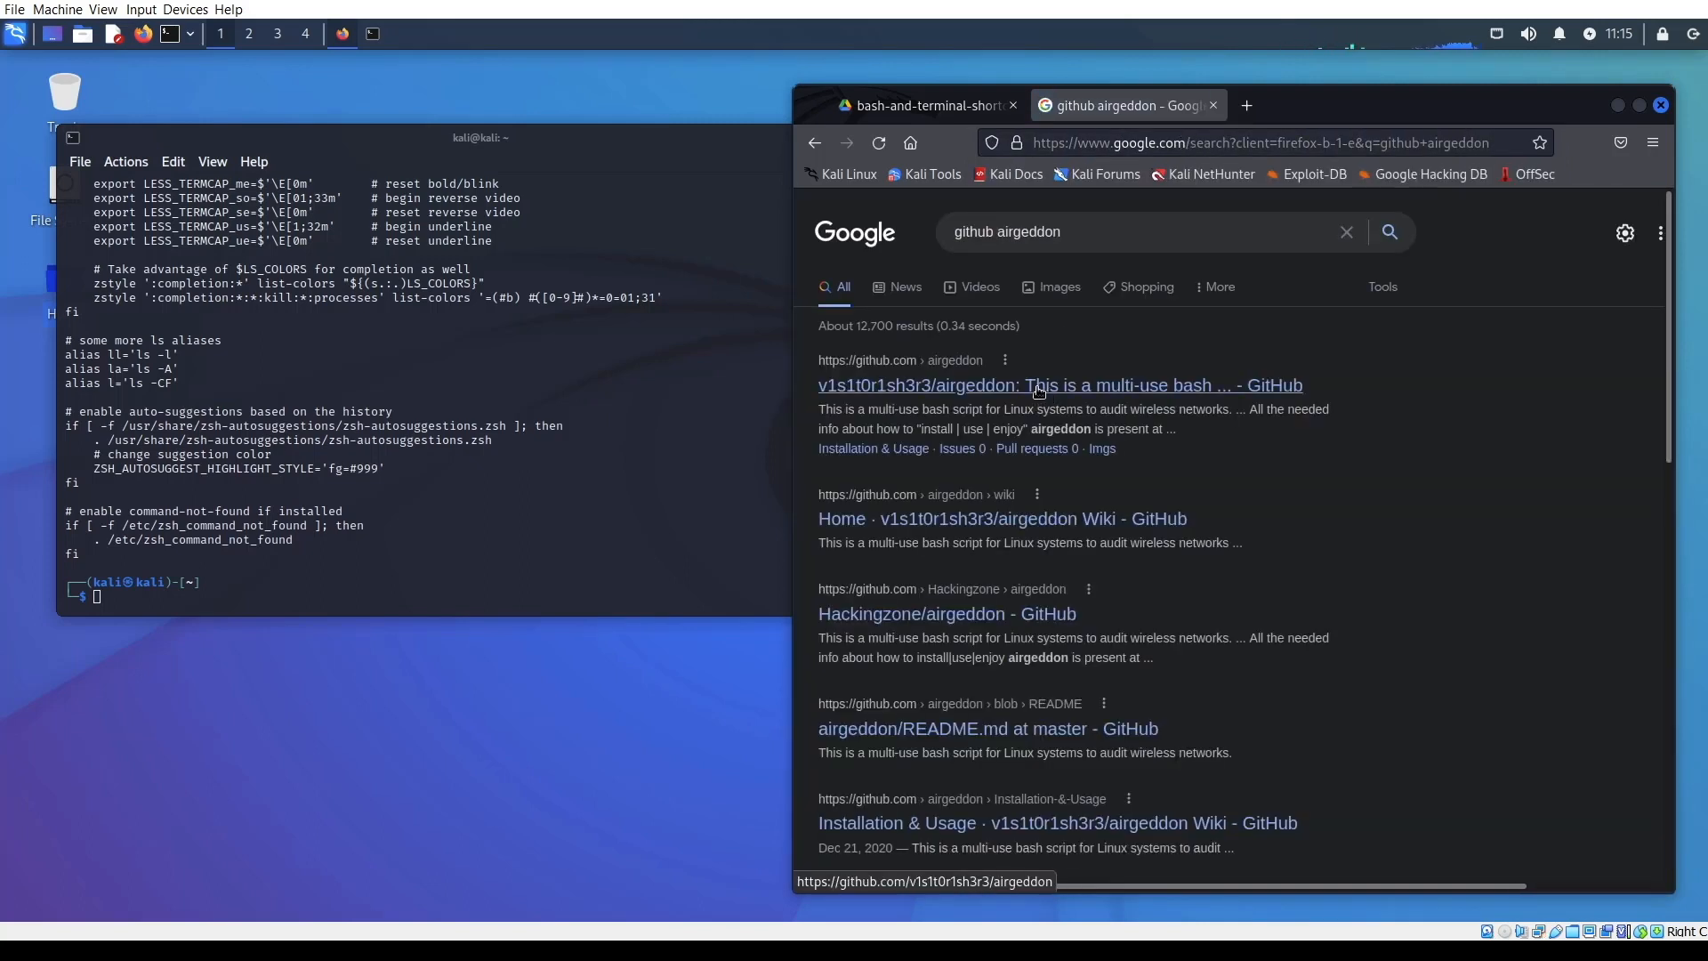
{"action": "left_click", "coordinate": [1057, 384]}
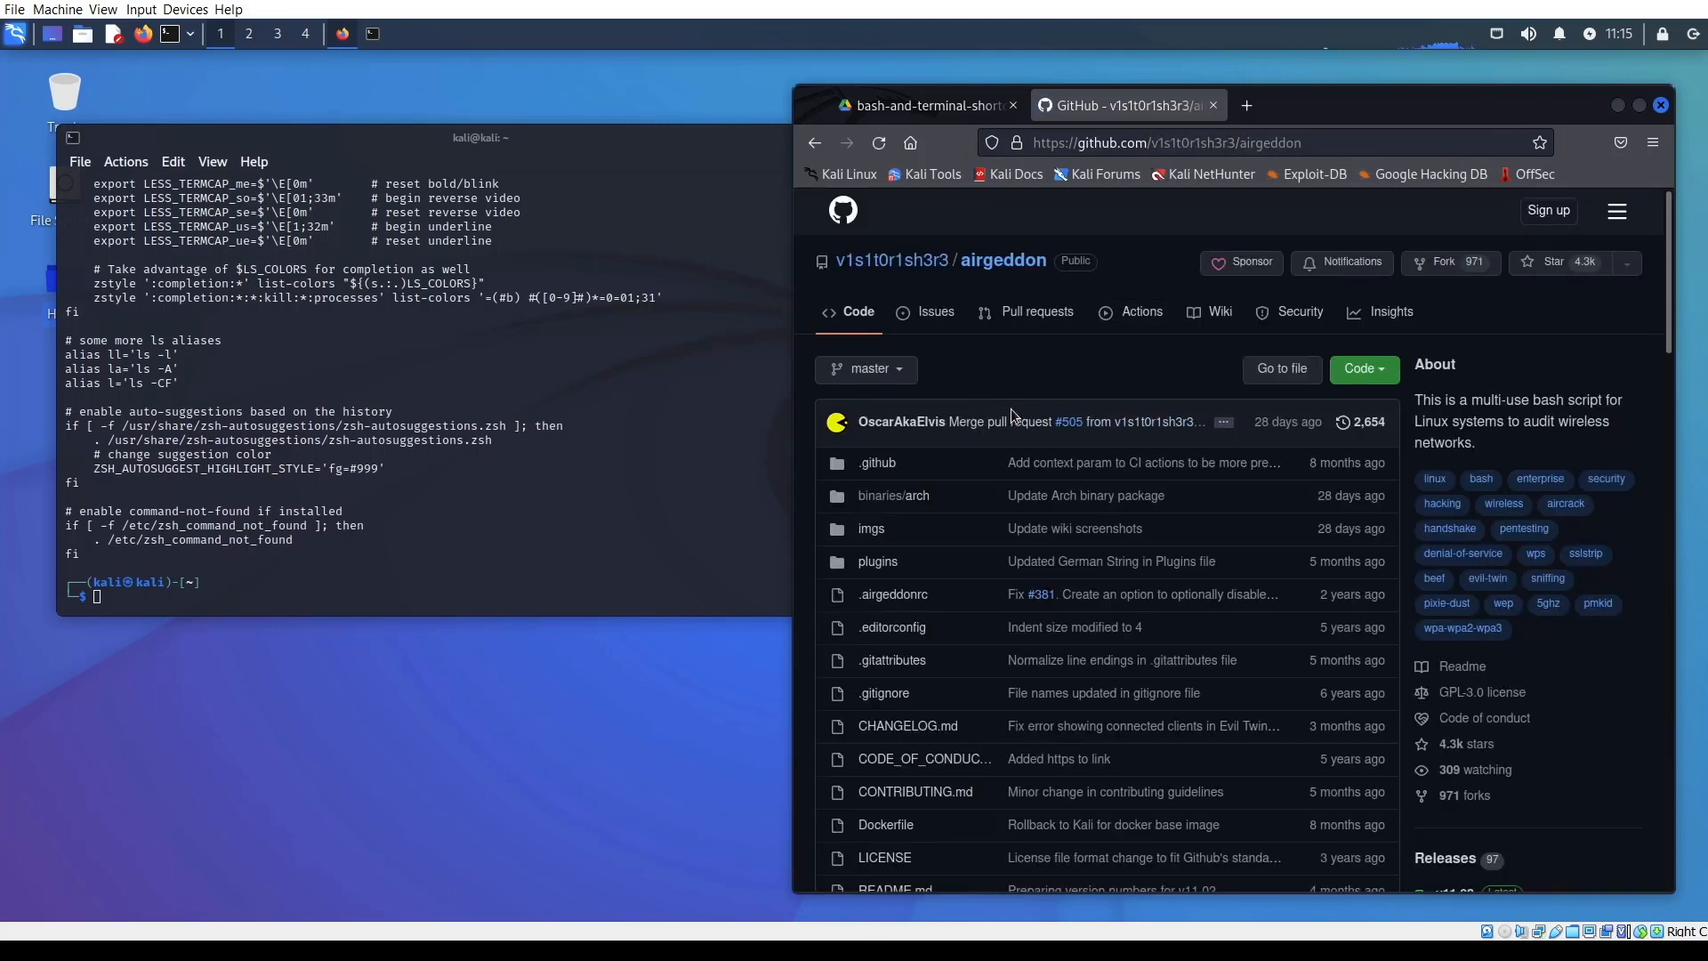
{"action": "scroll", "scroll_direction": "down", "scroll_amount": 3}
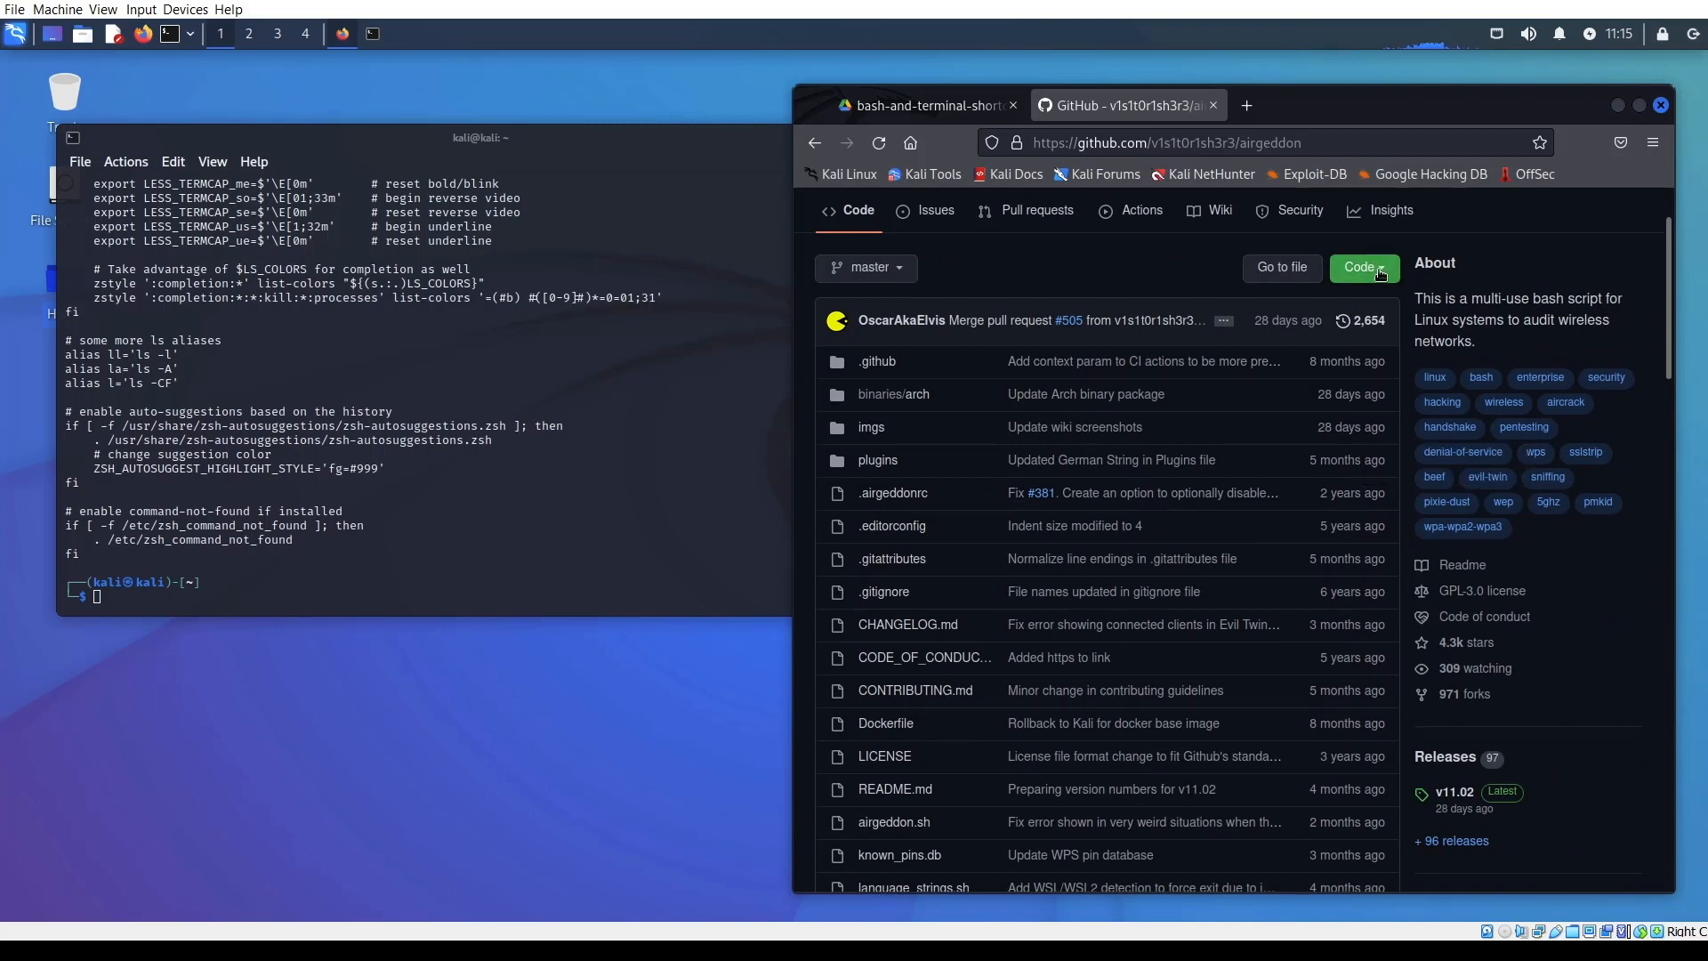
{"action": "mouse_move", "coordinate": [839, 290]}
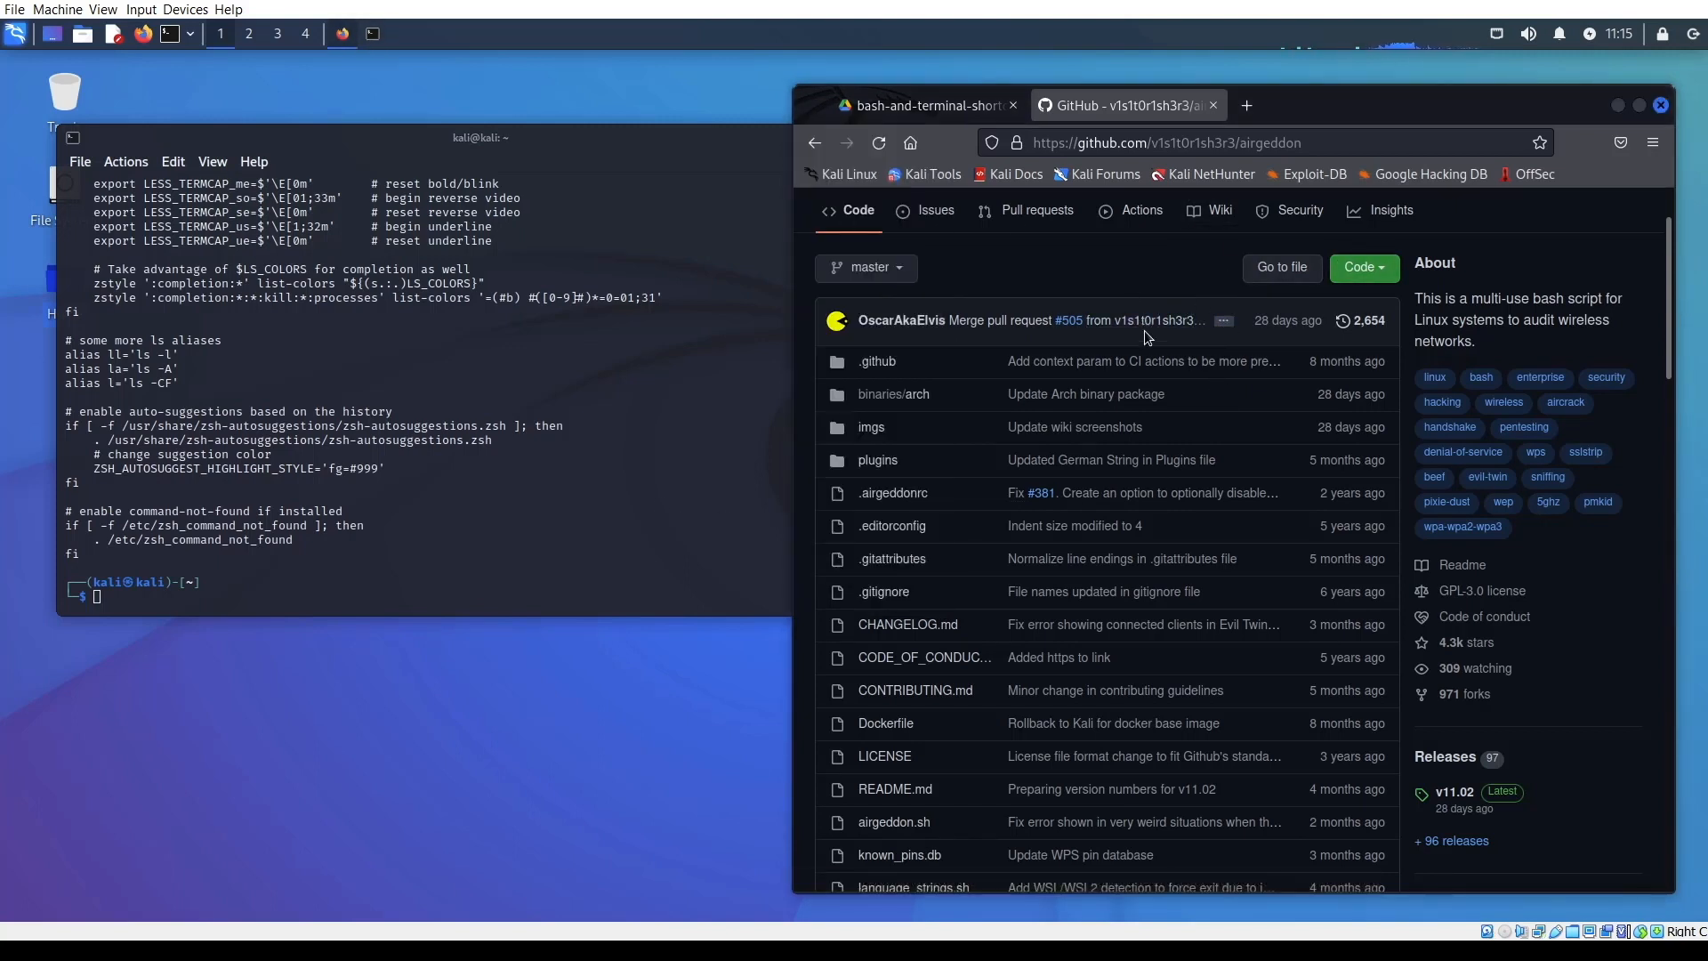
{"action": "left_click", "coordinate": [1363, 269]}
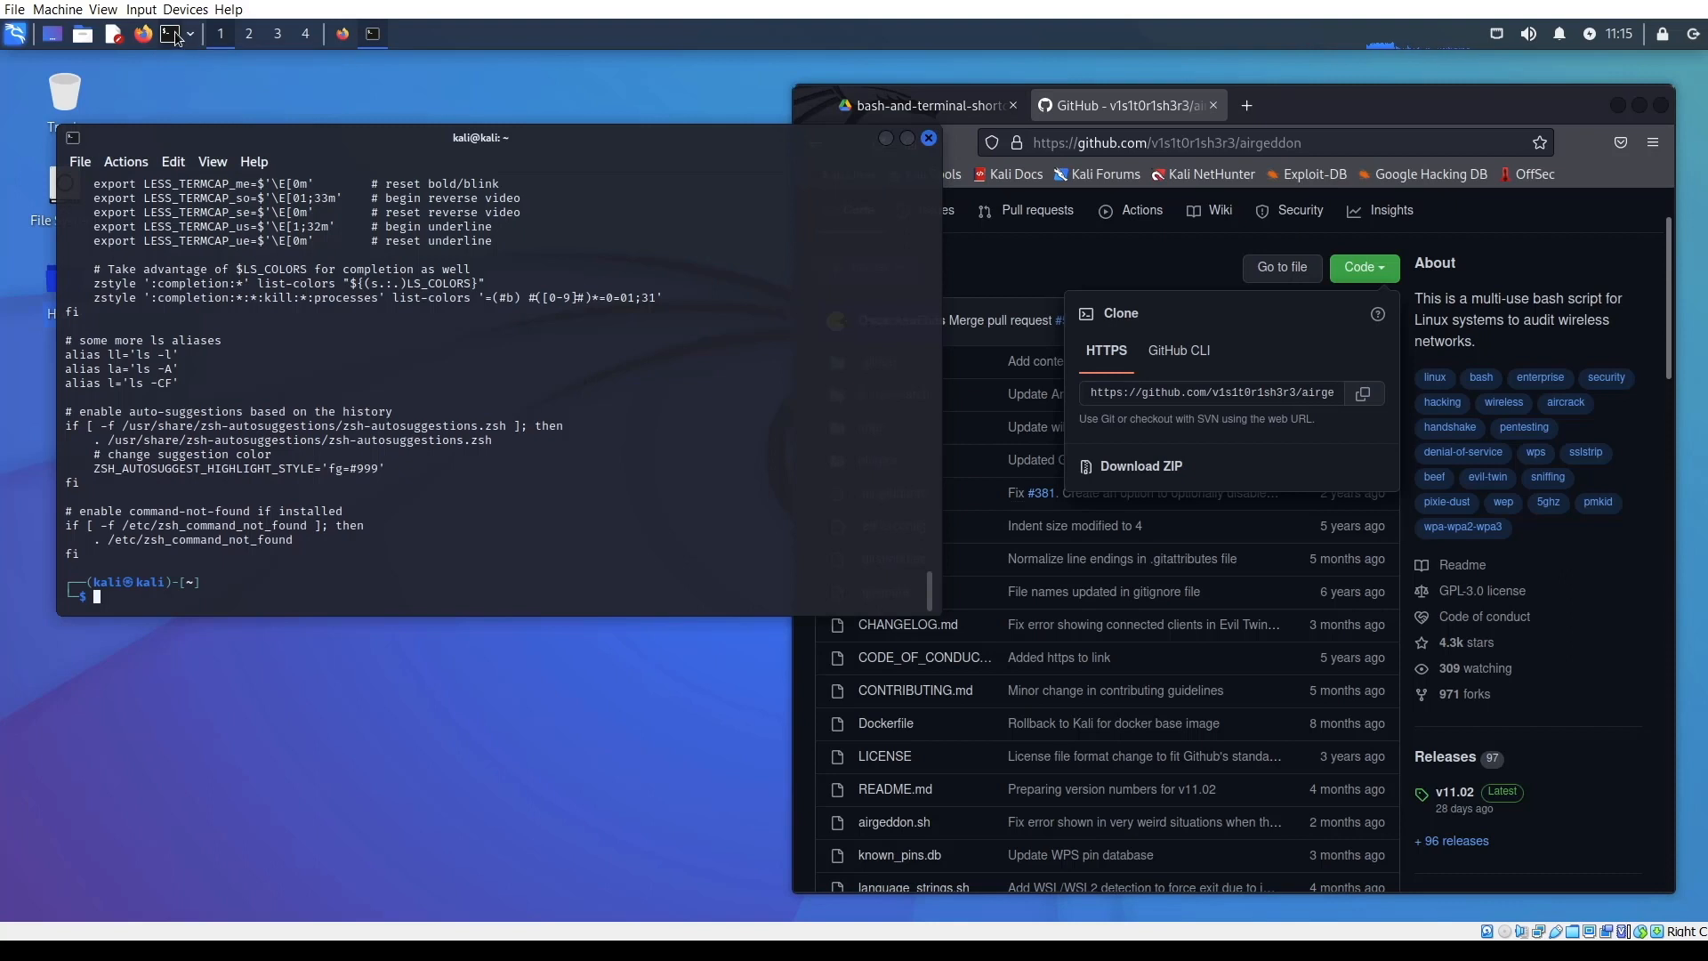
{"action": "left_click", "coordinate": [167, 34]}
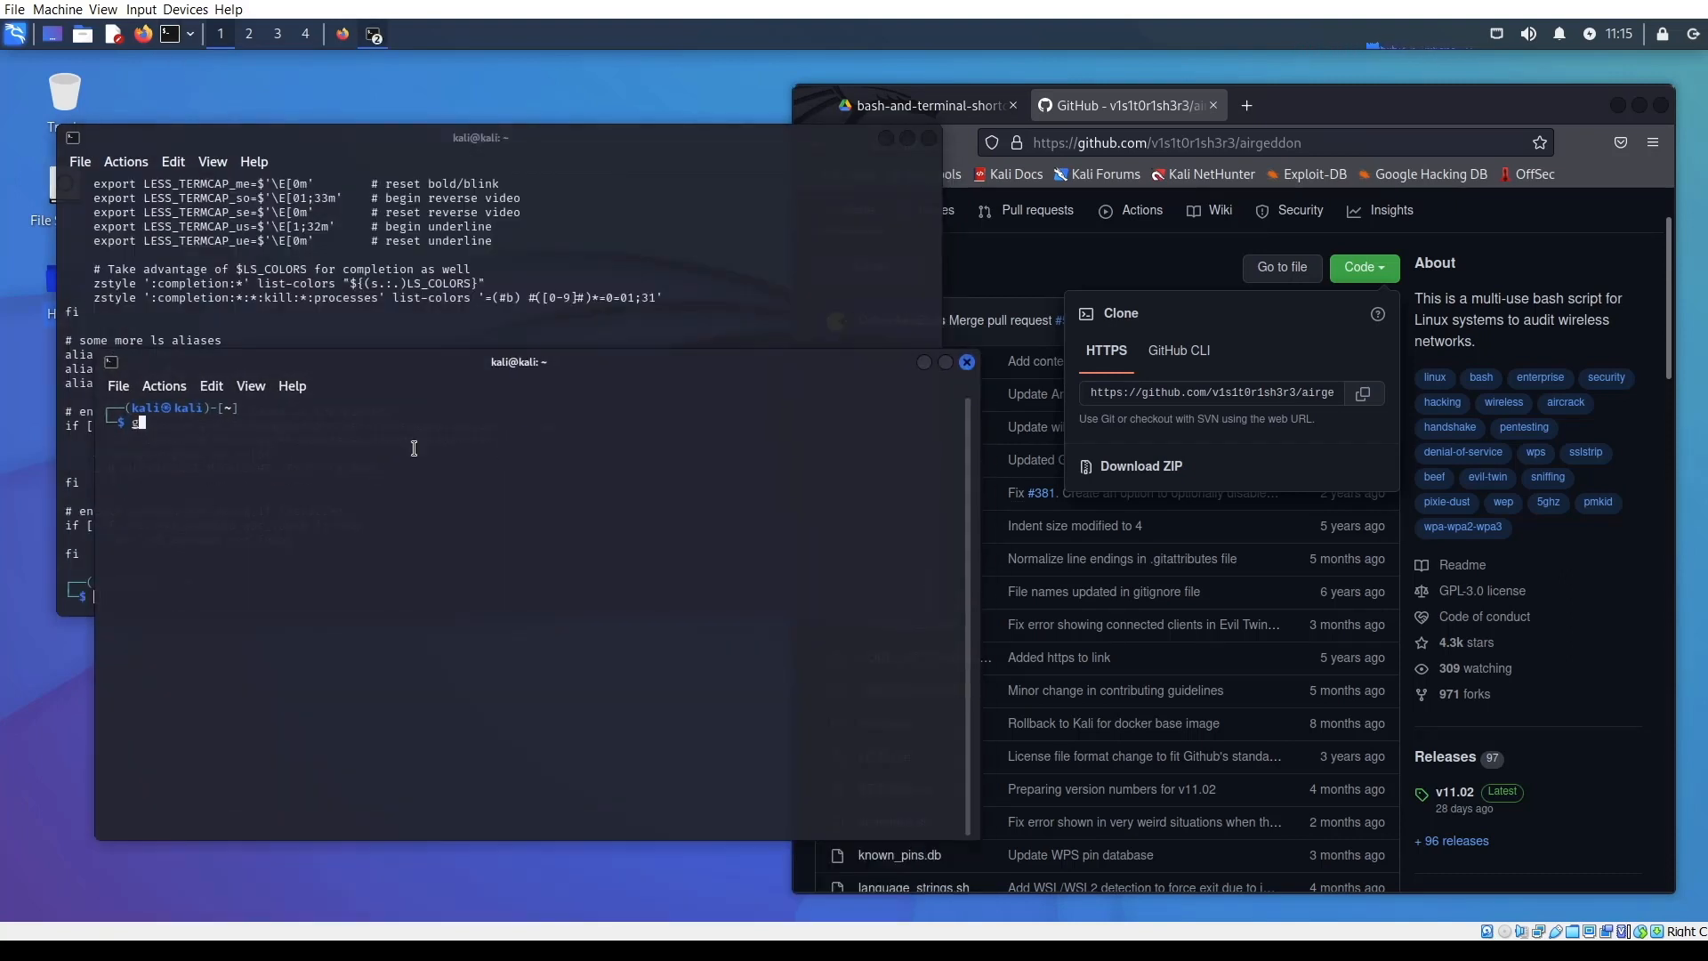
{"action": "type", "text": "git clone https://github.com/v1s1t0r1sh3r3/airgeddon.git"}
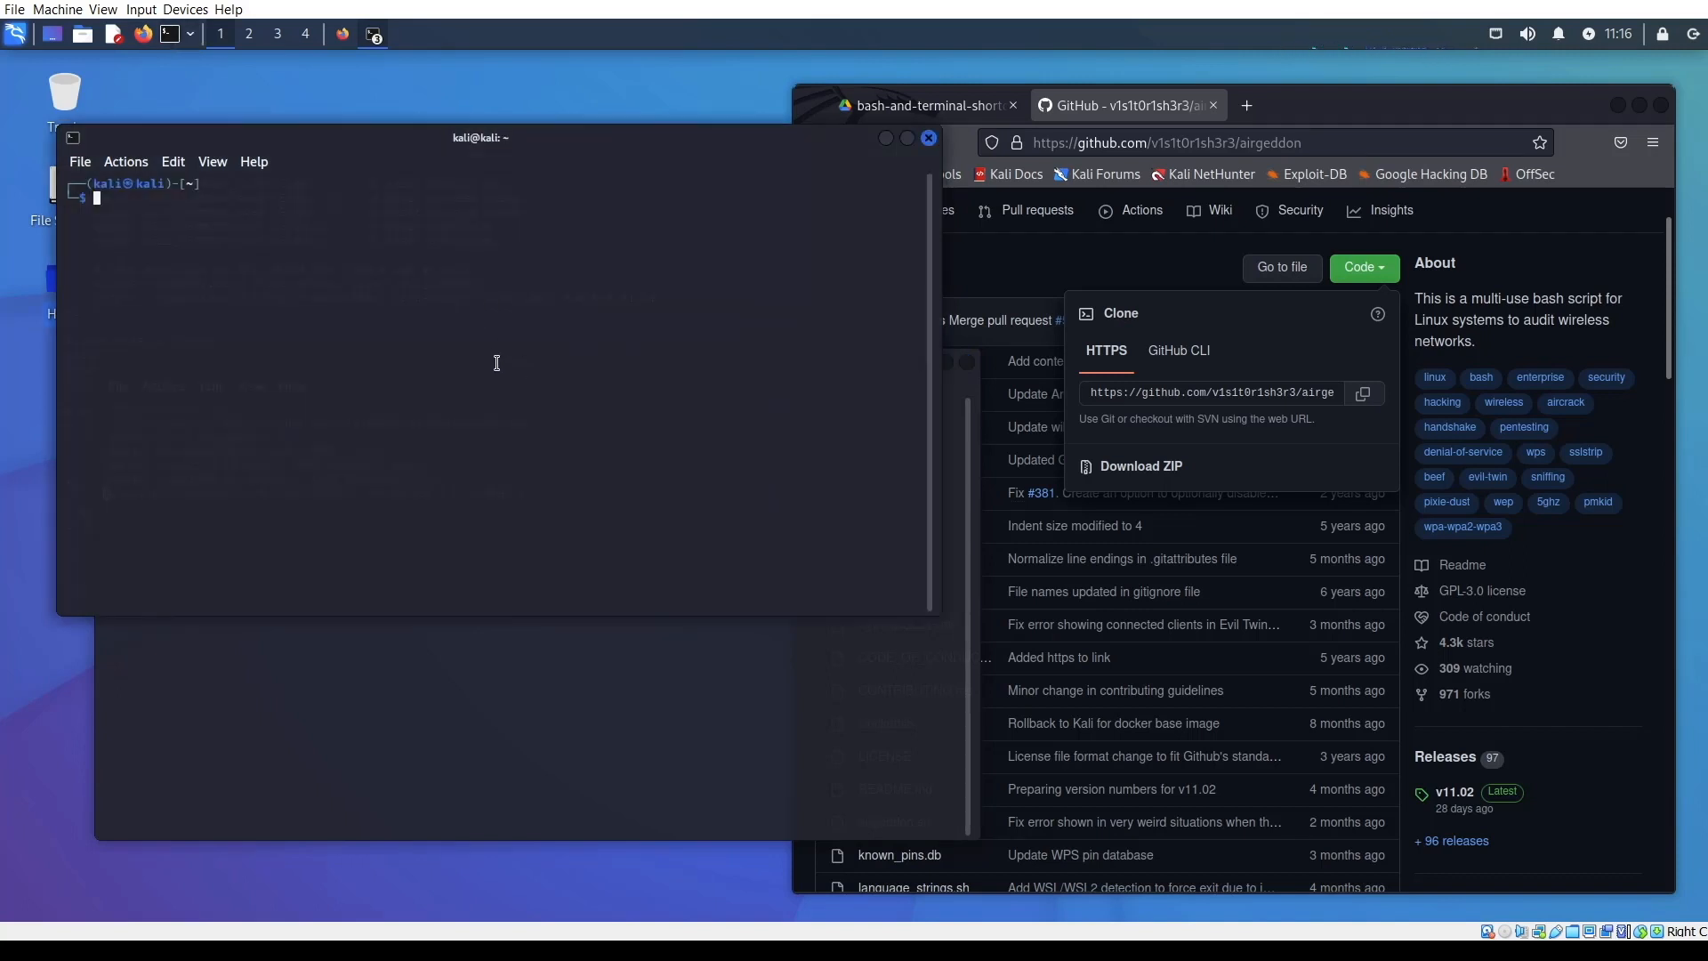
{"action": "type", "text": "ifocnfig"}
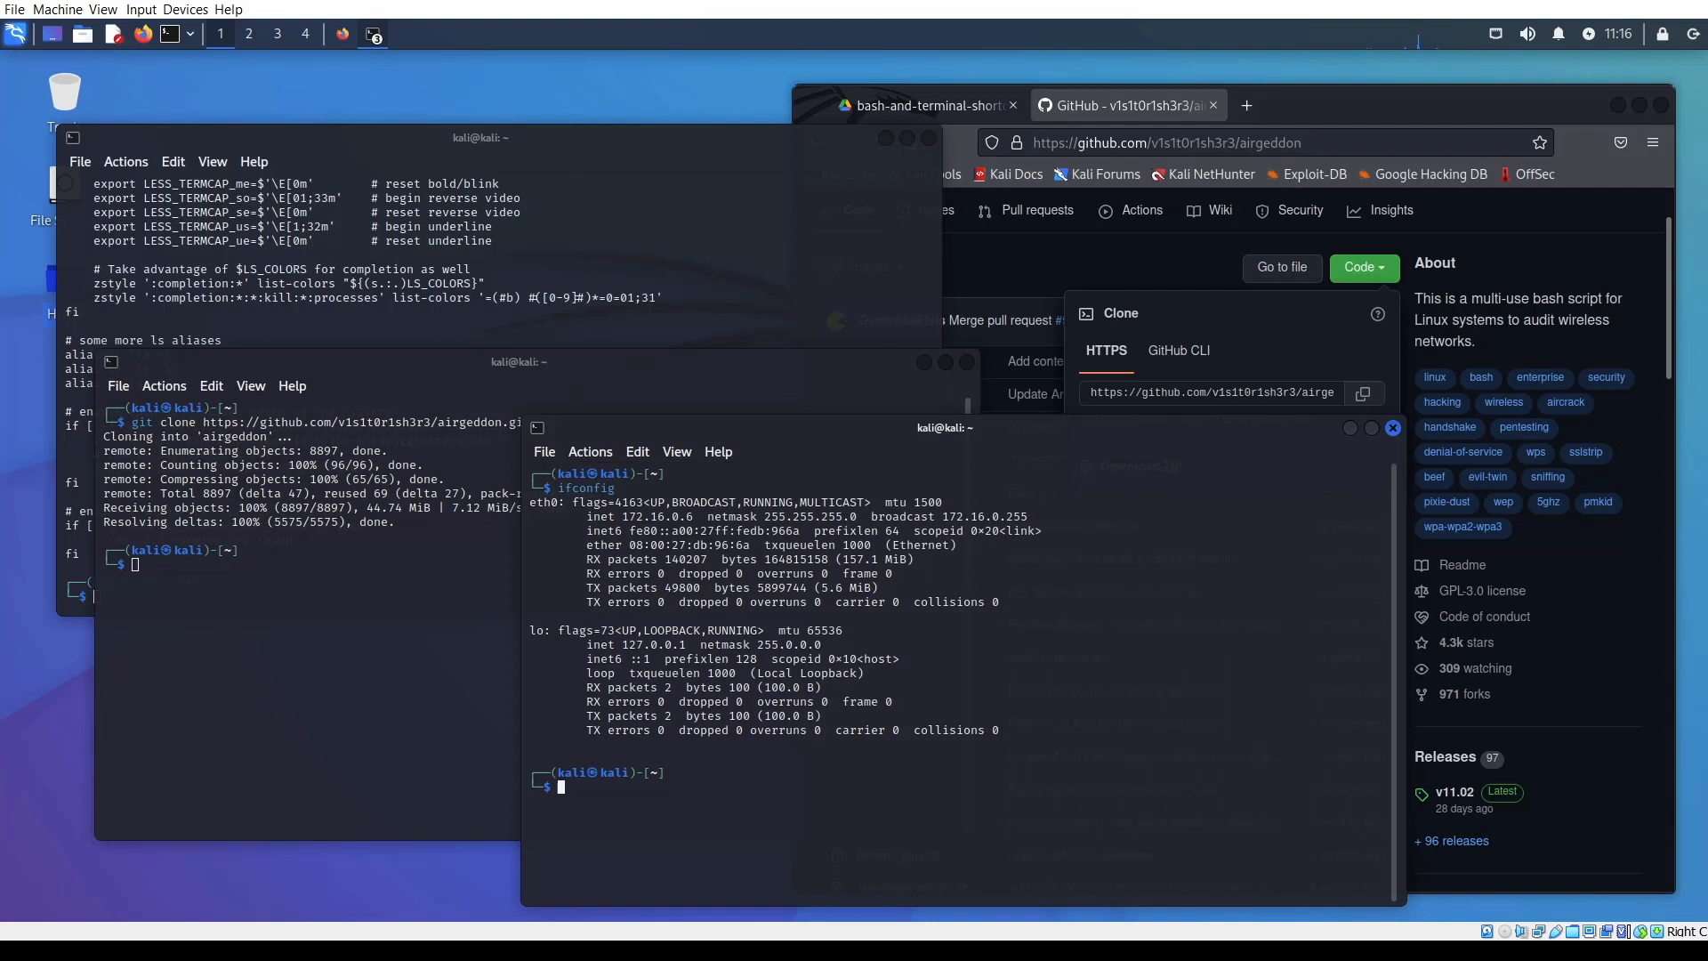
Step: Move the ifconfig terminal window aside and close it
{"action": "left_click_drag", "start_coordinate": [944, 427], "coordinate": [1095, 390]}
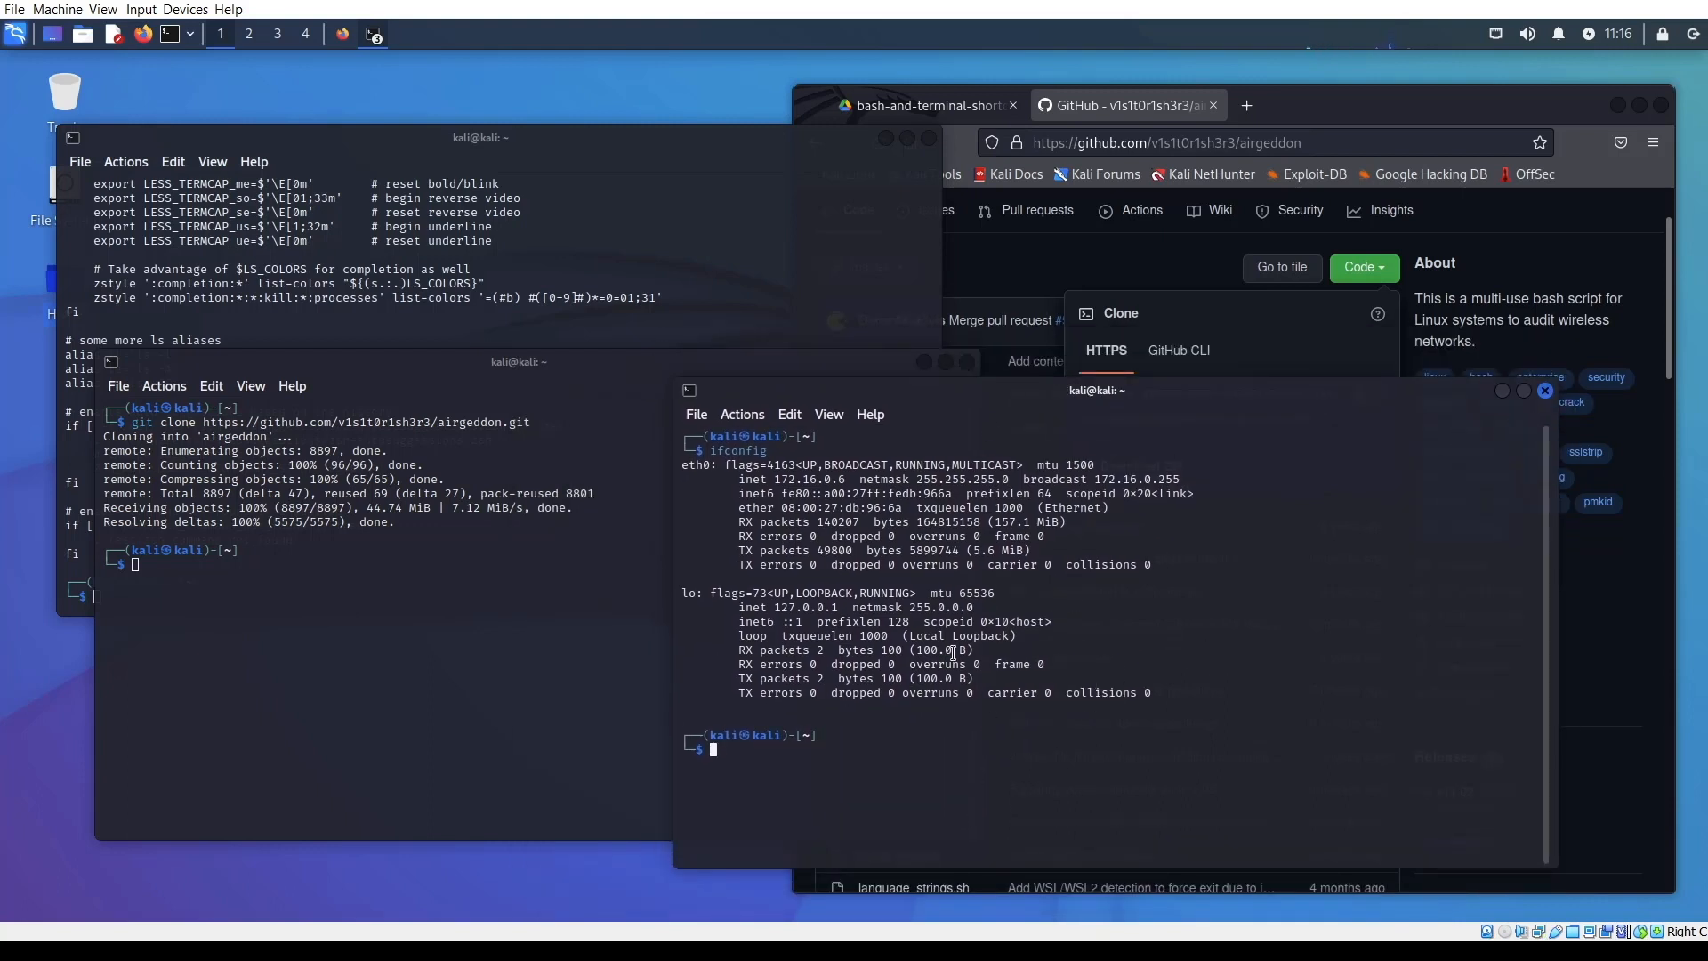
{"action": "left_click_drag", "start_coordinate": [1089, 390], "coordinate": [1157, 431]}
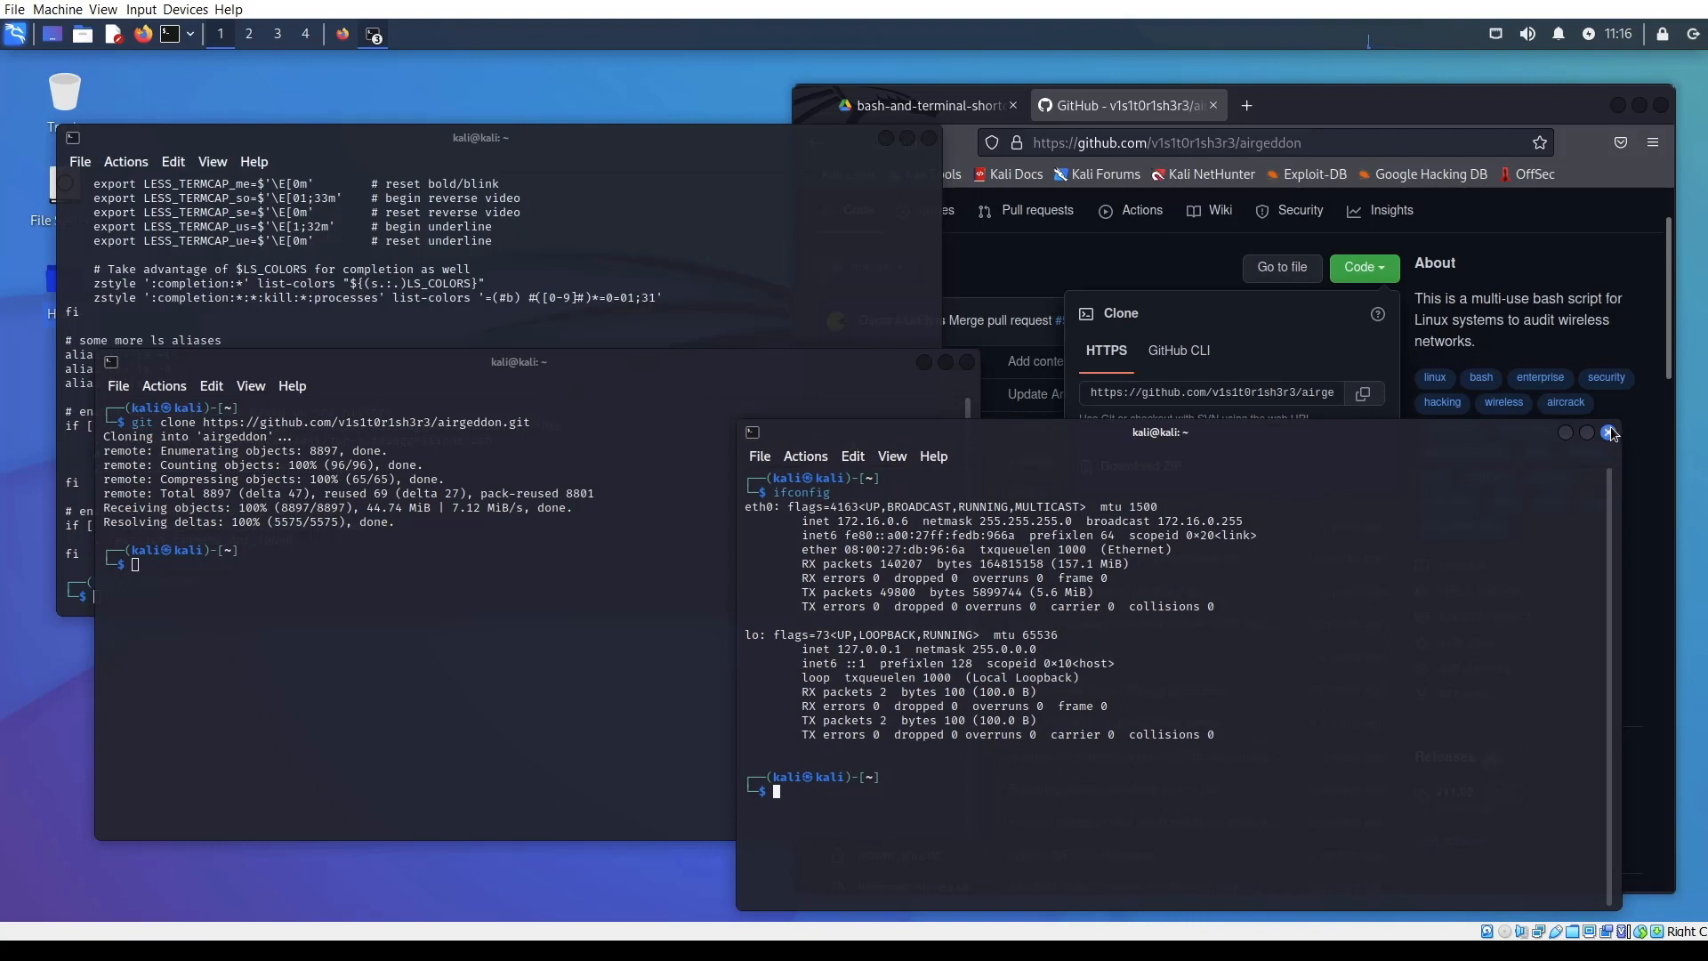
{"action": "left_click", "coordinate": [1611, 433]}
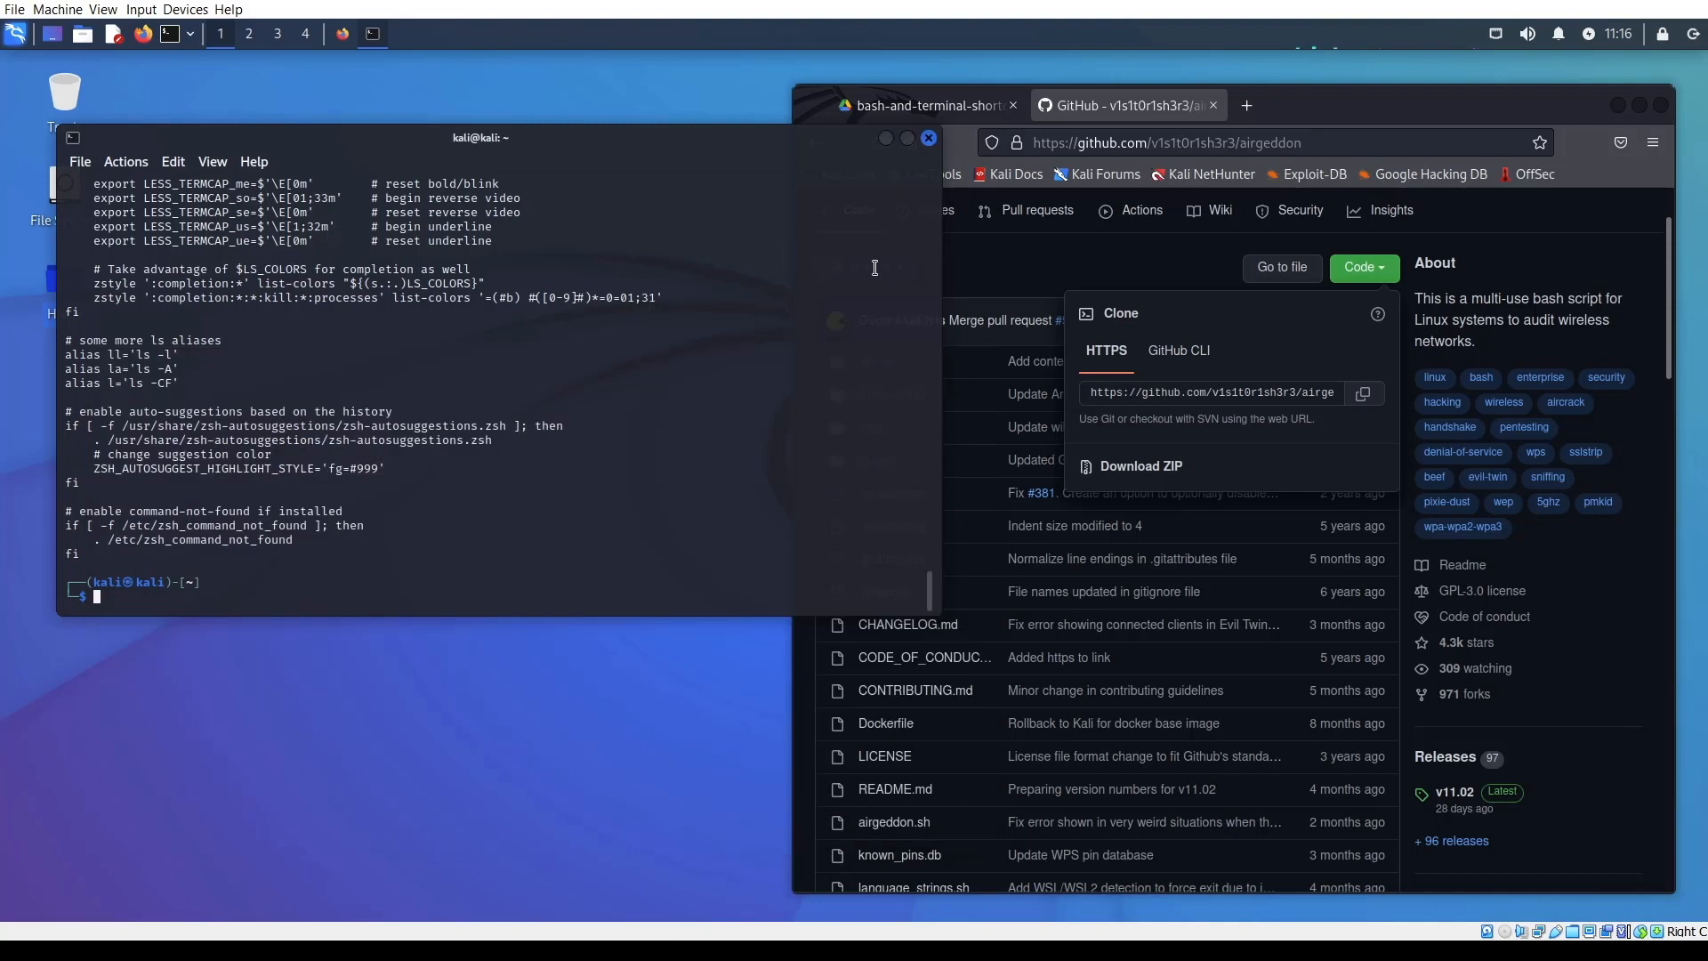
Step: Clear the terminal and browser windows off the Xfce desktop
{"action": "left_click", "coordinate": [929, 137]}
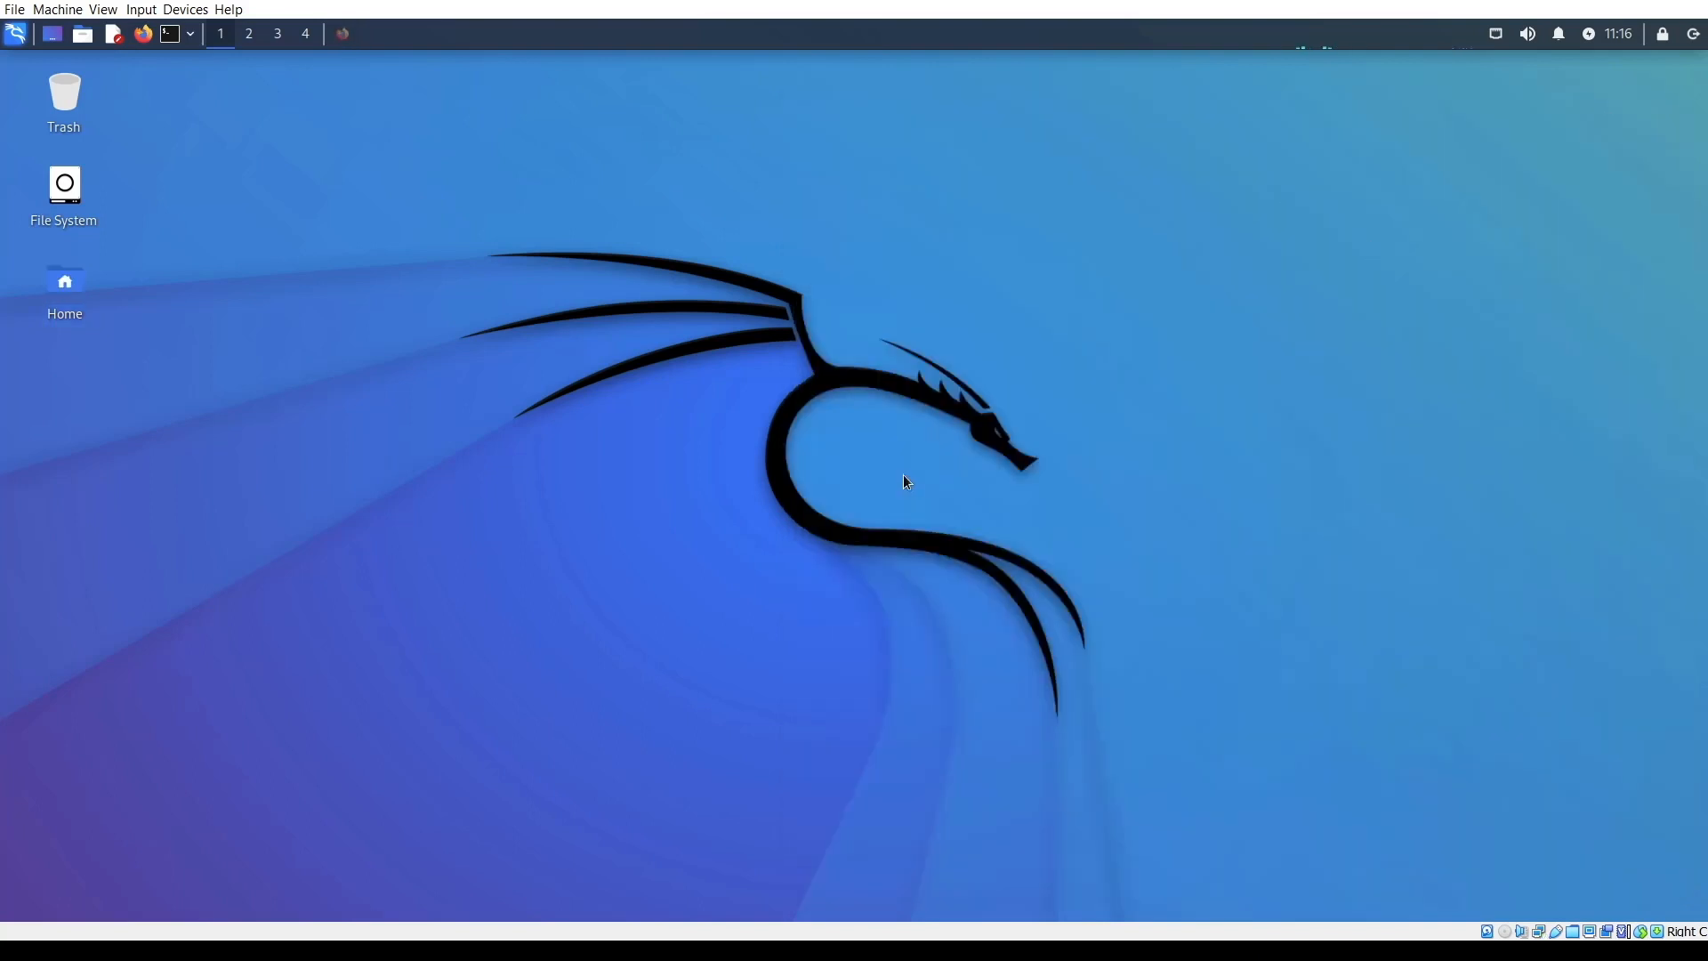
{"action": "mouse_move", "coordinate": [114, 304]}
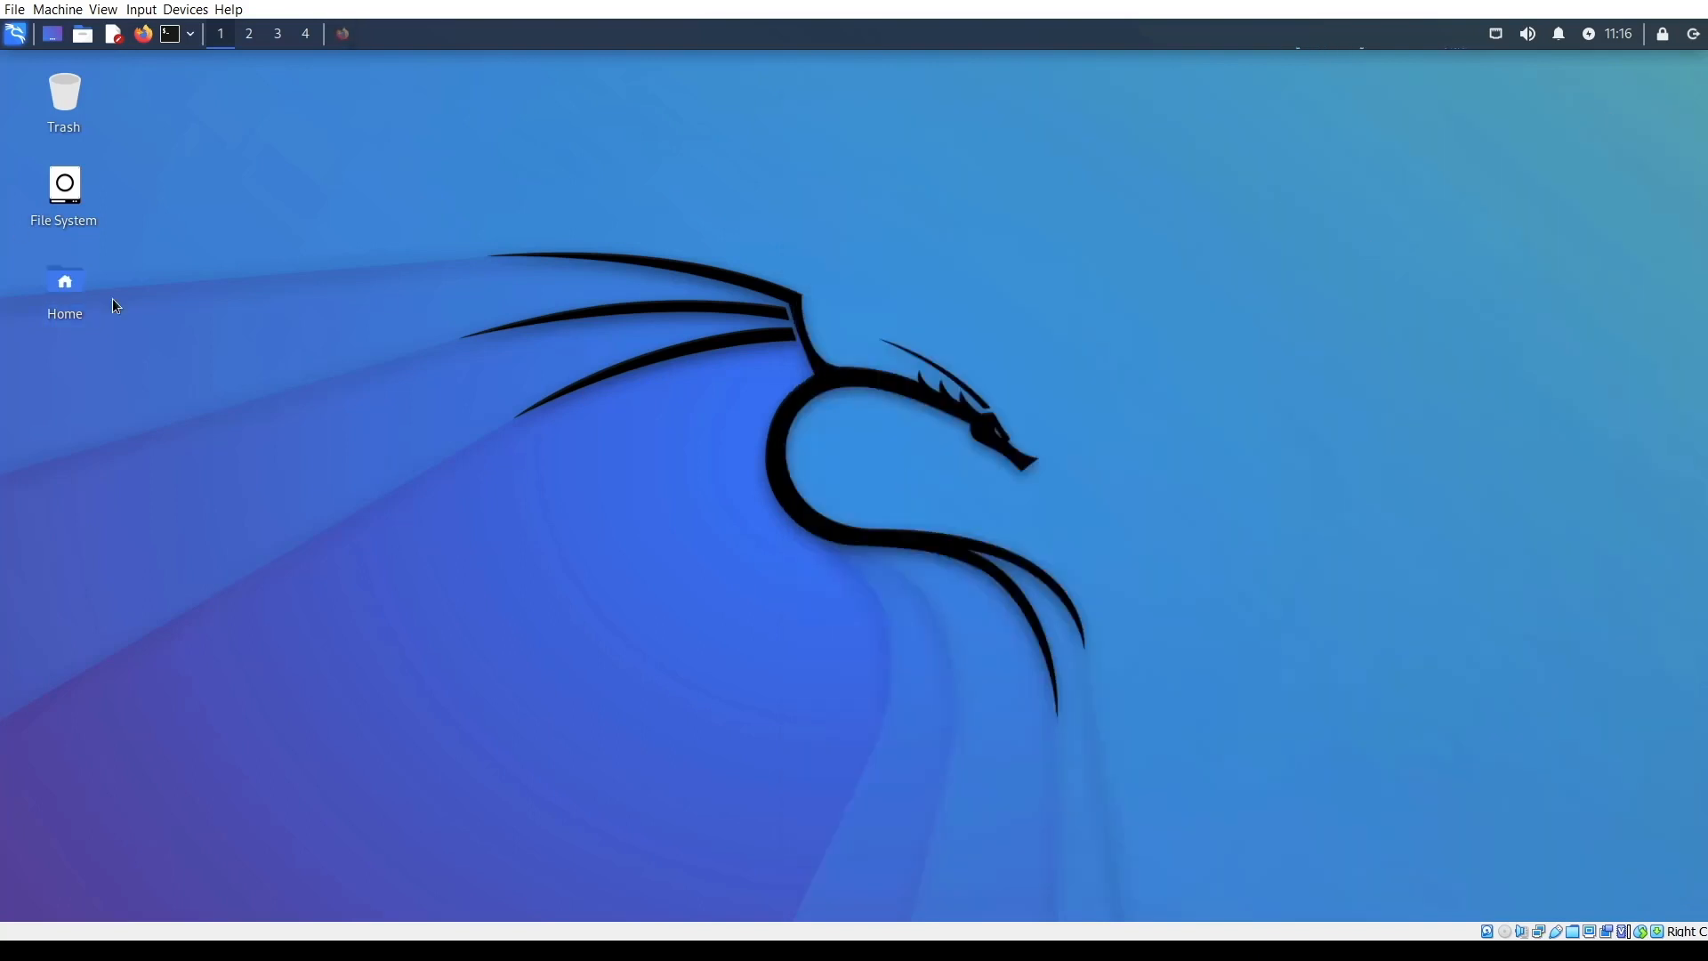
{"action": "mouse_move", "coordinate": [176, 51]}
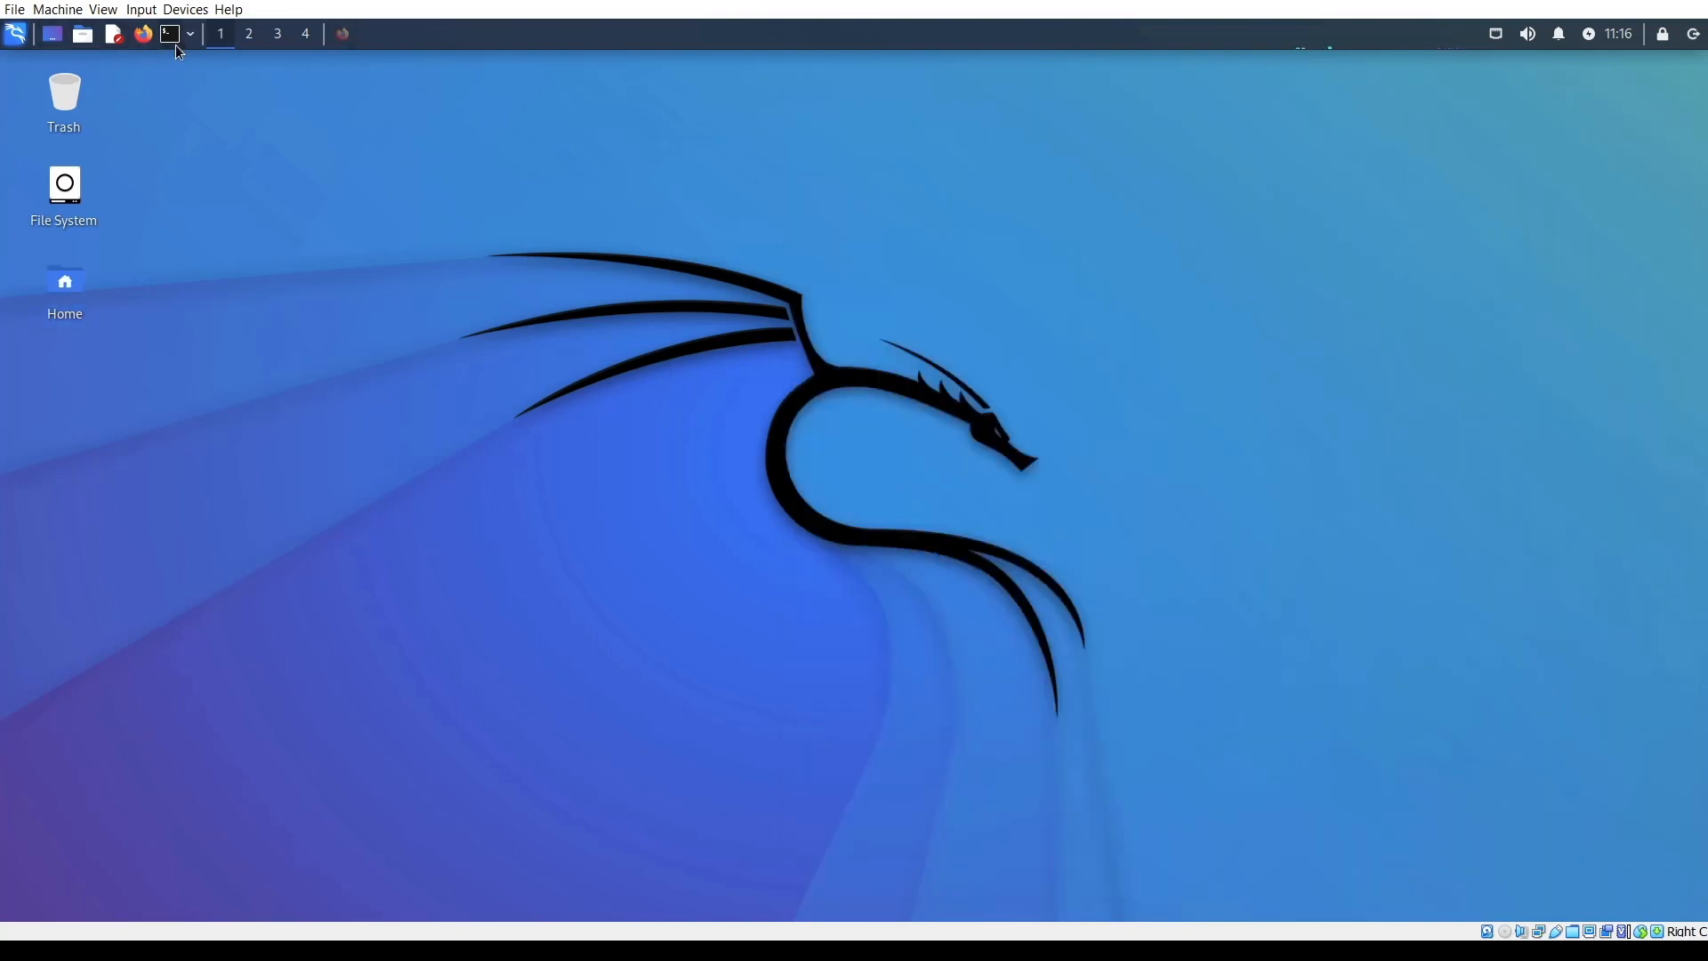
{"action": "mouse_move", "coordinate": [249, 156]}
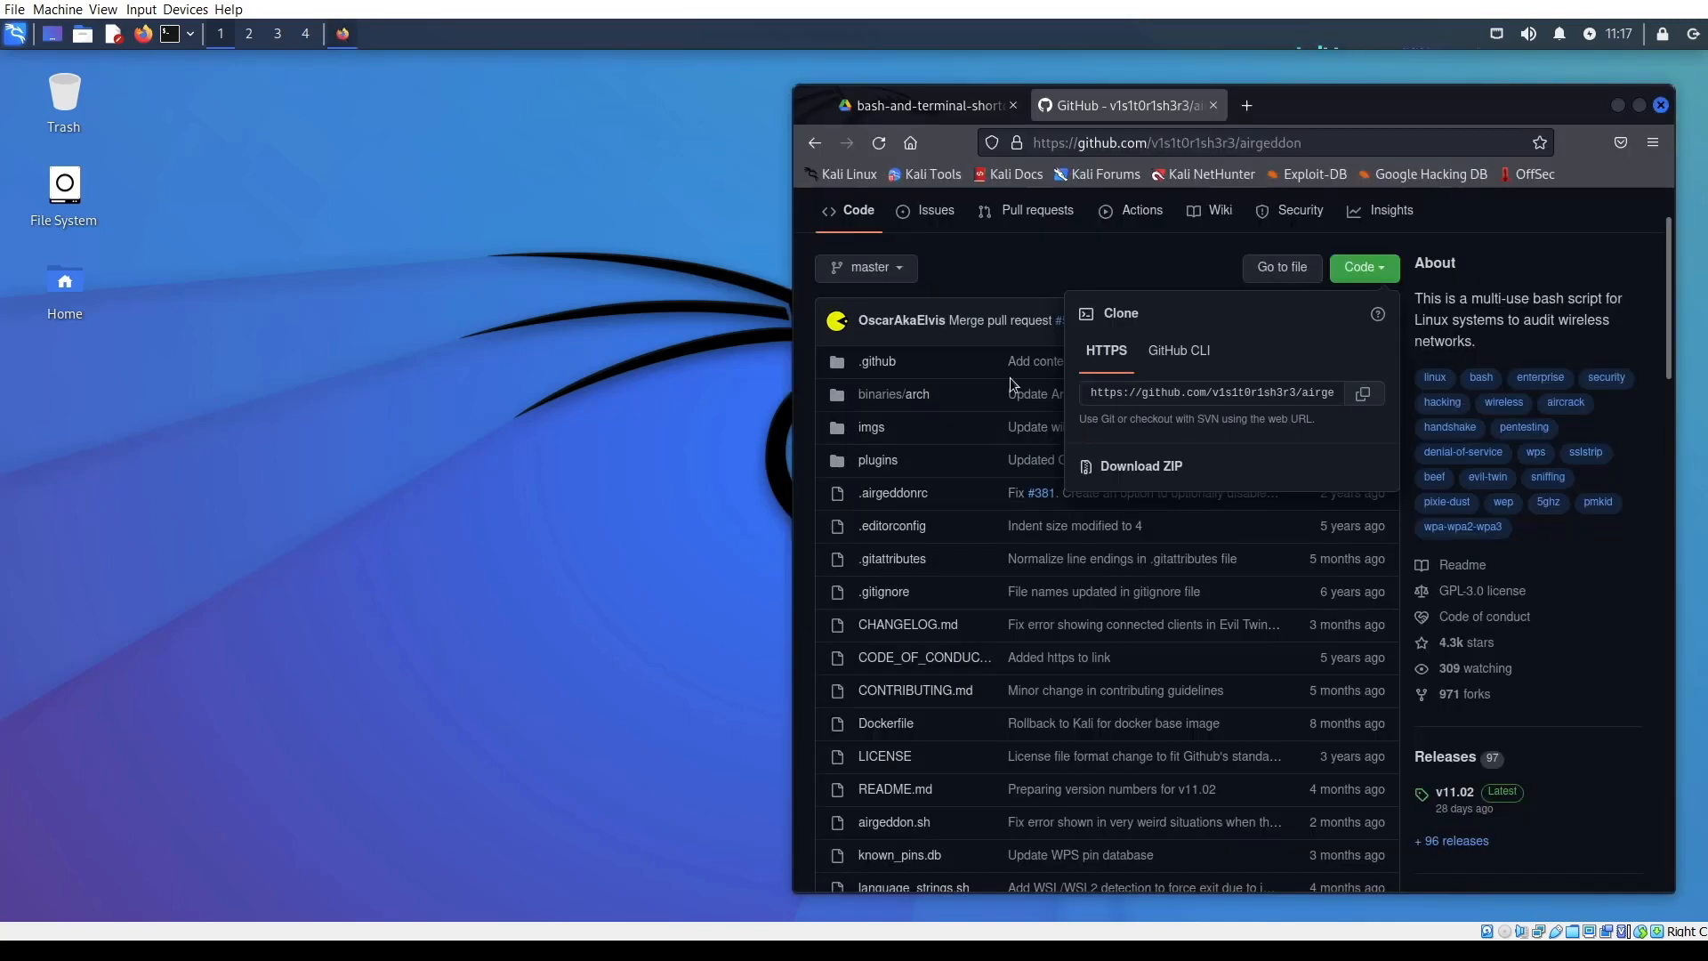
Step: Switch Firefox back to the Google Drive shortcuts guide tab
{"action": "left_click", "coordinate": [926, 105]}
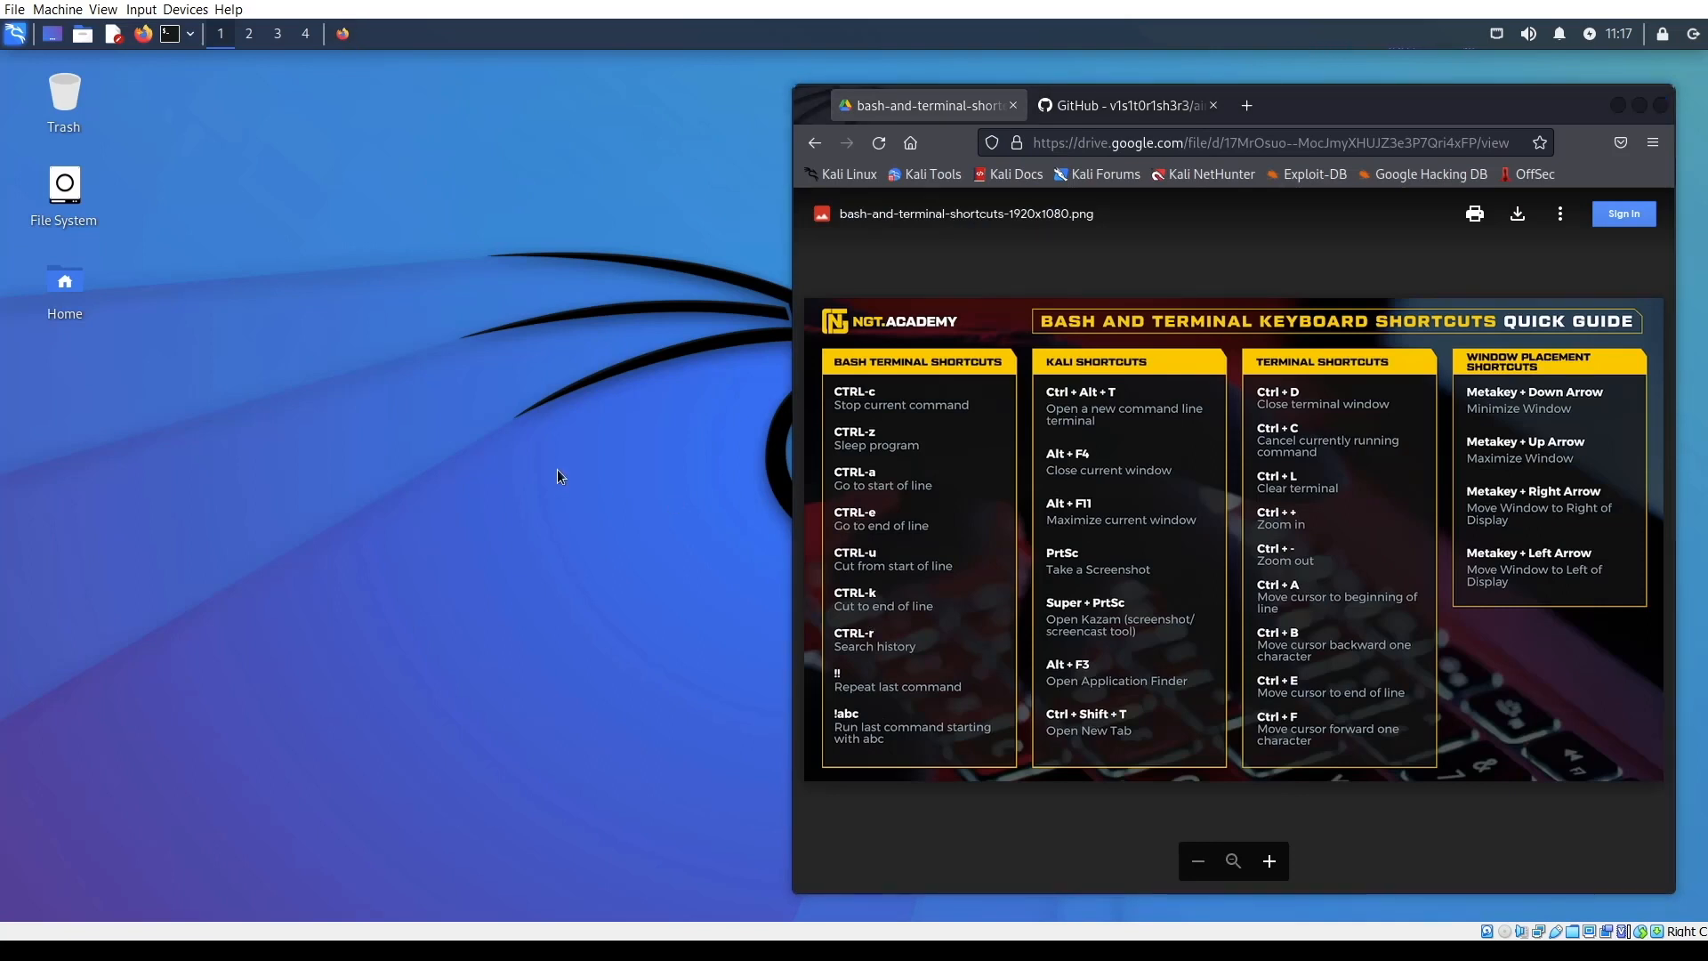
{"action": "mouse_move", "coordinate": [533, 409]}
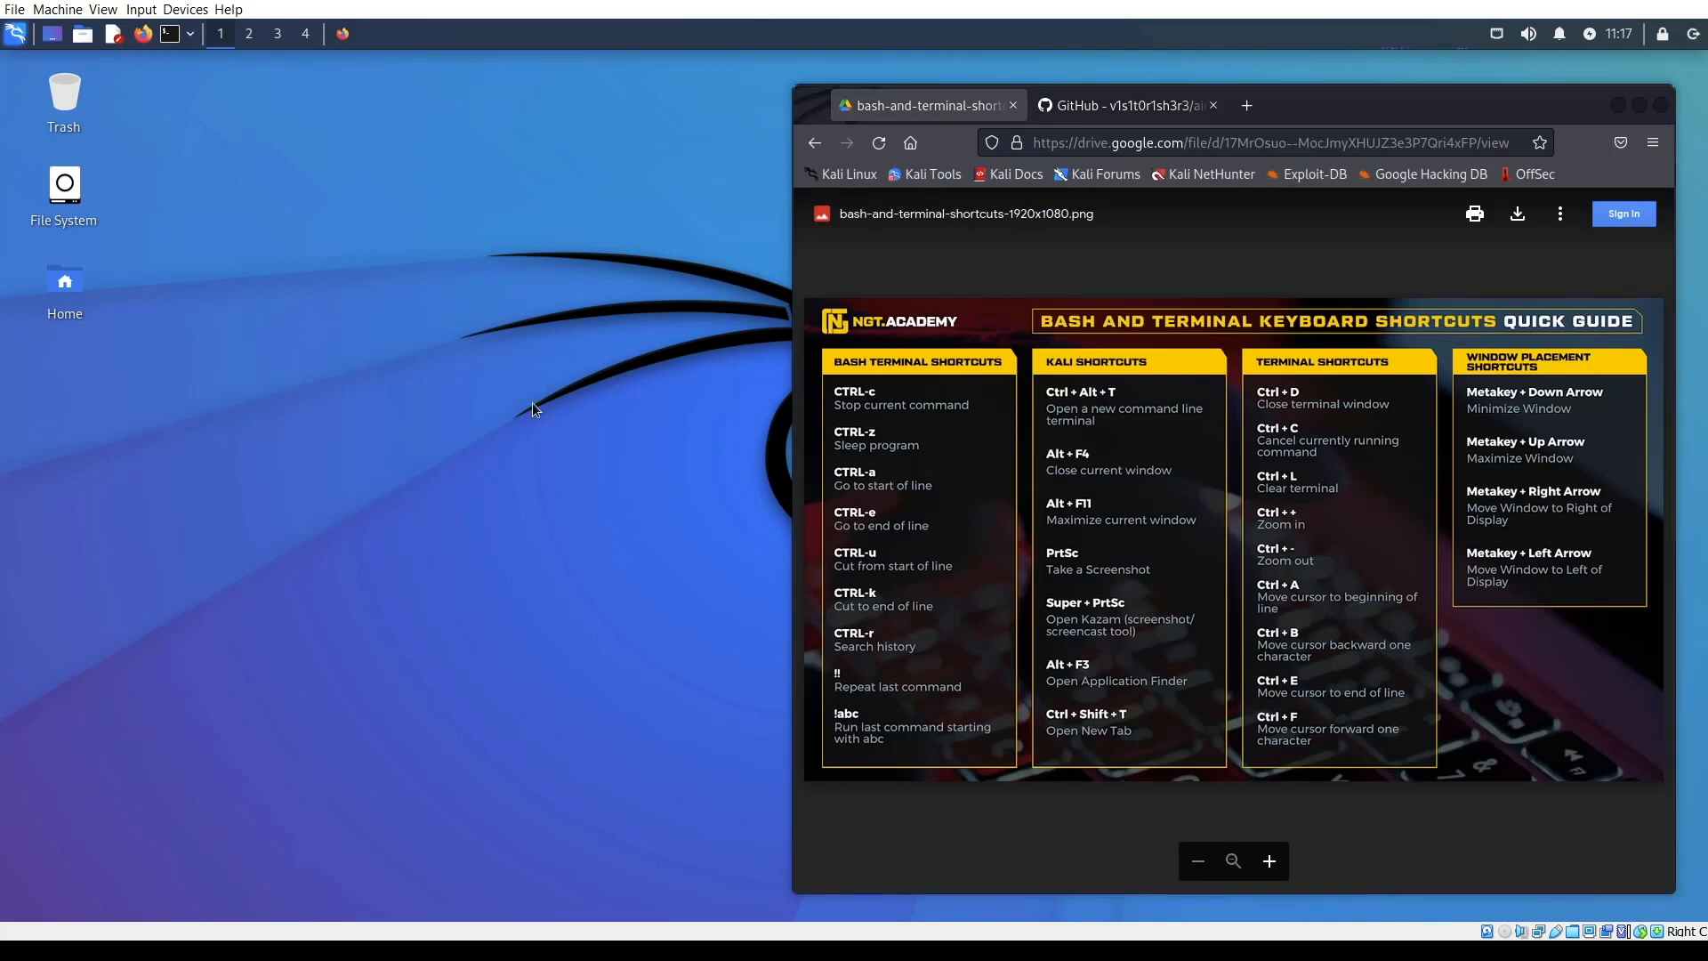
{"action": "mouse_move", "coordinate": [1078, 411]}
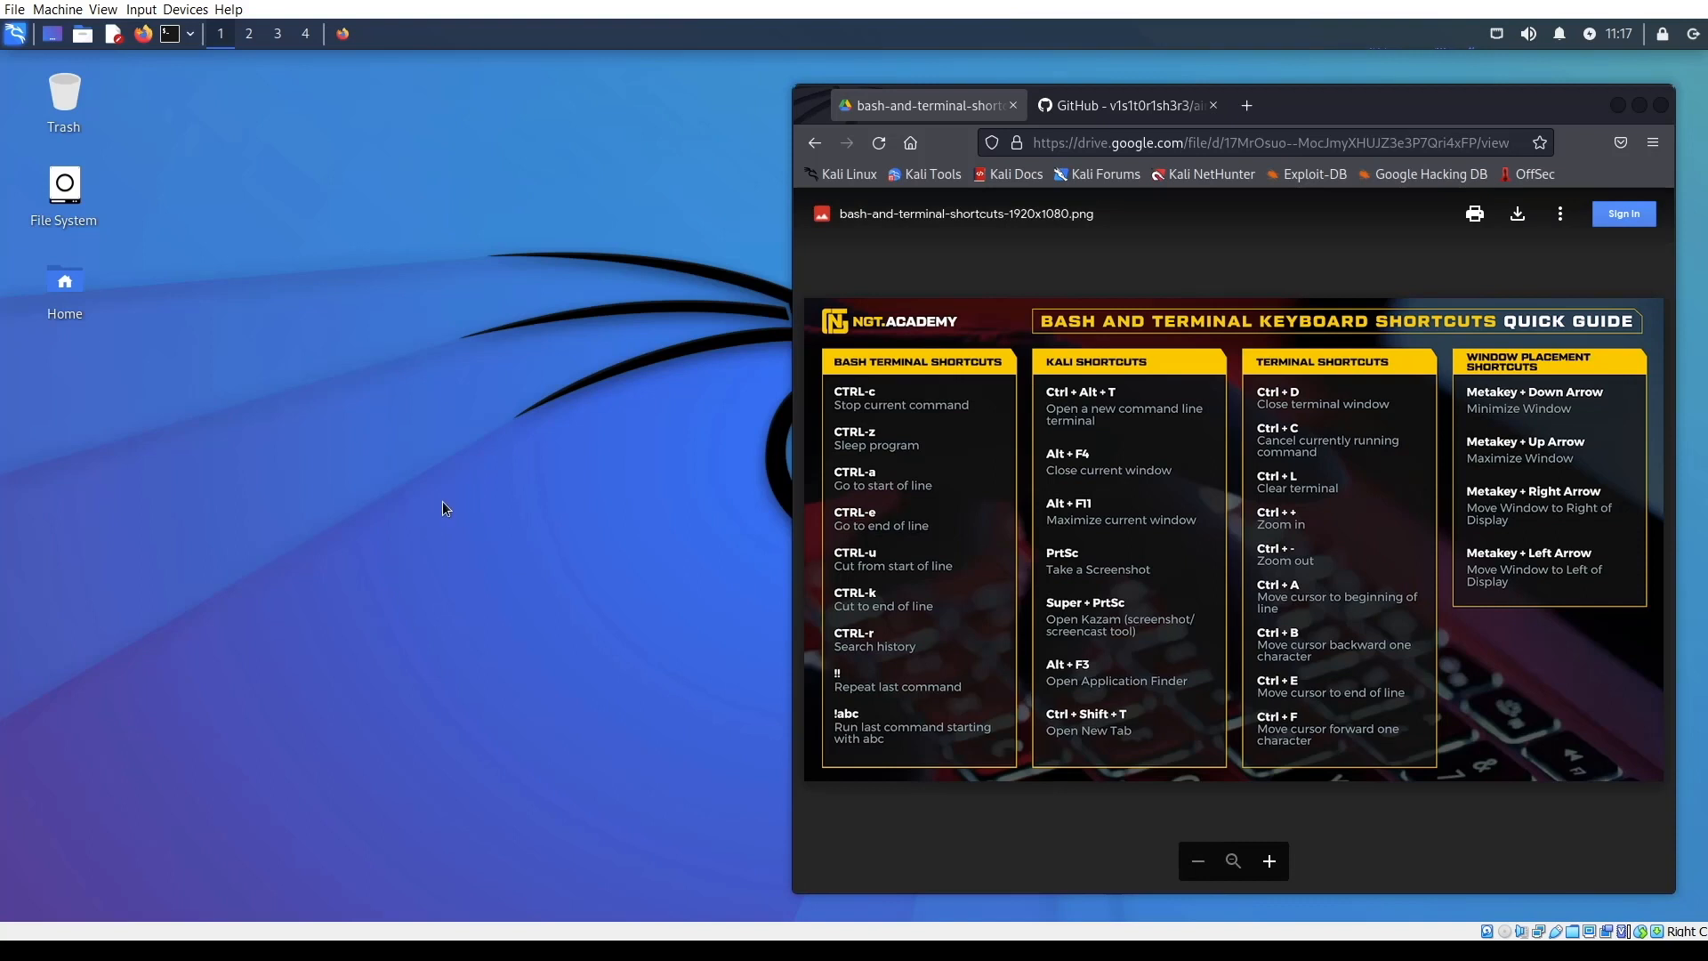
{"action": "mouse_move", "coordinate": [557, 445]}
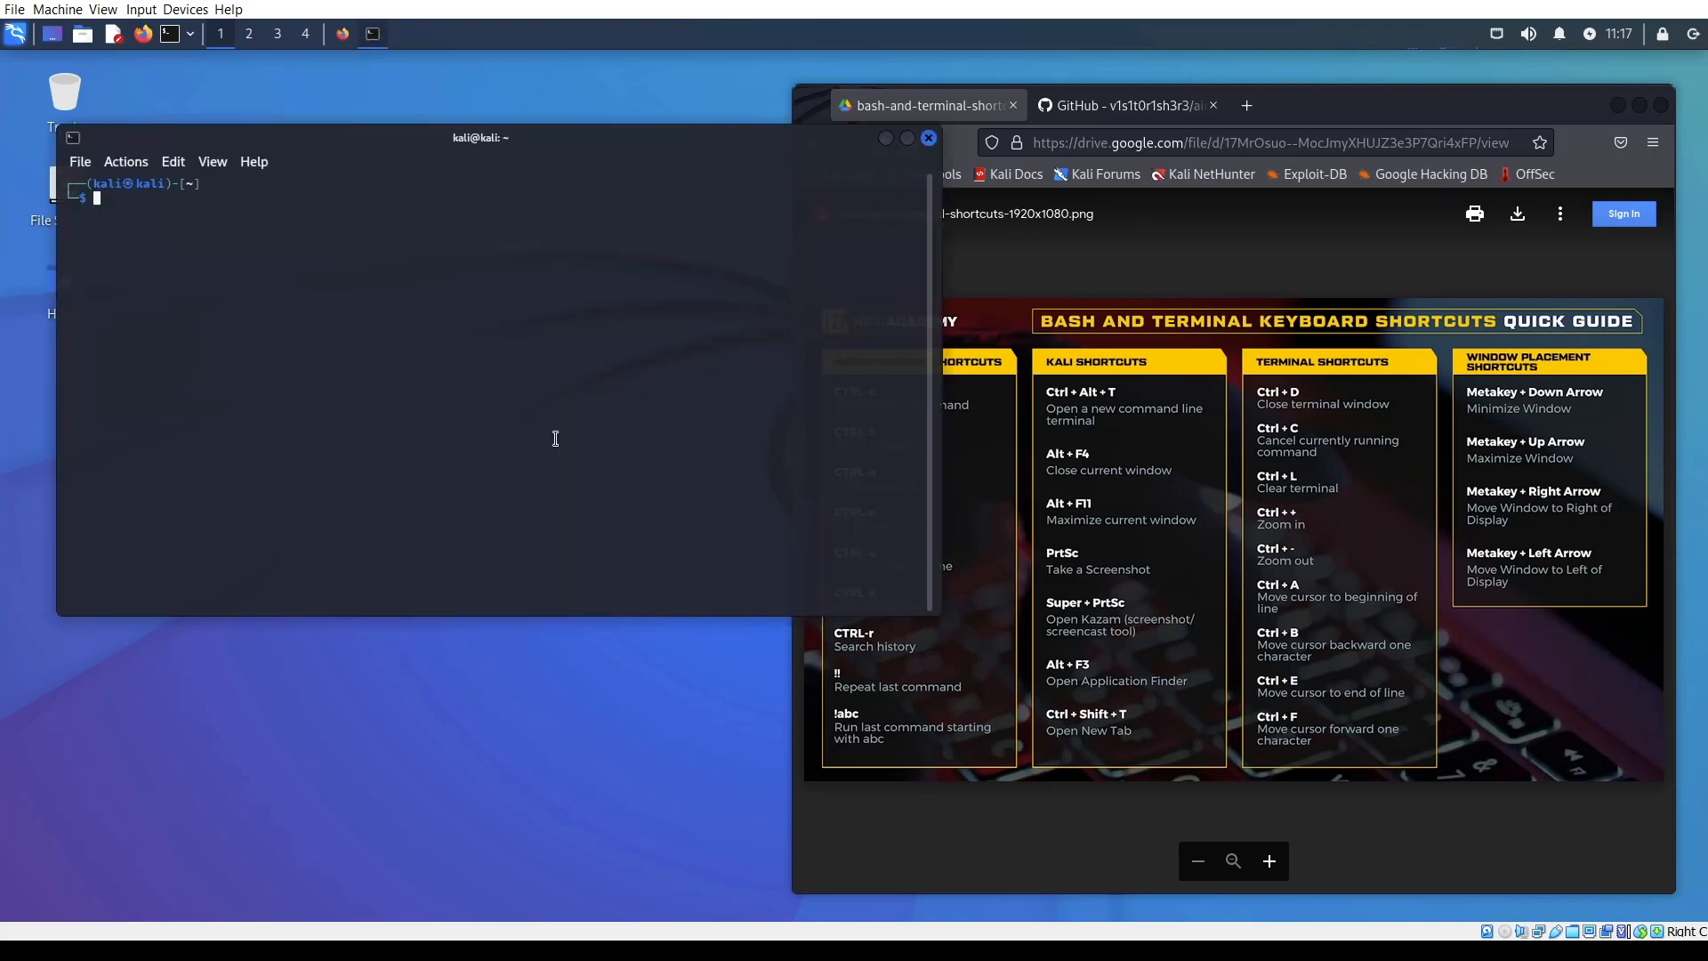
{"action": "mouse_move", "coordinate": [735, 160]}
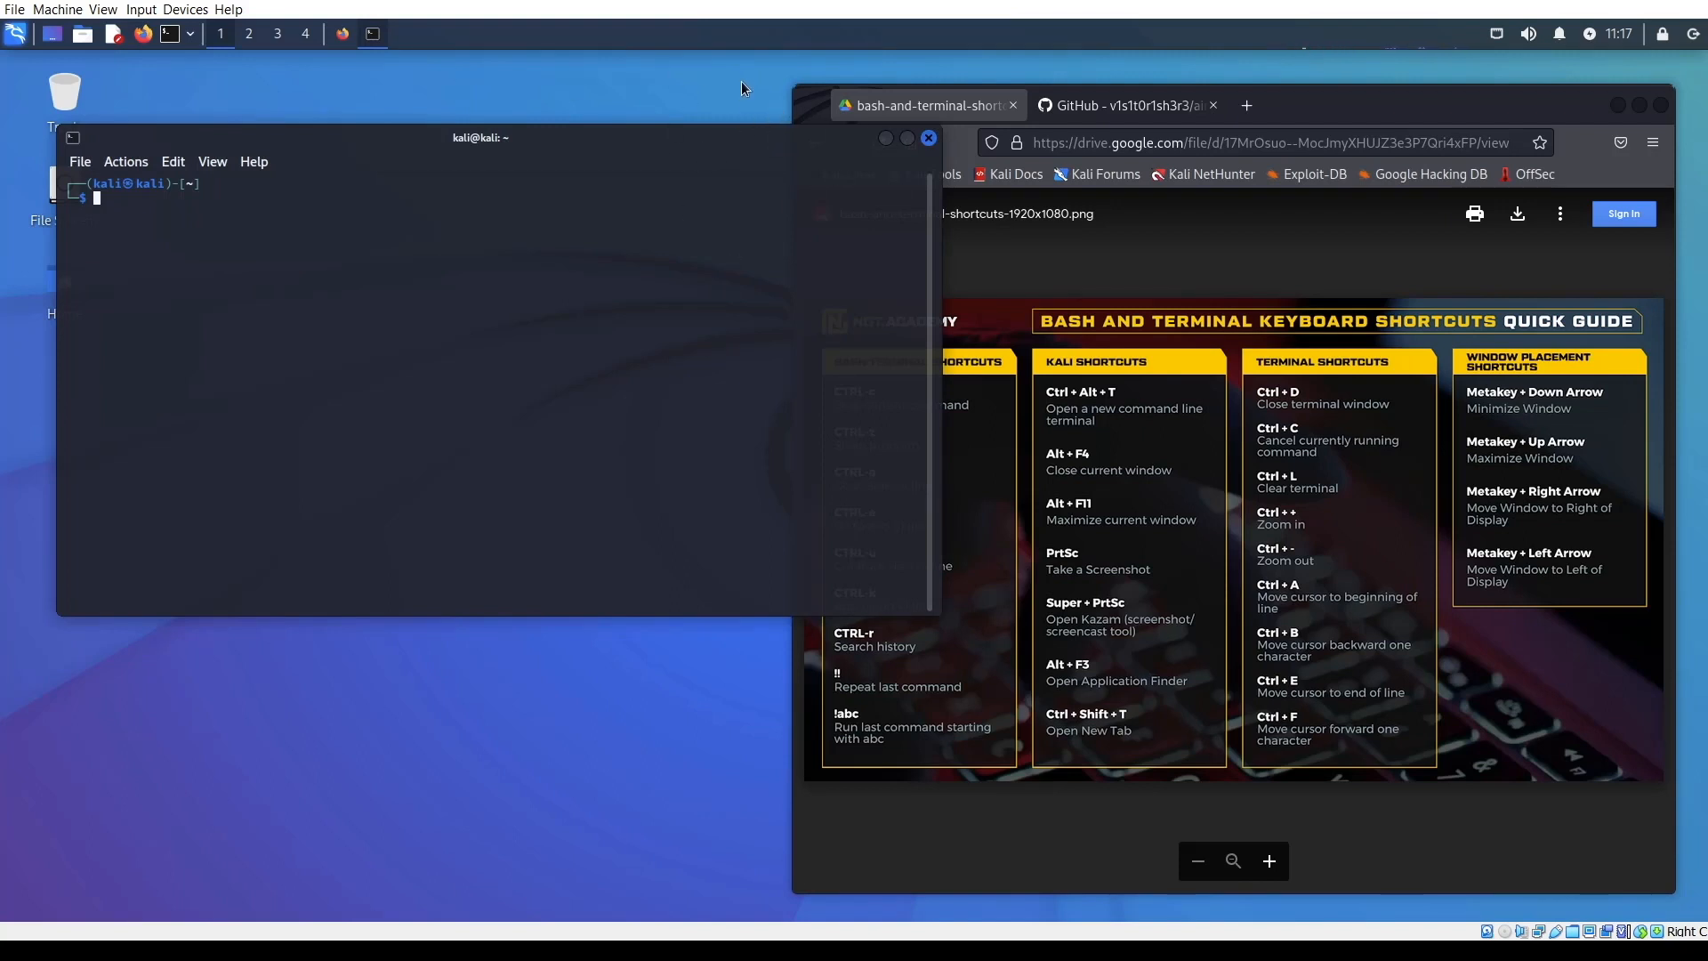
{"action": "mouse_move", "coordinate": [649, 308]}
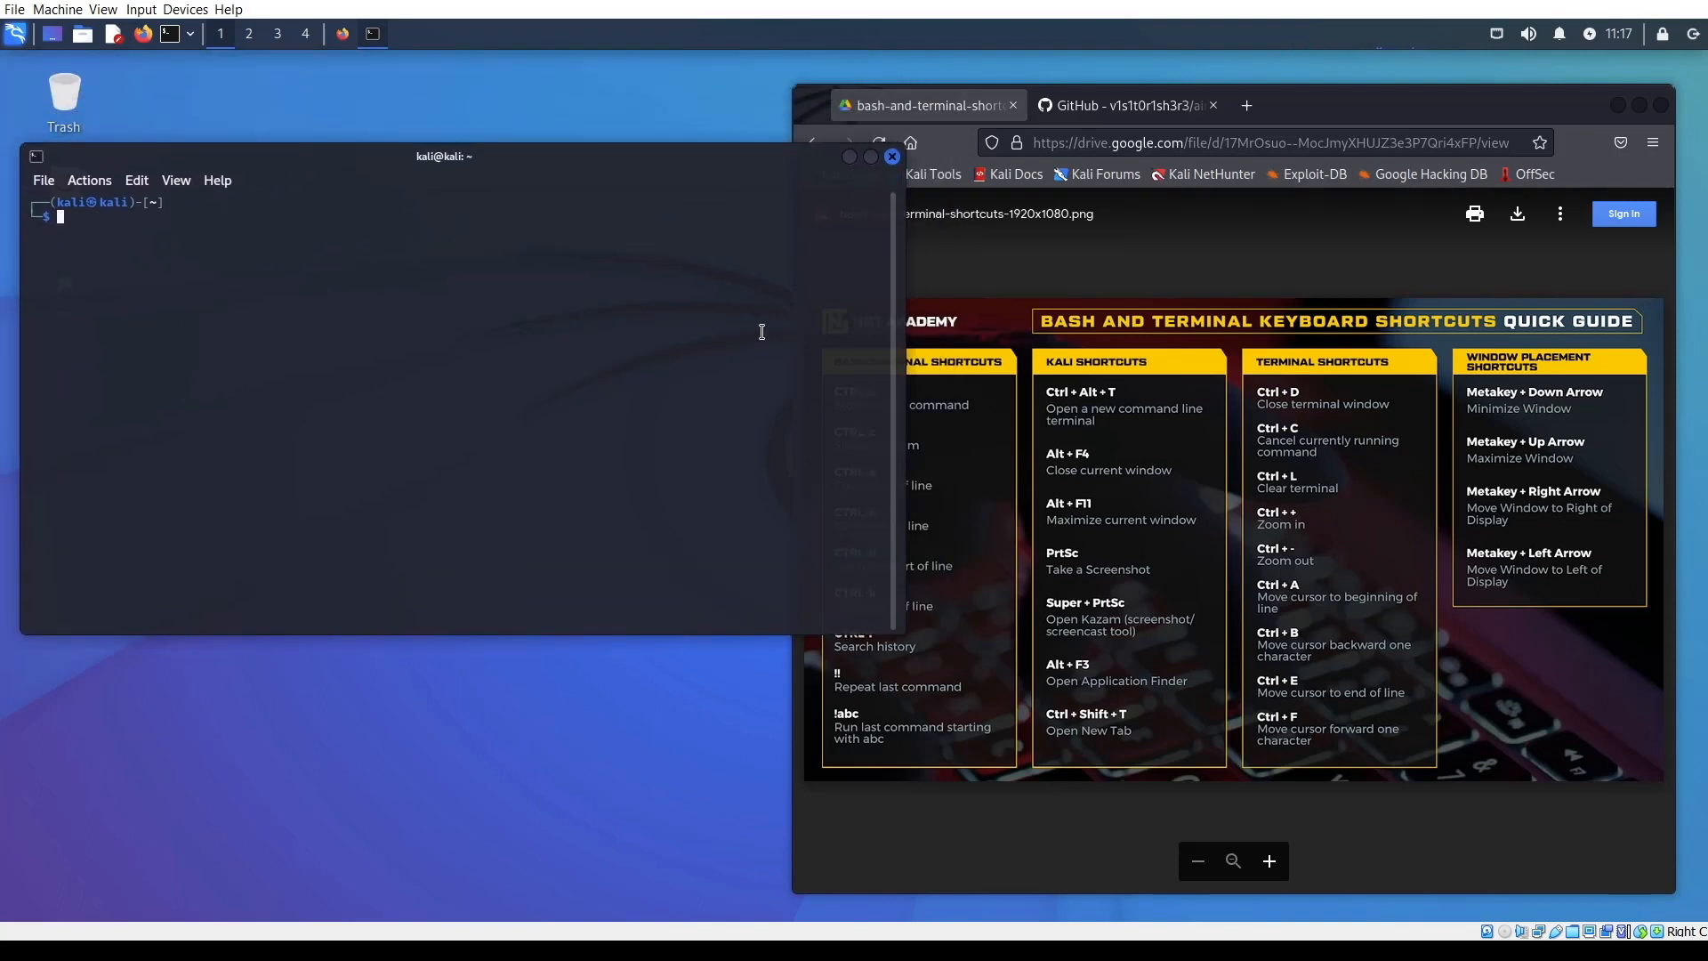
{"action": "mouse_move", "coordinate": [815, 364]}
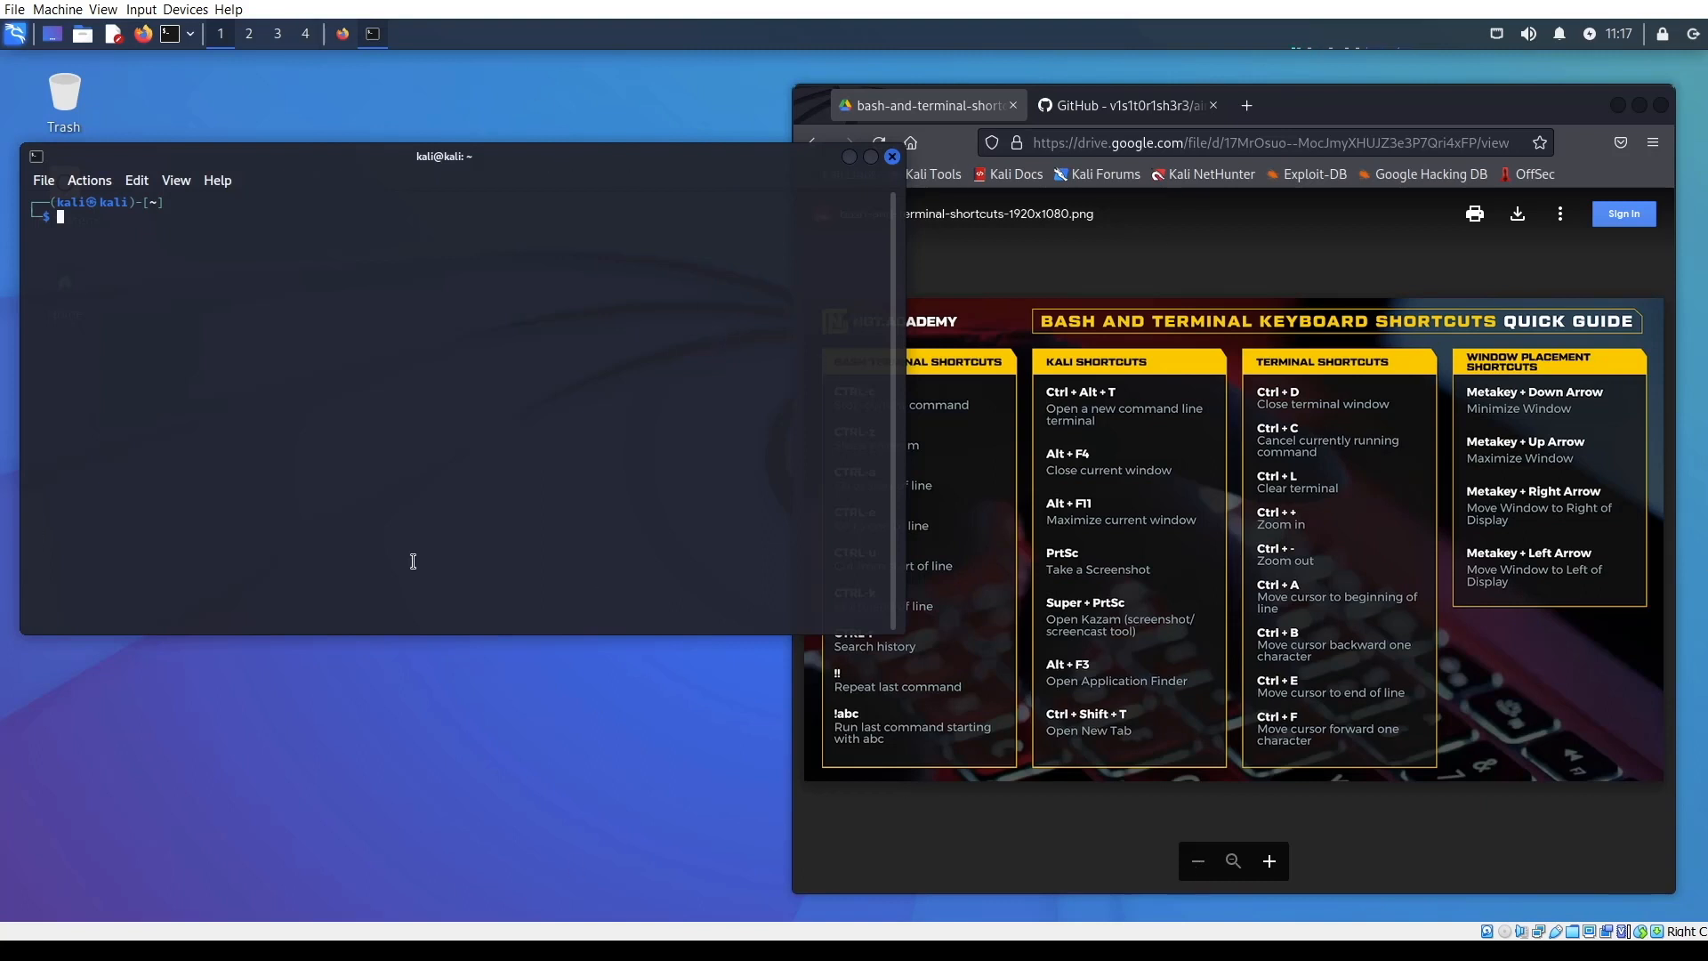
{"action": "mouse_move", "coordinate": [436, 698]}
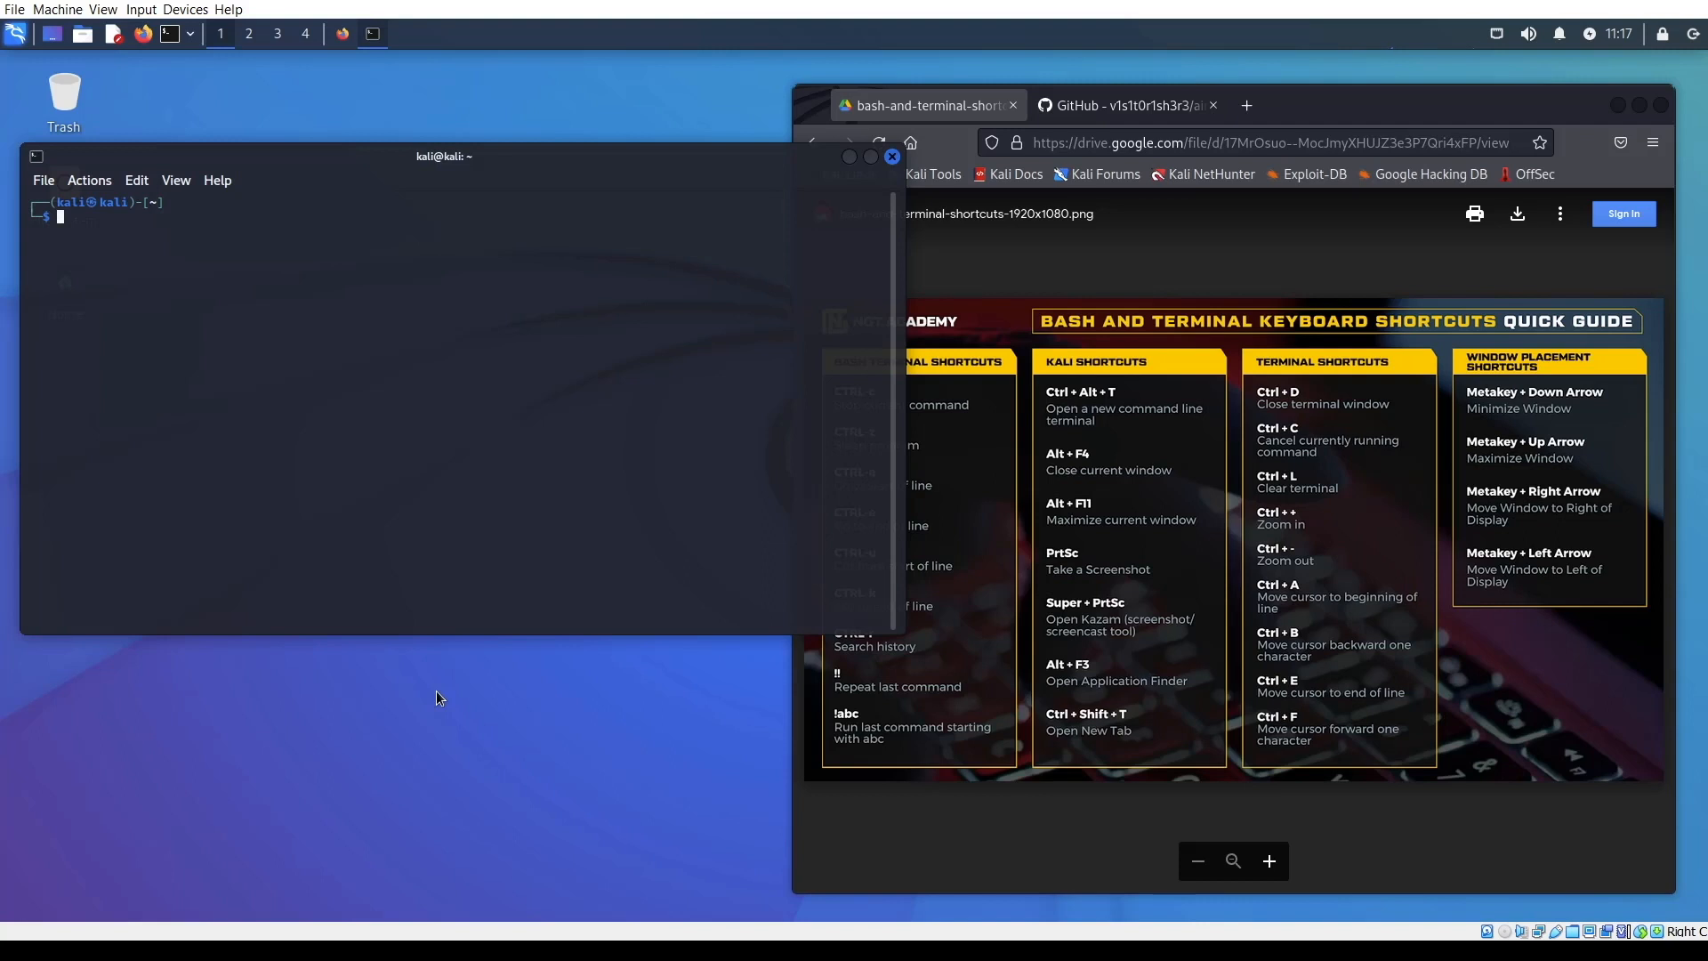
{"action": "mouse_move", "coordinate": [31, 664]}
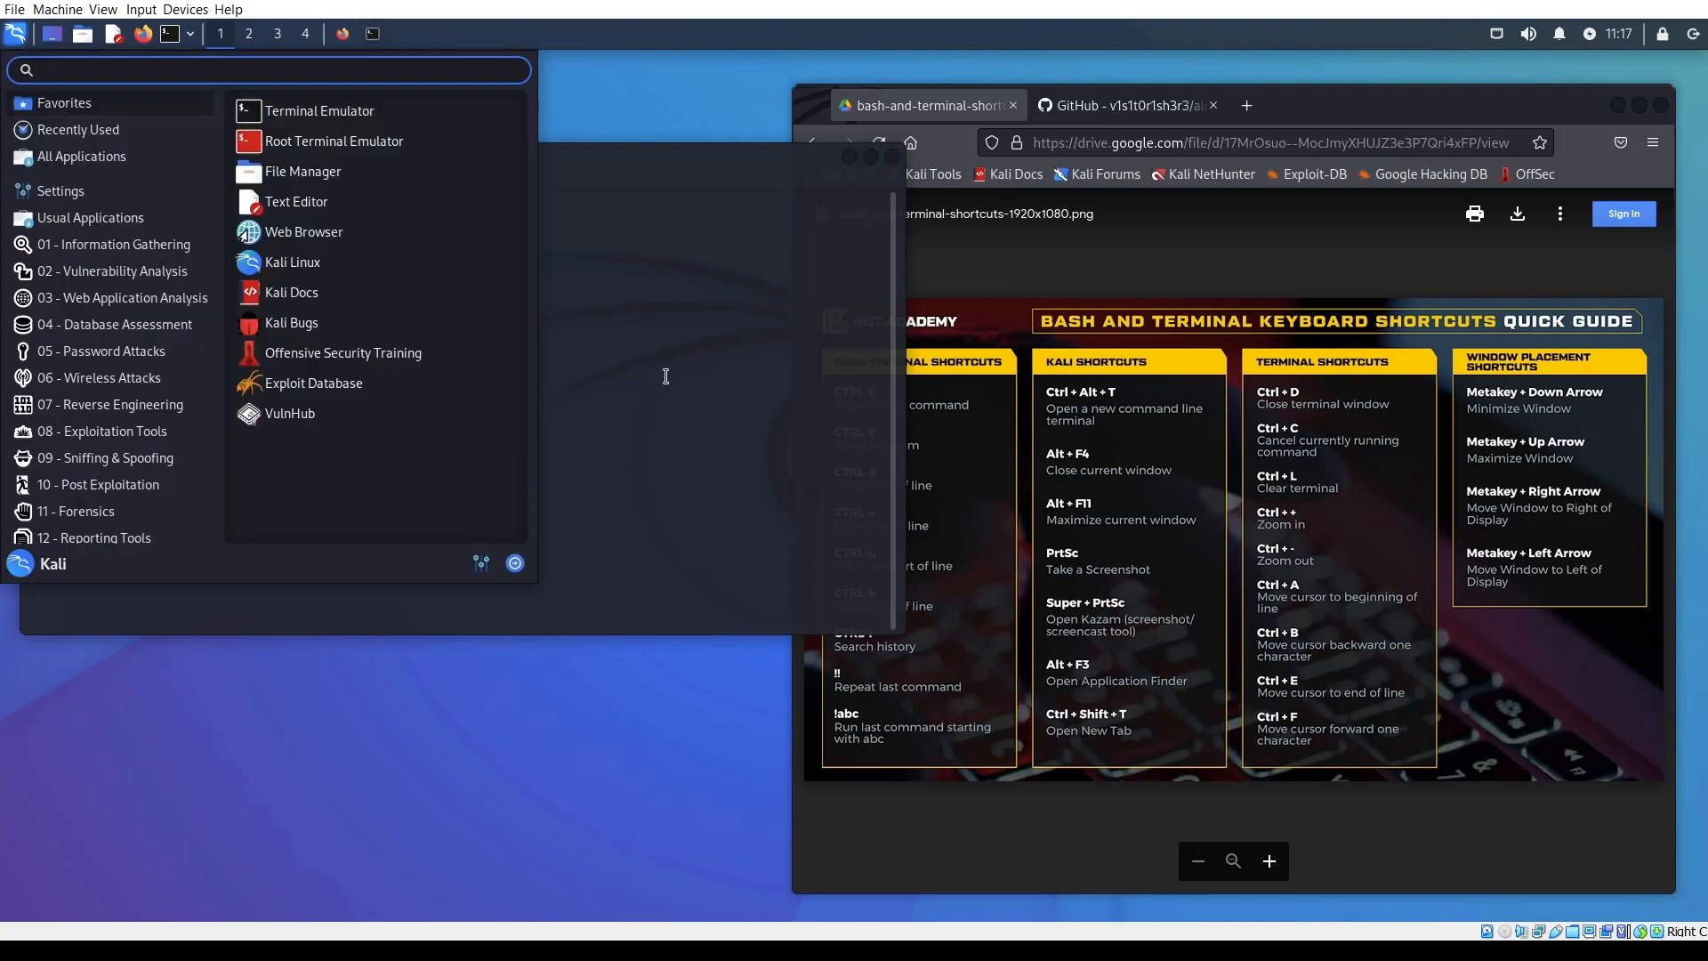
Step: Search Google Images for 'windows key' and preview the heart-drawn keyboard photo
{"action": "left_click", "coordinate": [320, 110]}
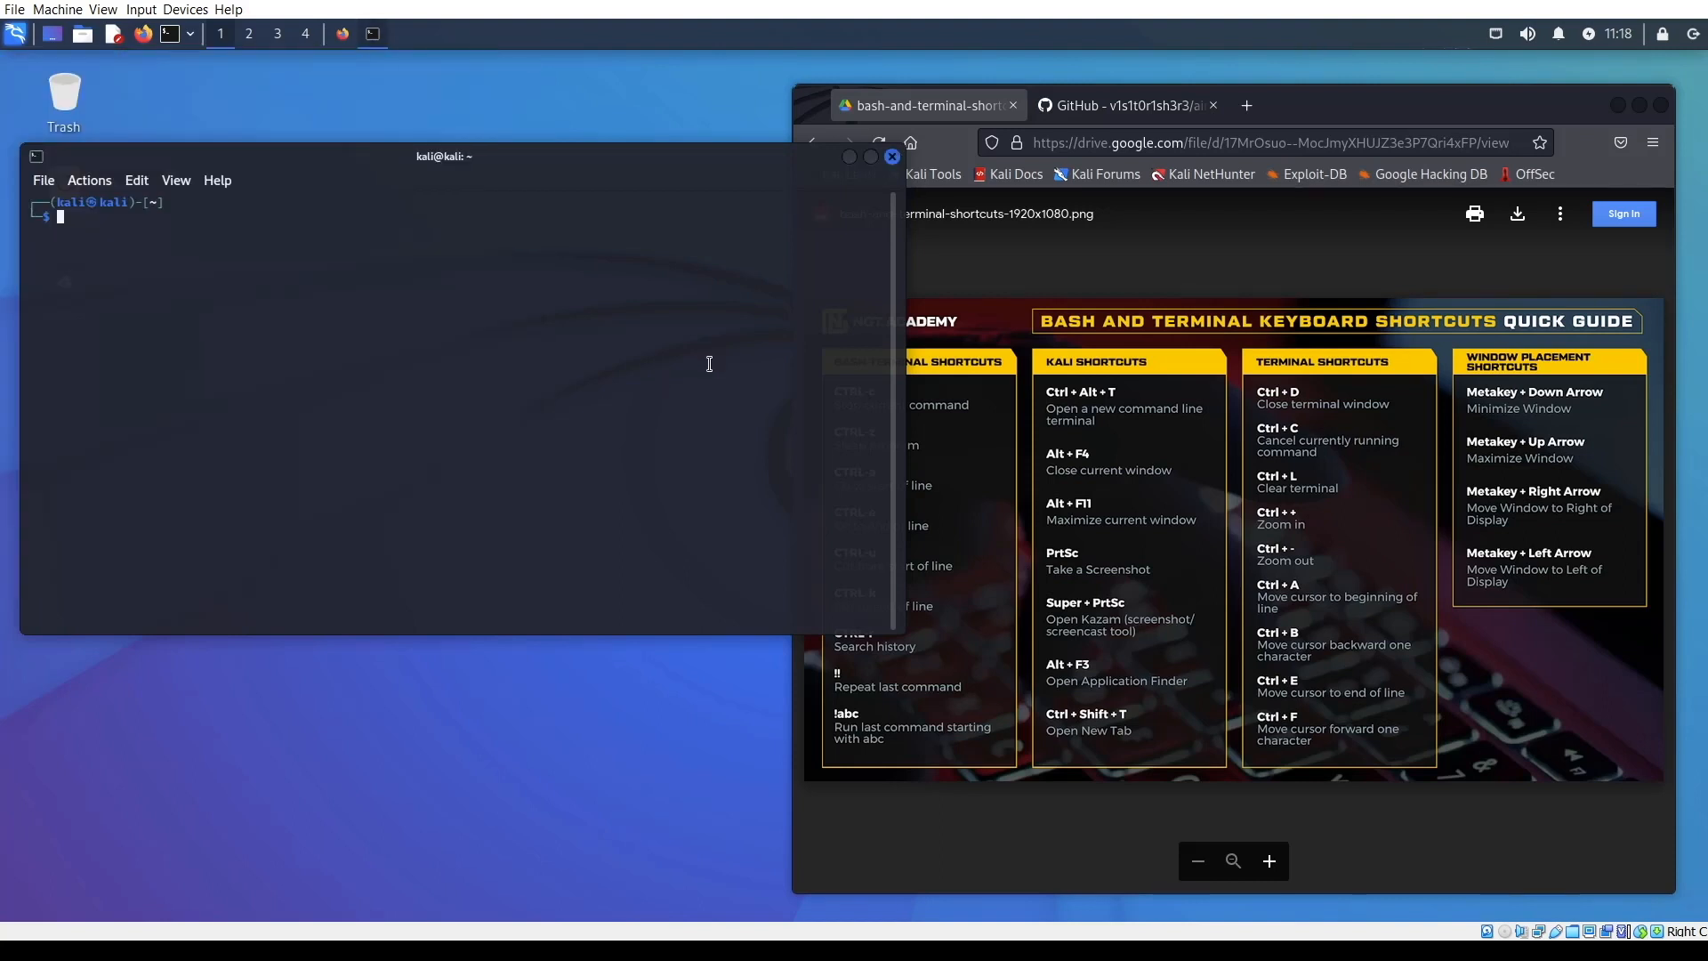
{"action": "left_click", "coordinate": [16, 10]}
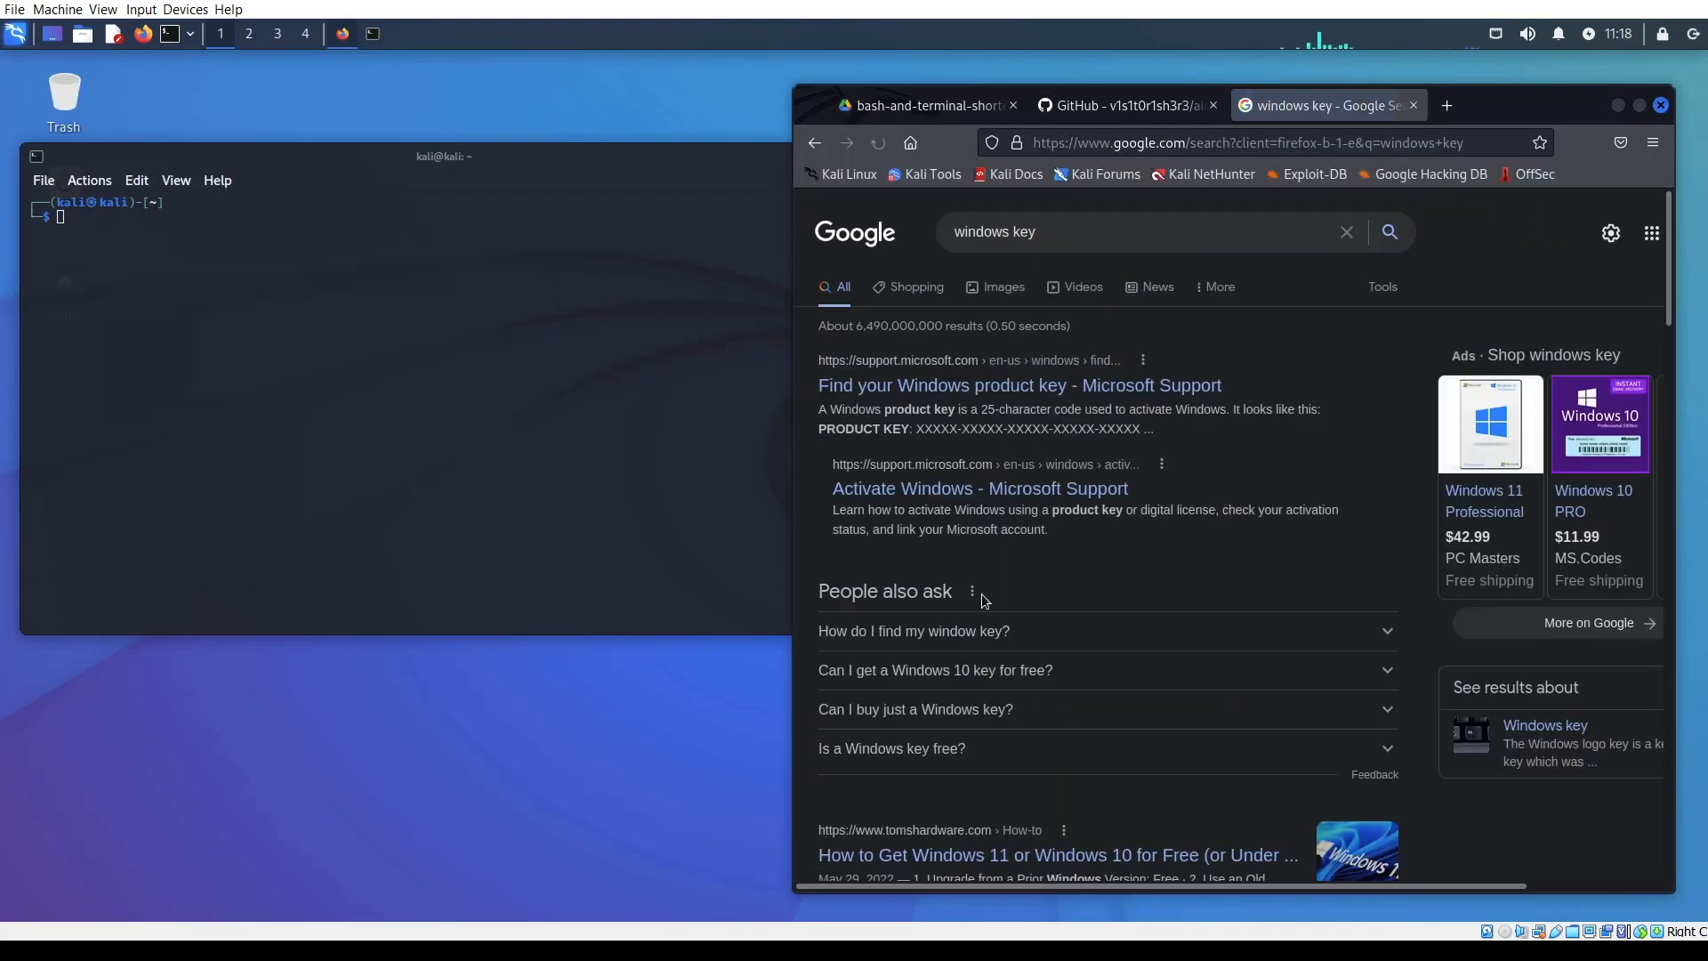
{"action": "left_click", "coordinate": [1002, 287]}
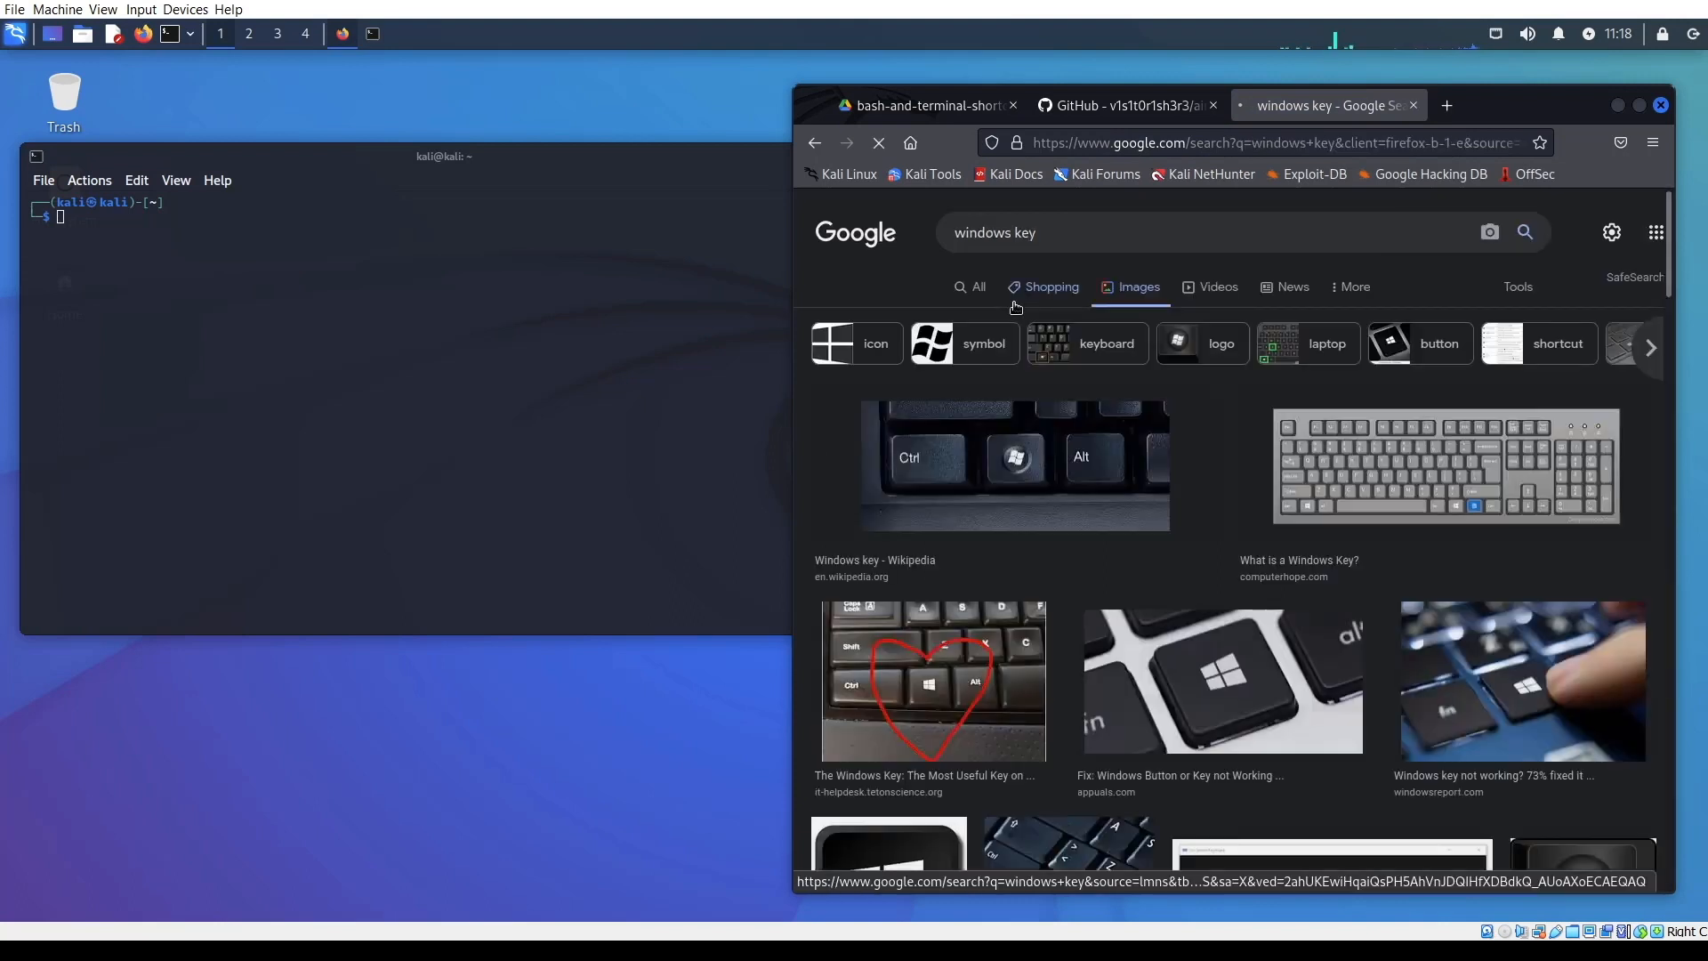
{"action": "left_click", "coordinate": [934, 680]}
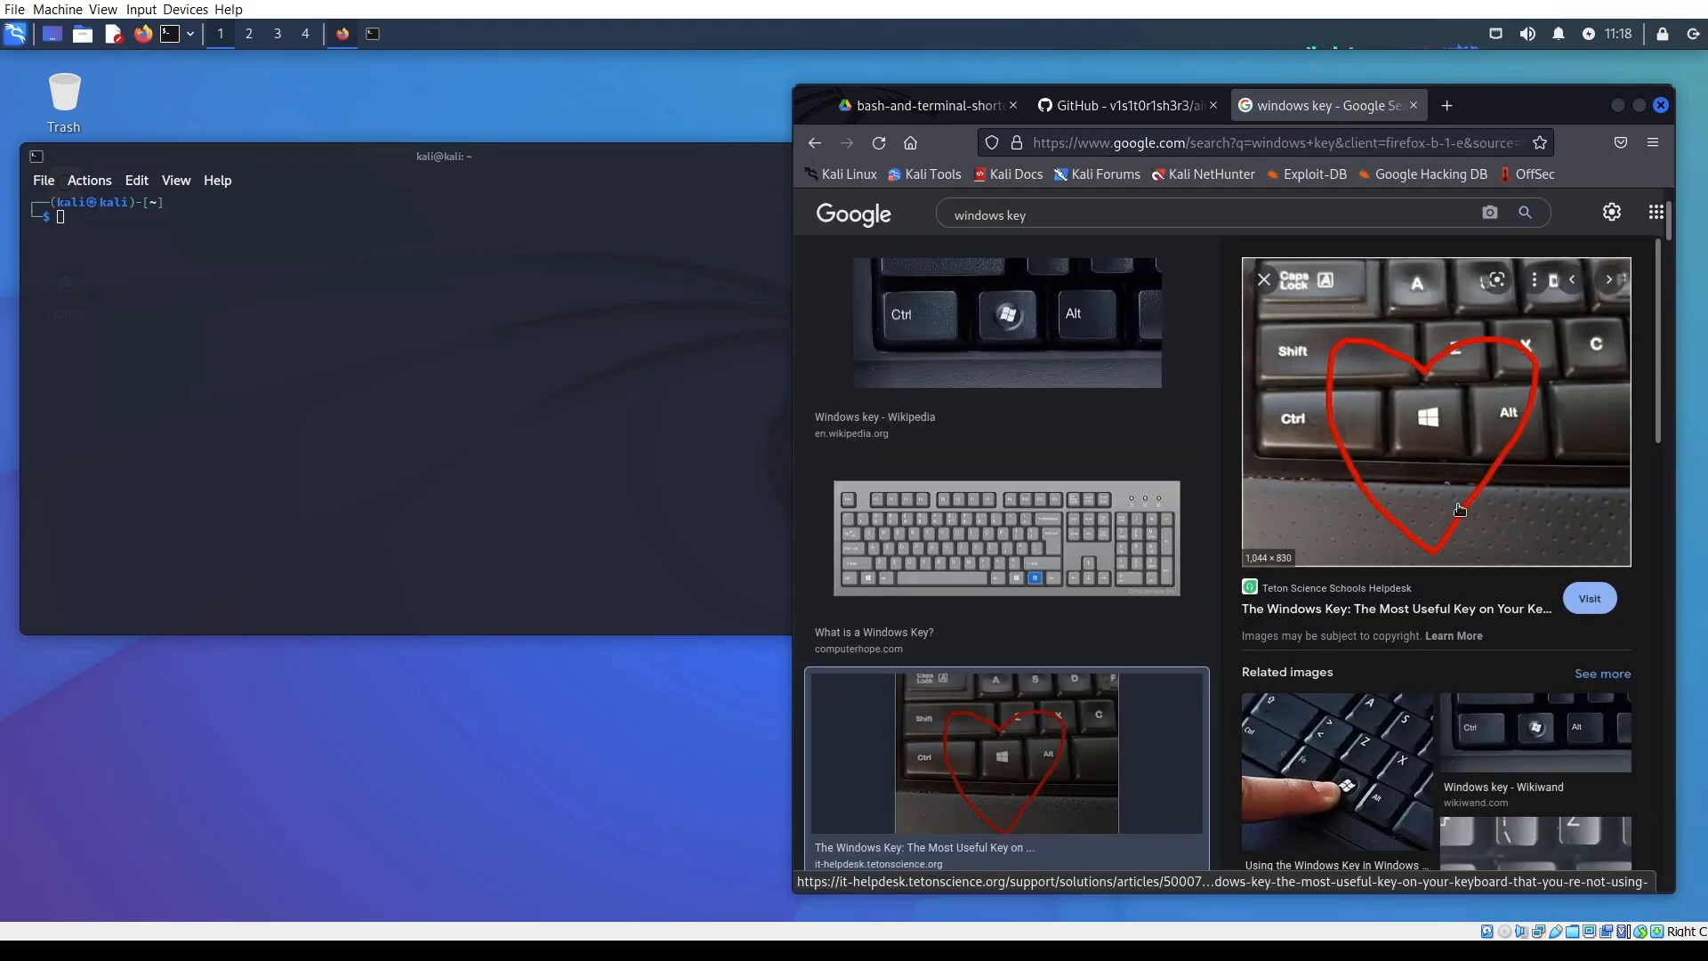
{"action": "left_click", "coordinate": [924, 105]}
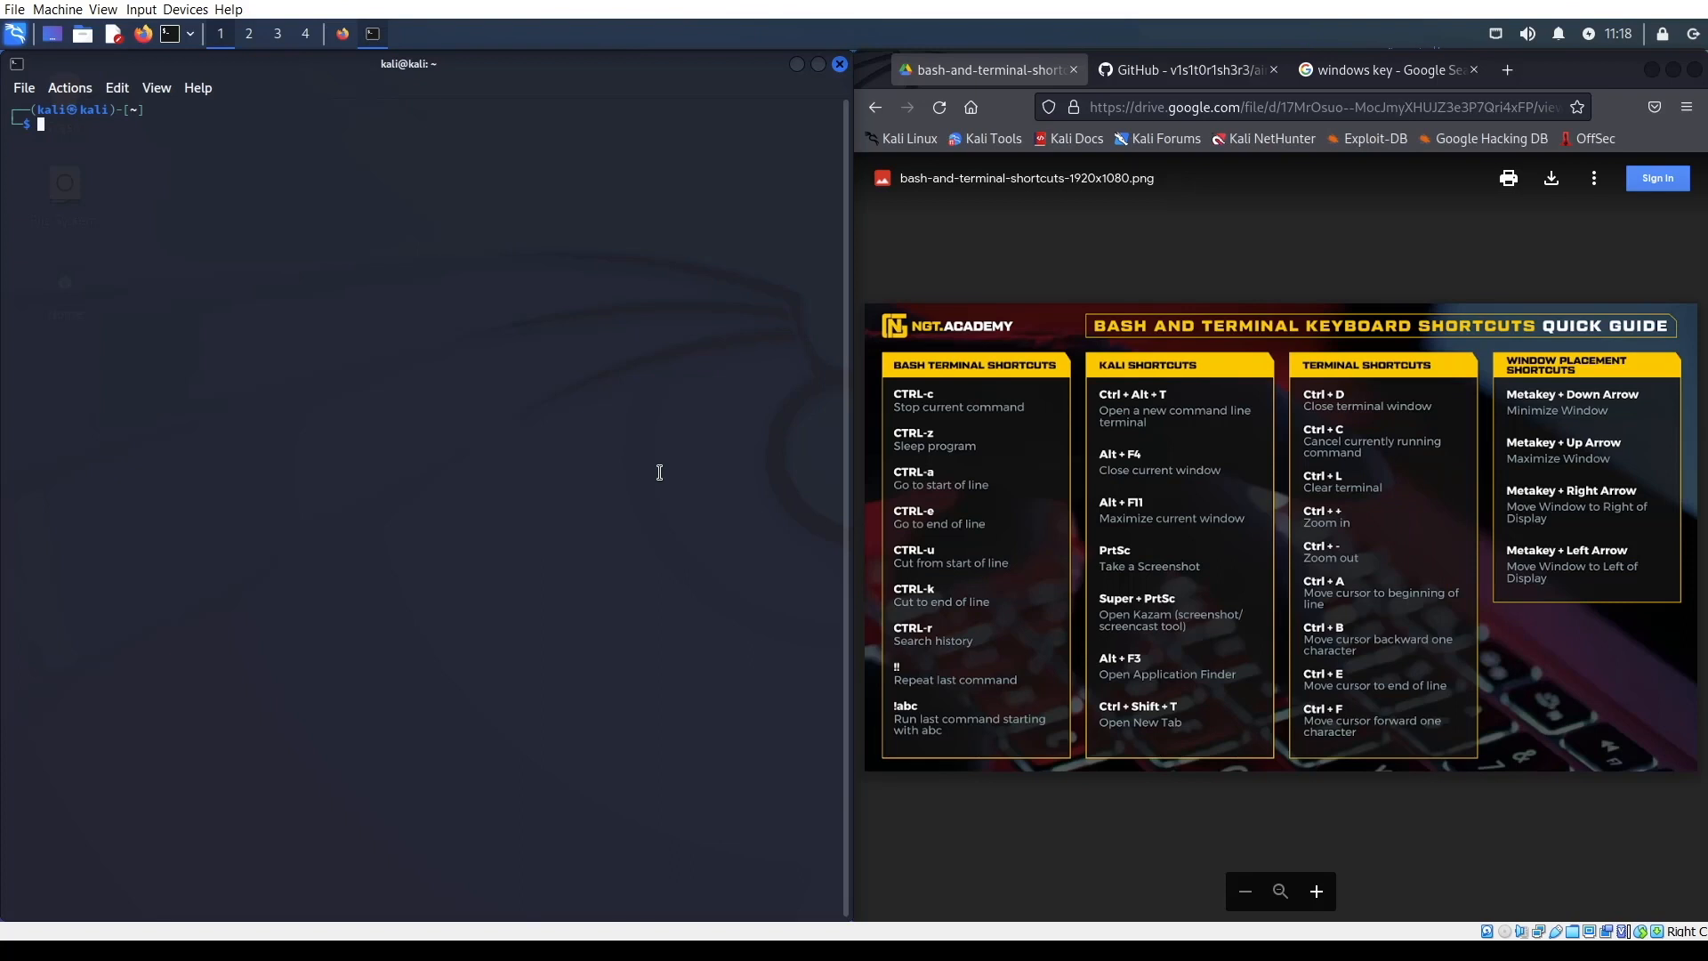
{"action": "mouse_move", "coordinate": [317, 511]}
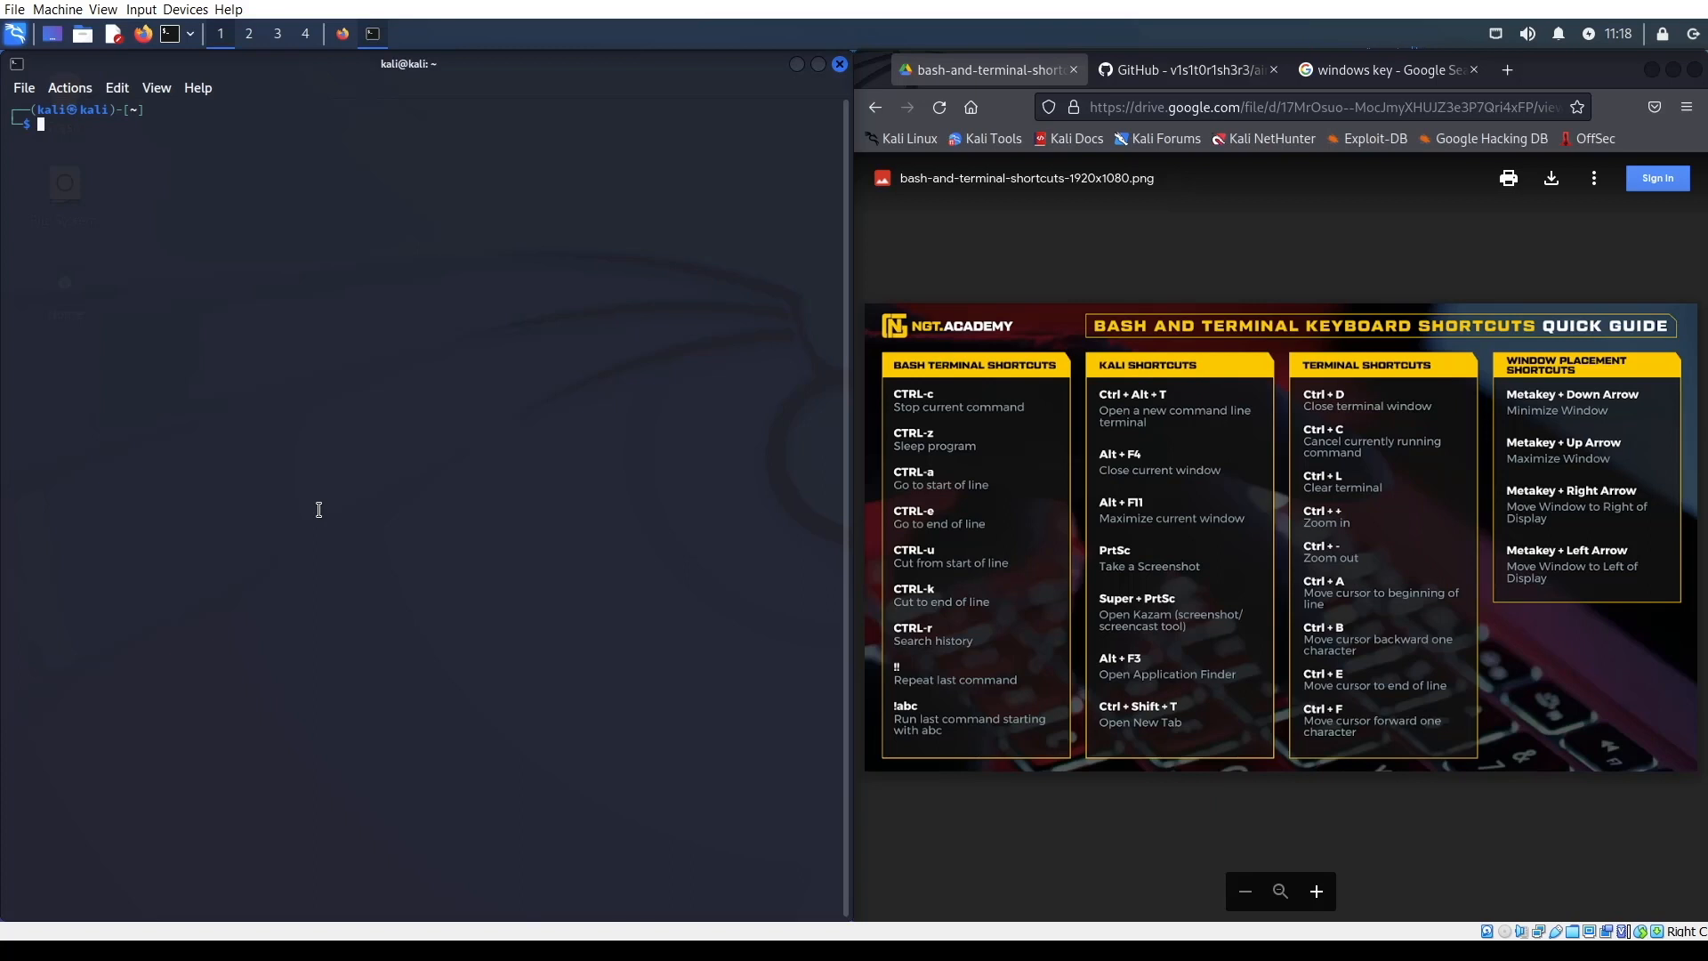
Step: Run ping 4.2.2.2, suspend it with Ctrl+Z, then resume it in the foreground with fg
{"action": "type", "text": "ping 4.2.2.2"}
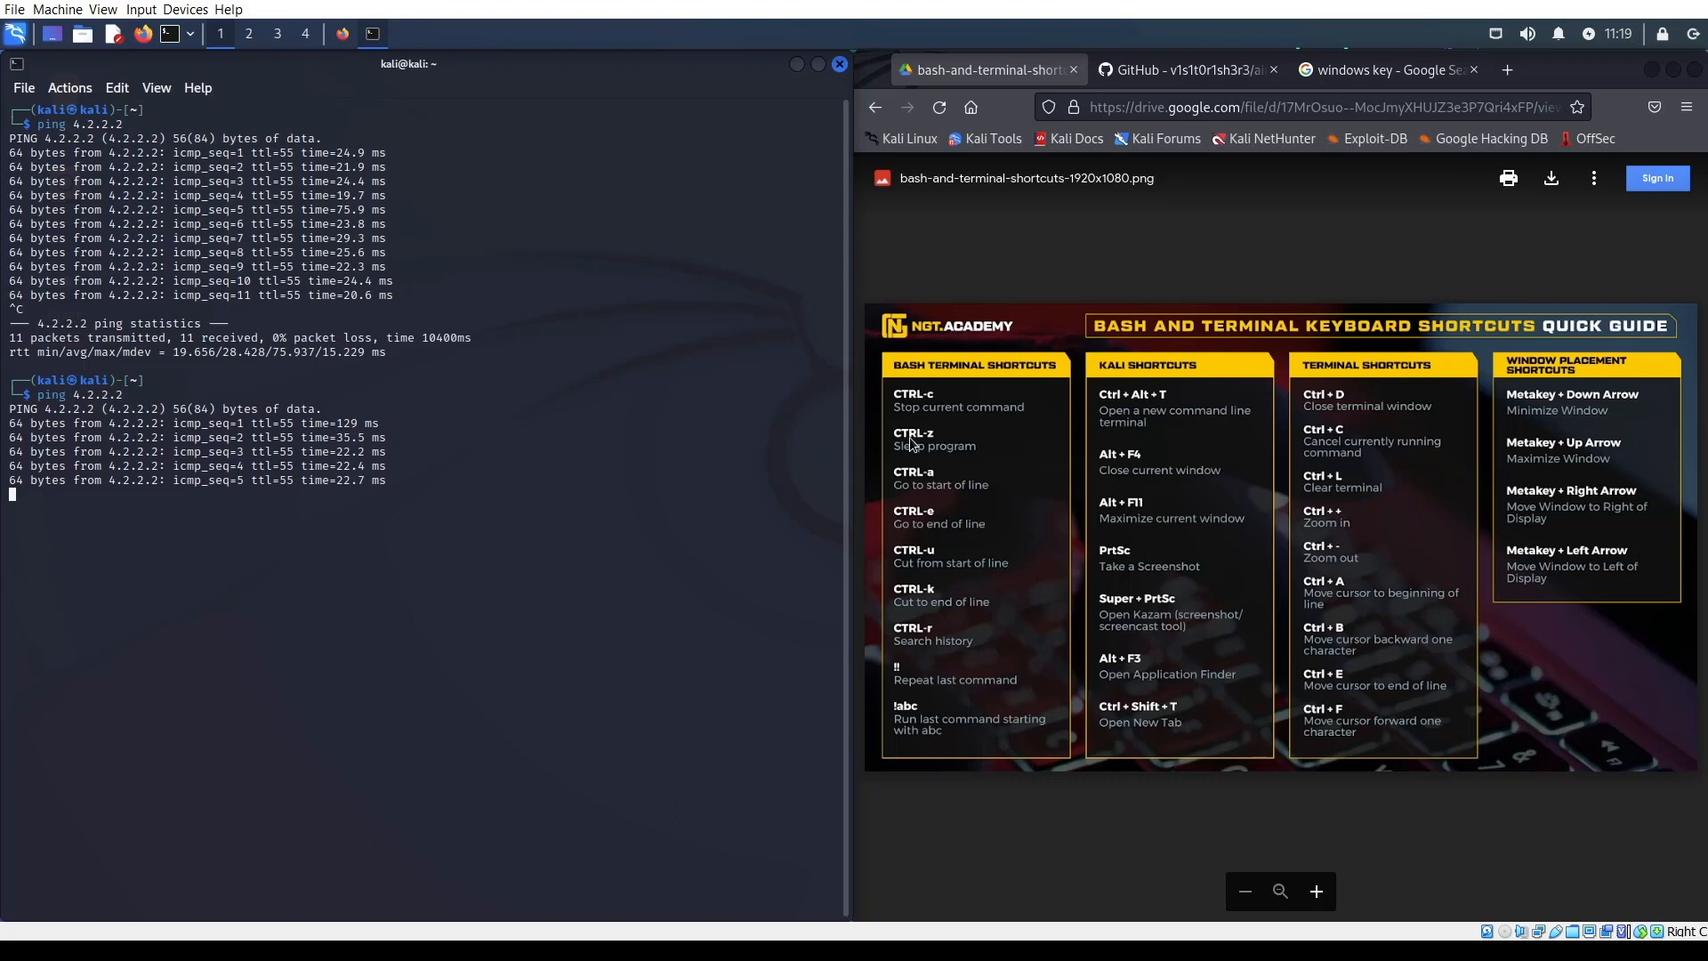
{"action": "key", "text": "ctrl+z"}
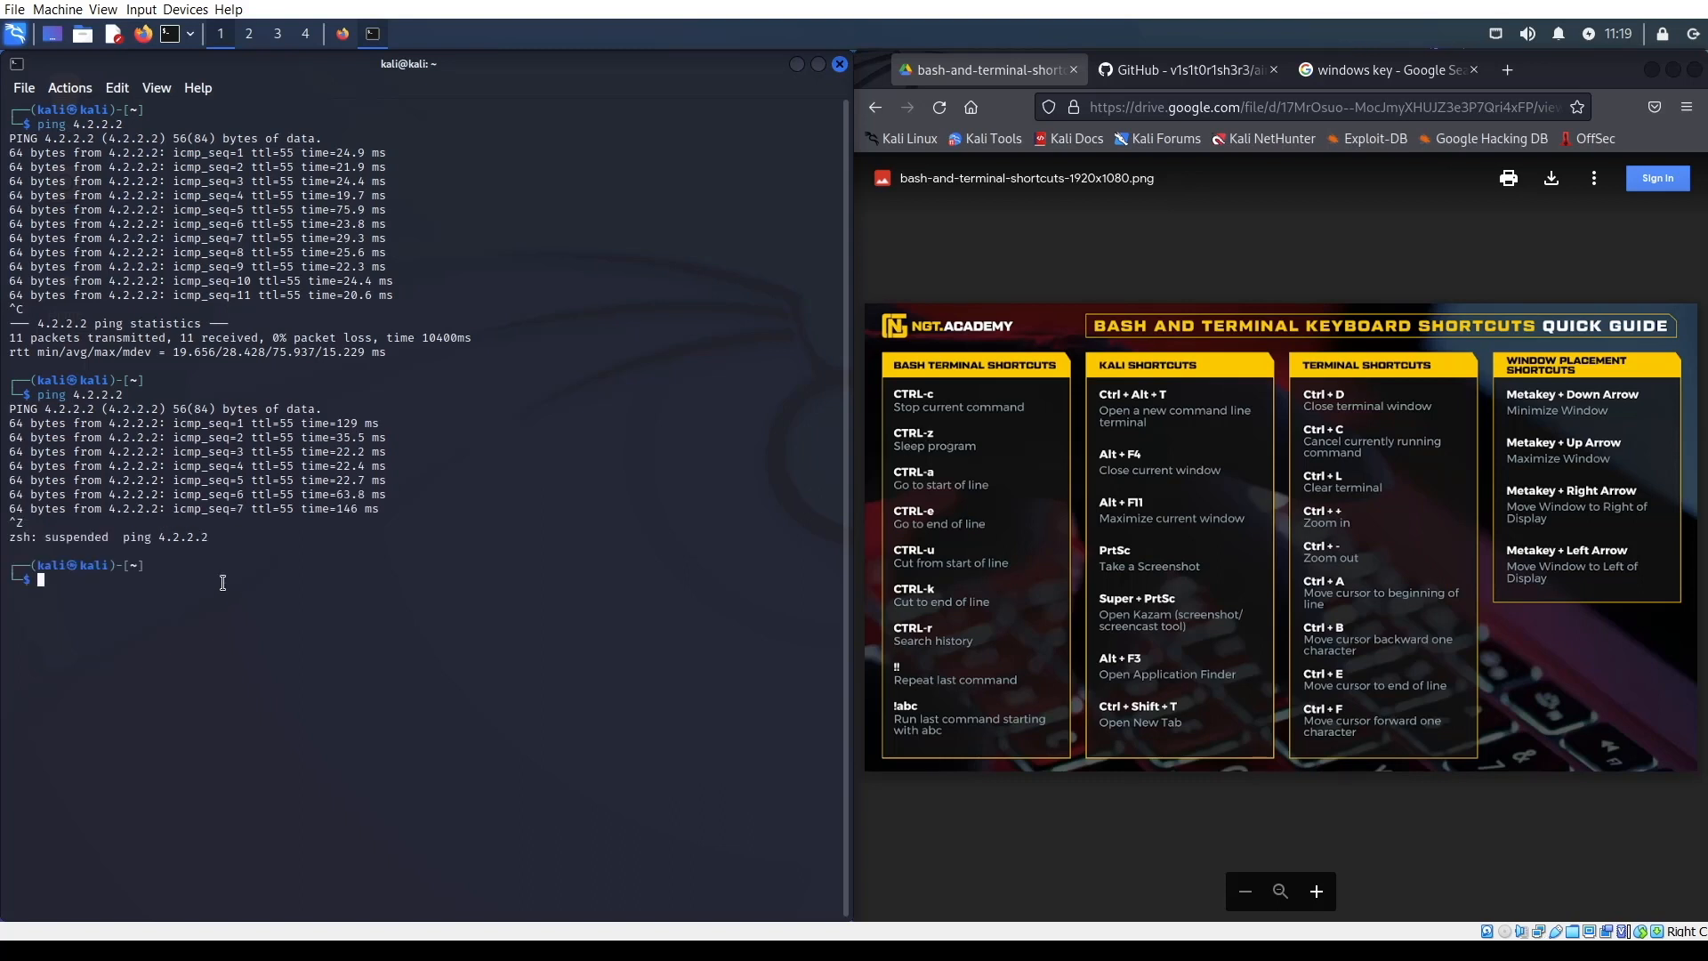
{"action": "mouse_move", "coordinate": [343, 623]}
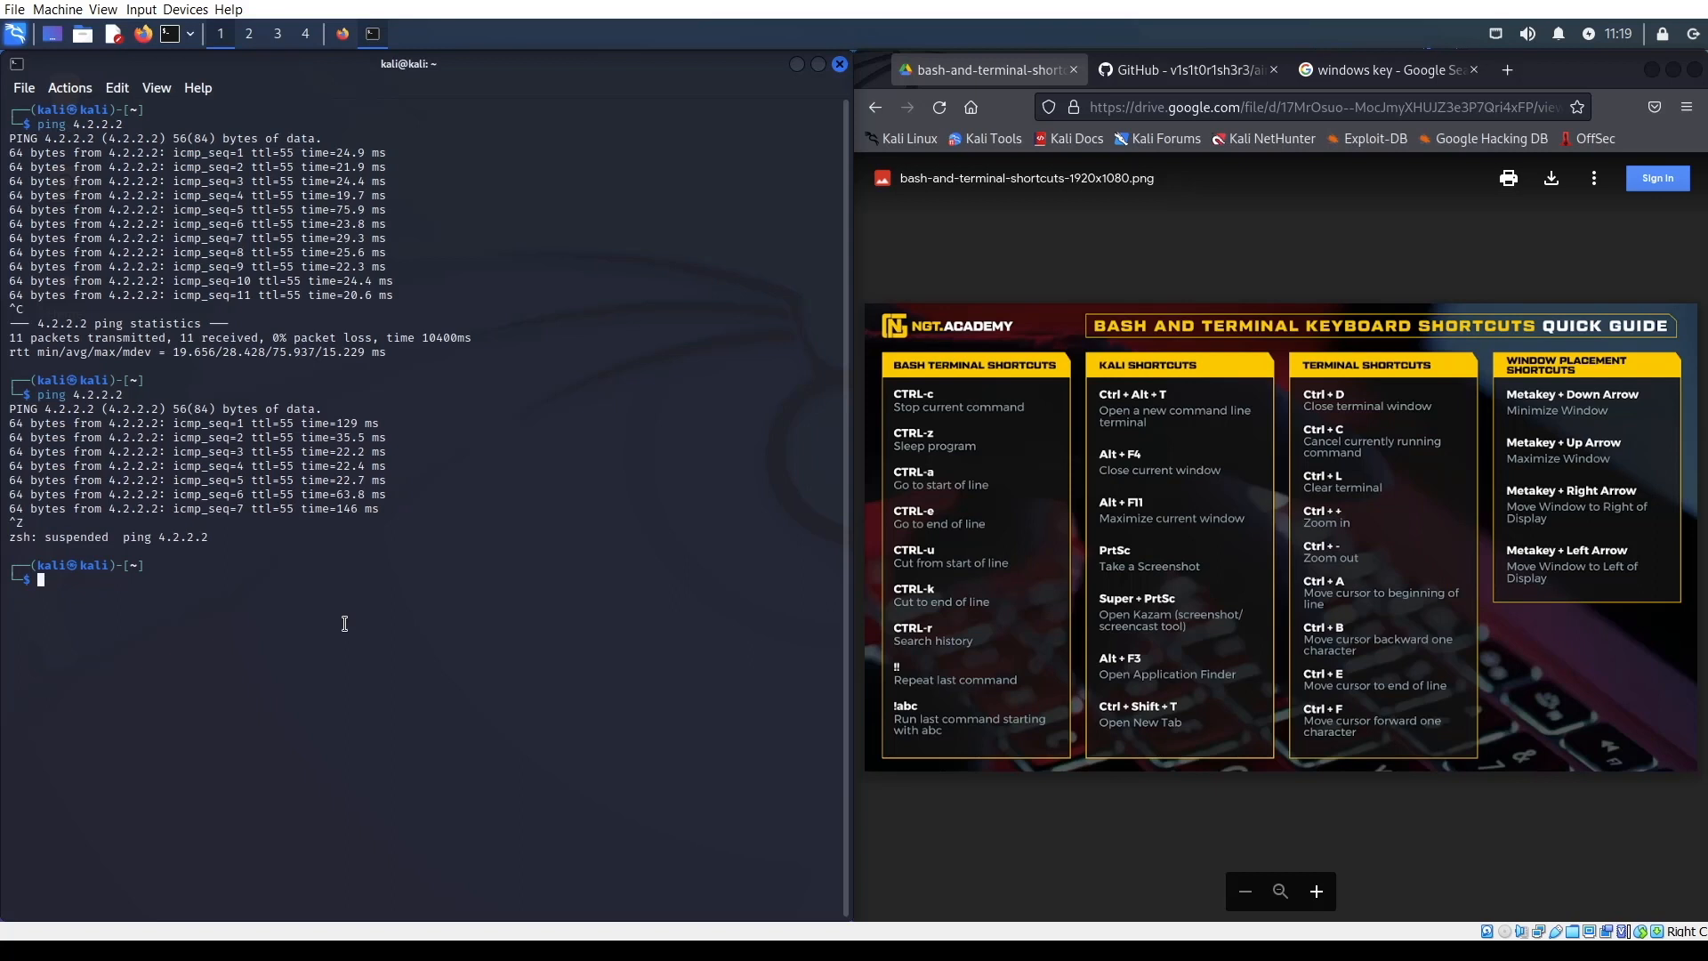
{"action": "type", "text": "fg"}
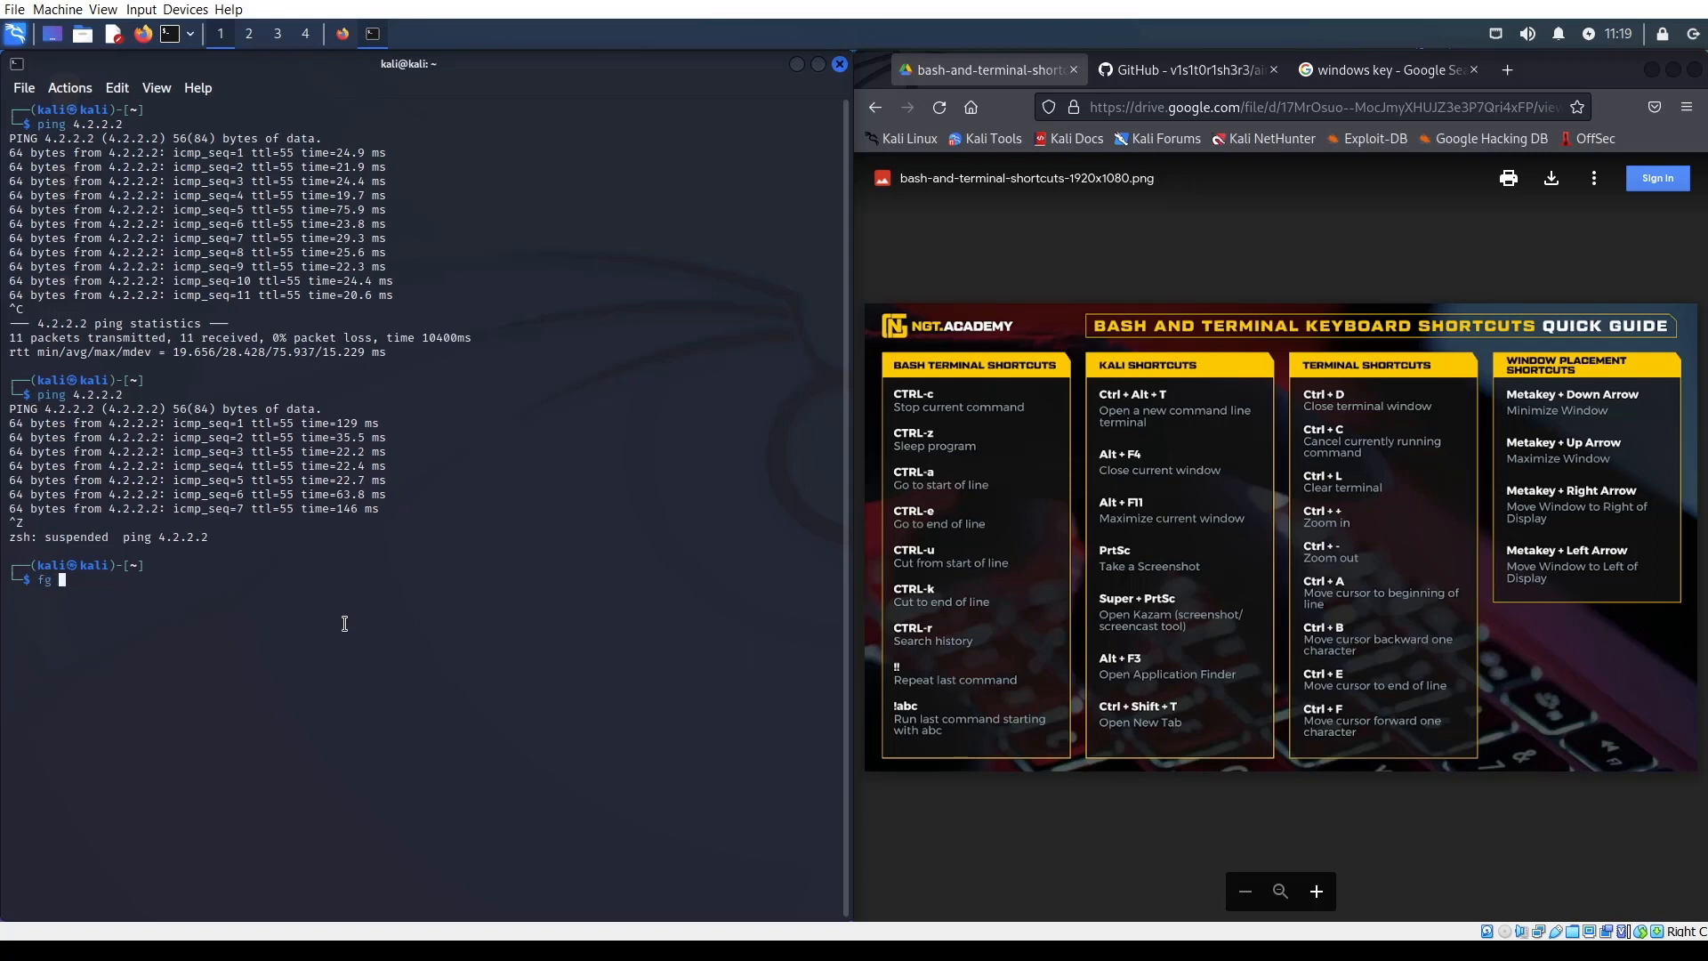
{"action": "key", "text": "Return"}
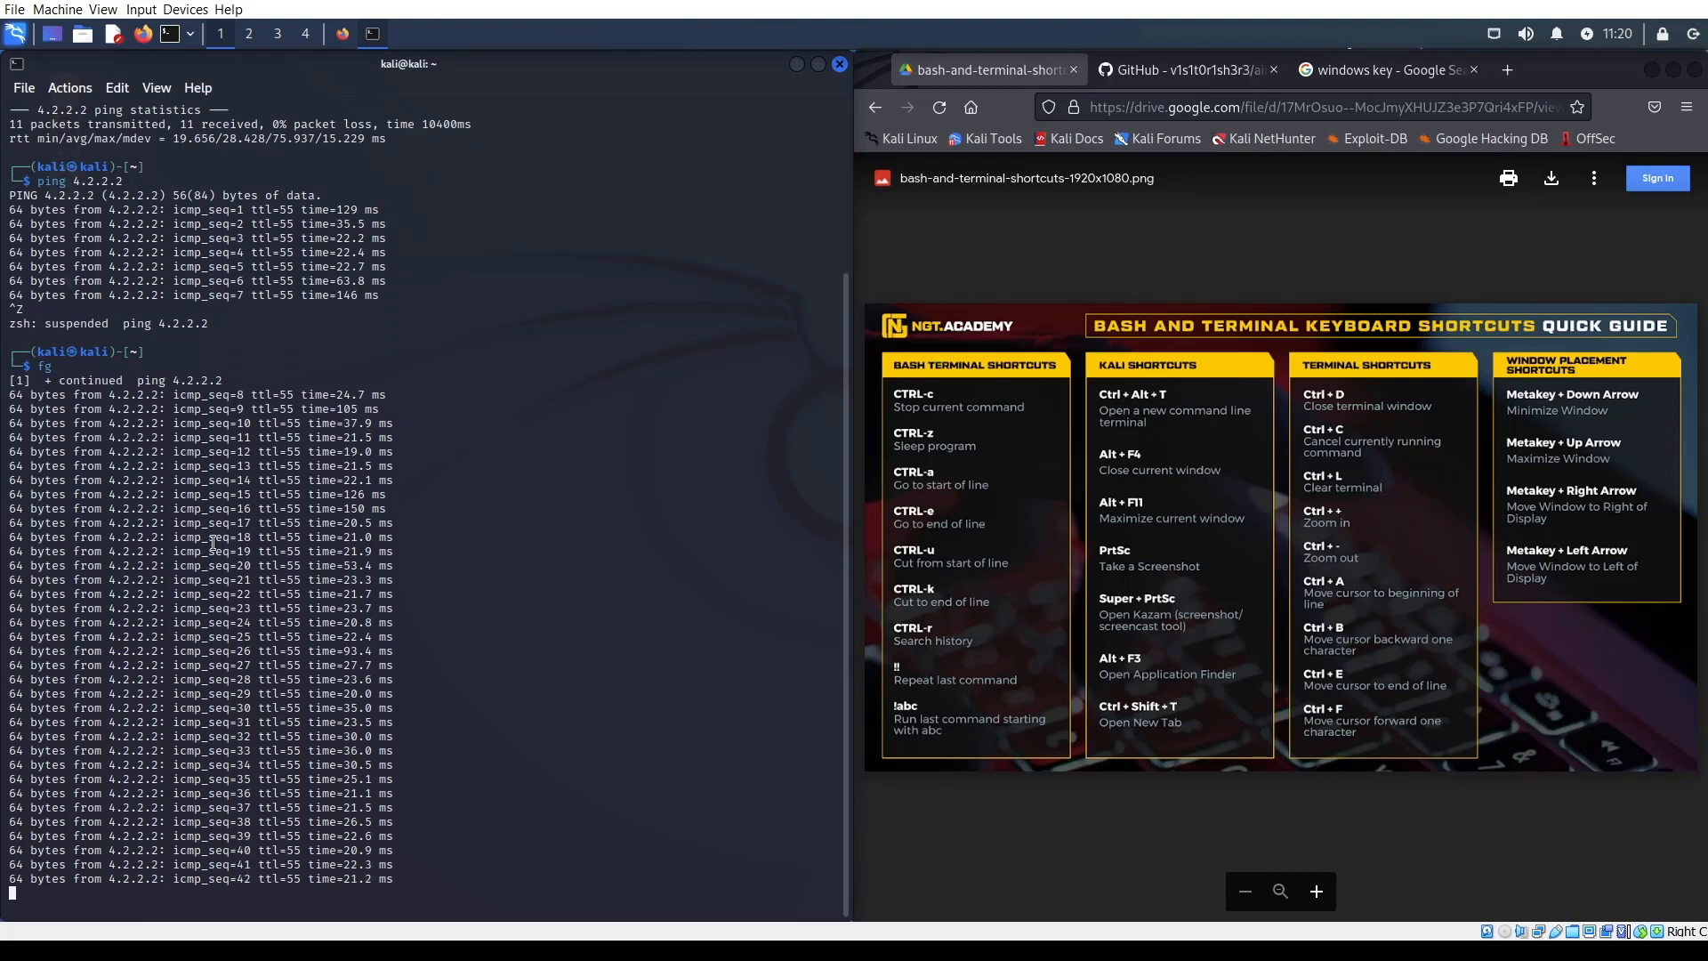
Step: Split the terminal into a lower pane and run sudo tcpdump to capture the ping's ICMP traffic
{"action": "key", "text": "ctrl+c"}
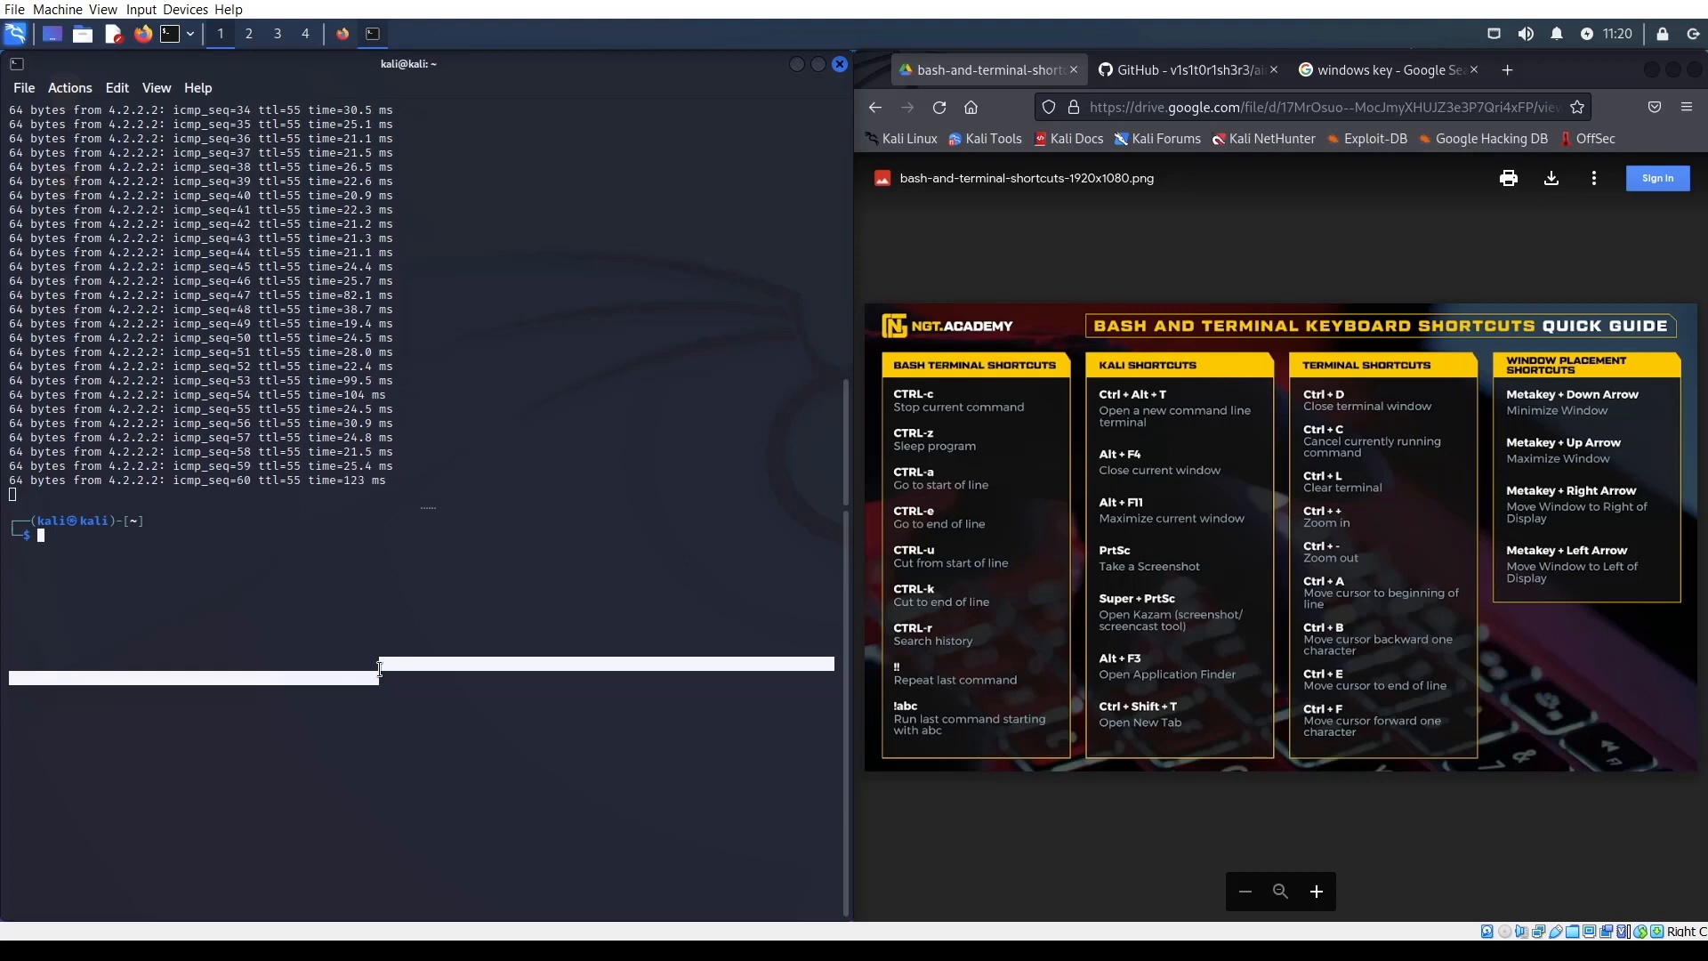
{"action": "type", "text": "suoo"}
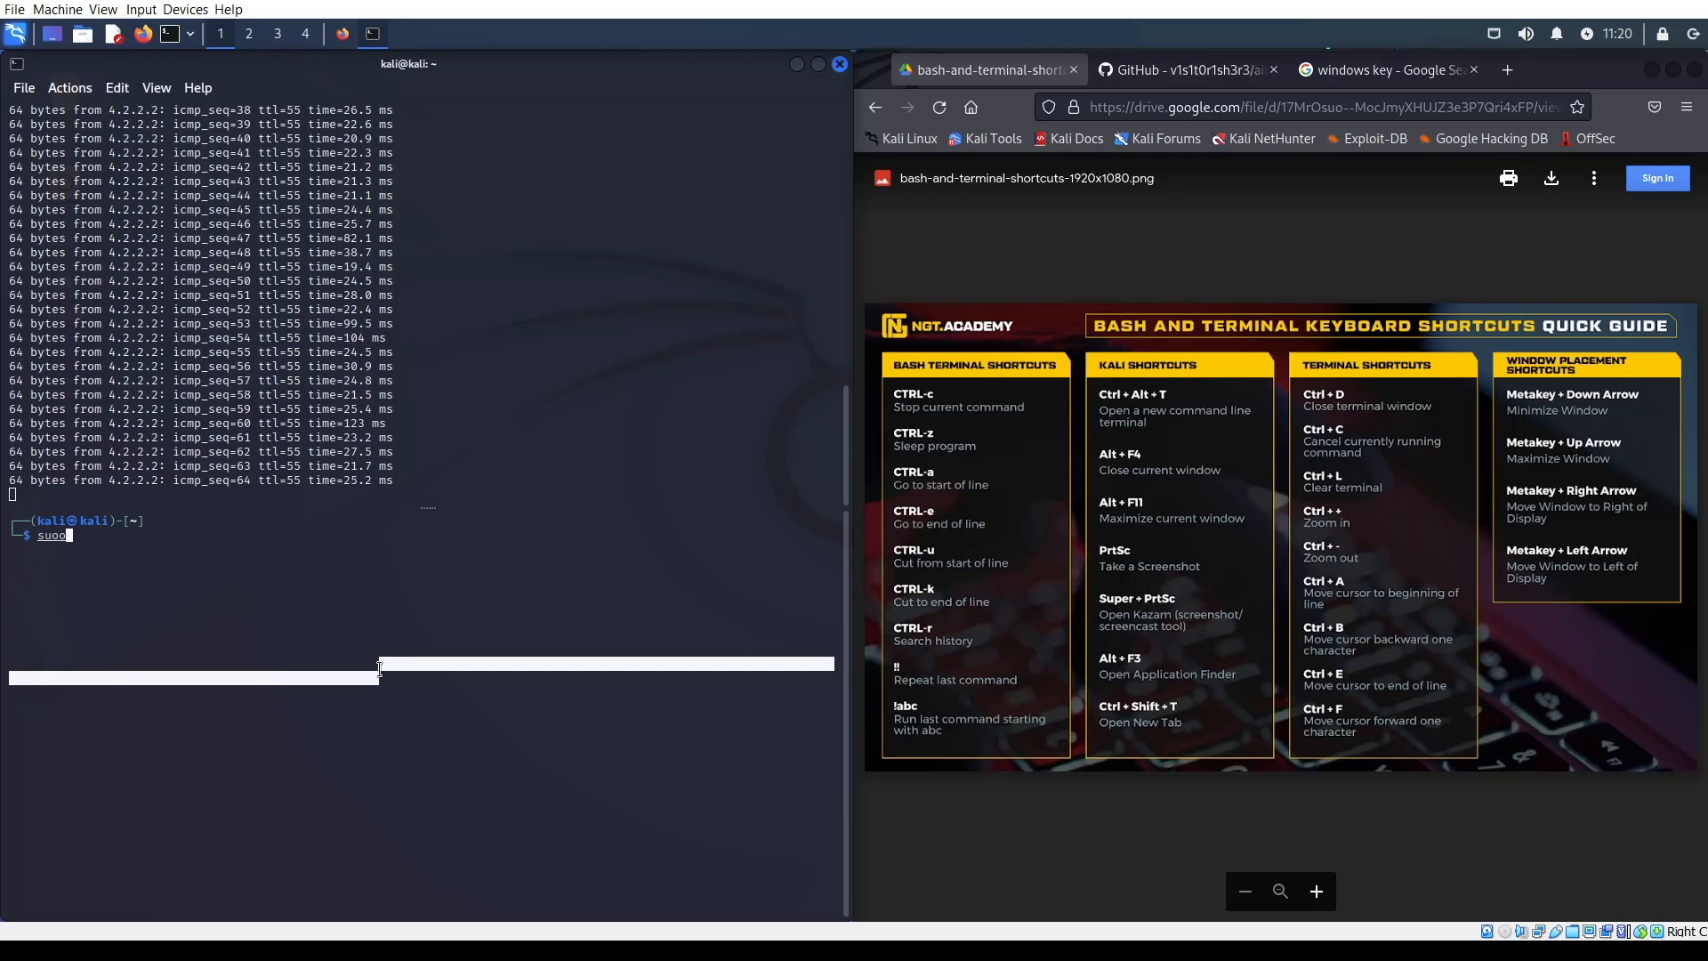
{"action": "type", "text": "tcpdump"}
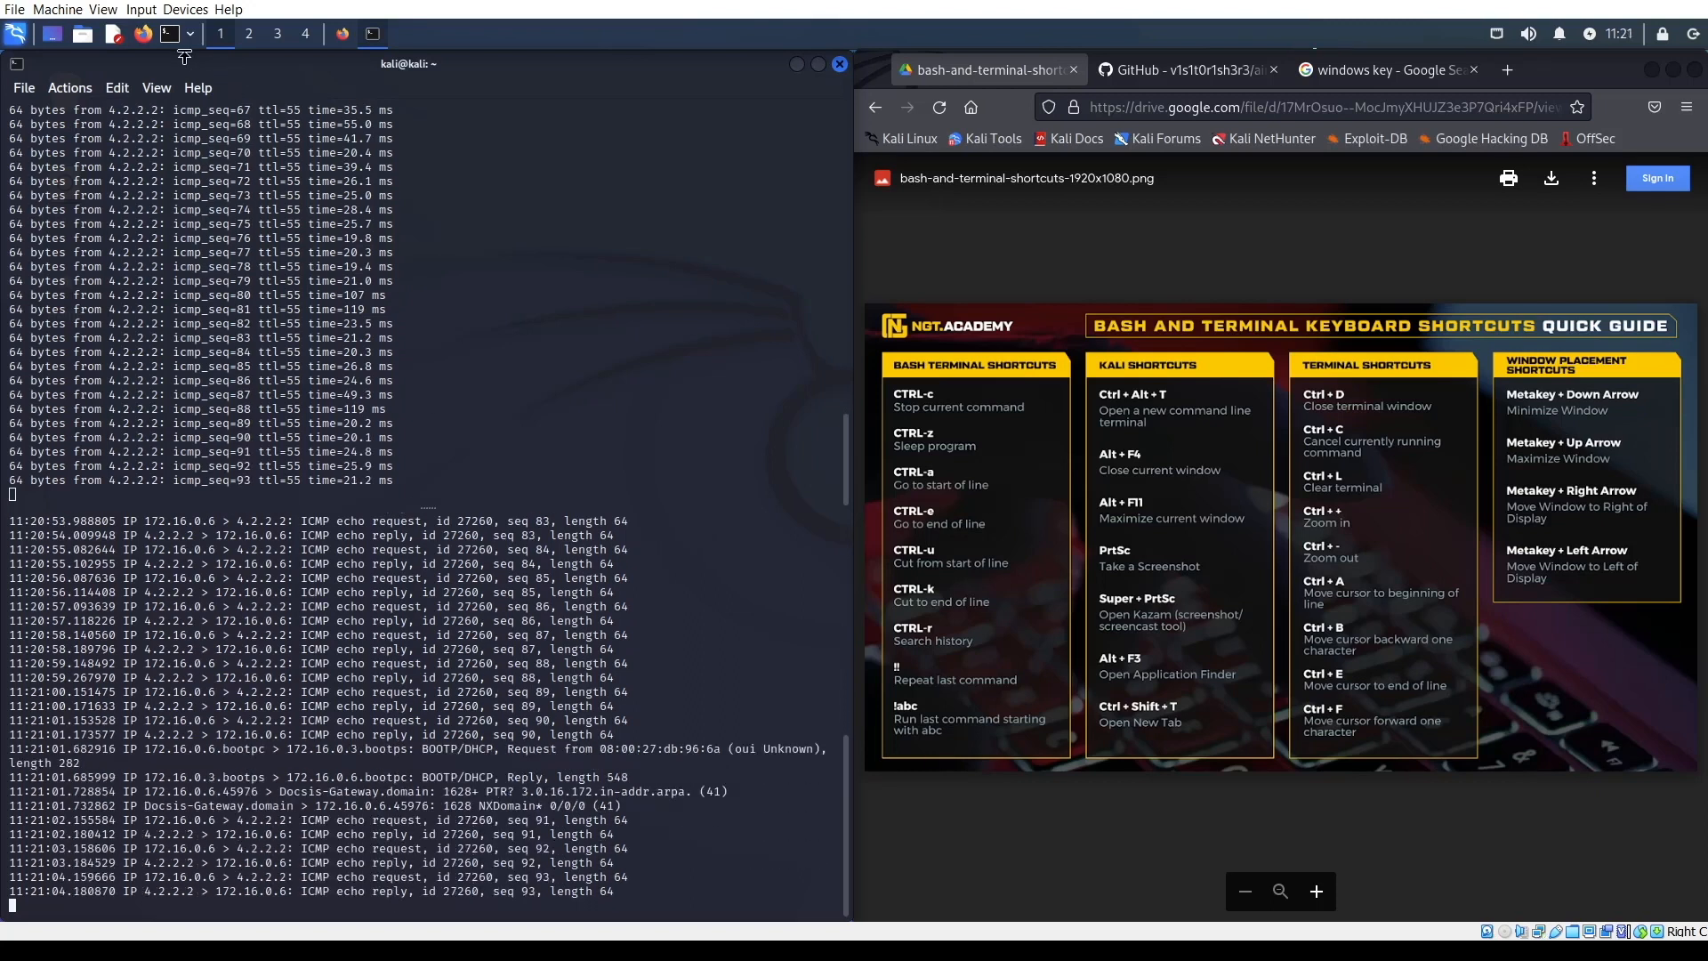
Step: Split the tcpdump pane again and run ifconfig at the fresh prompt
{"action": "left_click", "coordinate": [372, 34]}
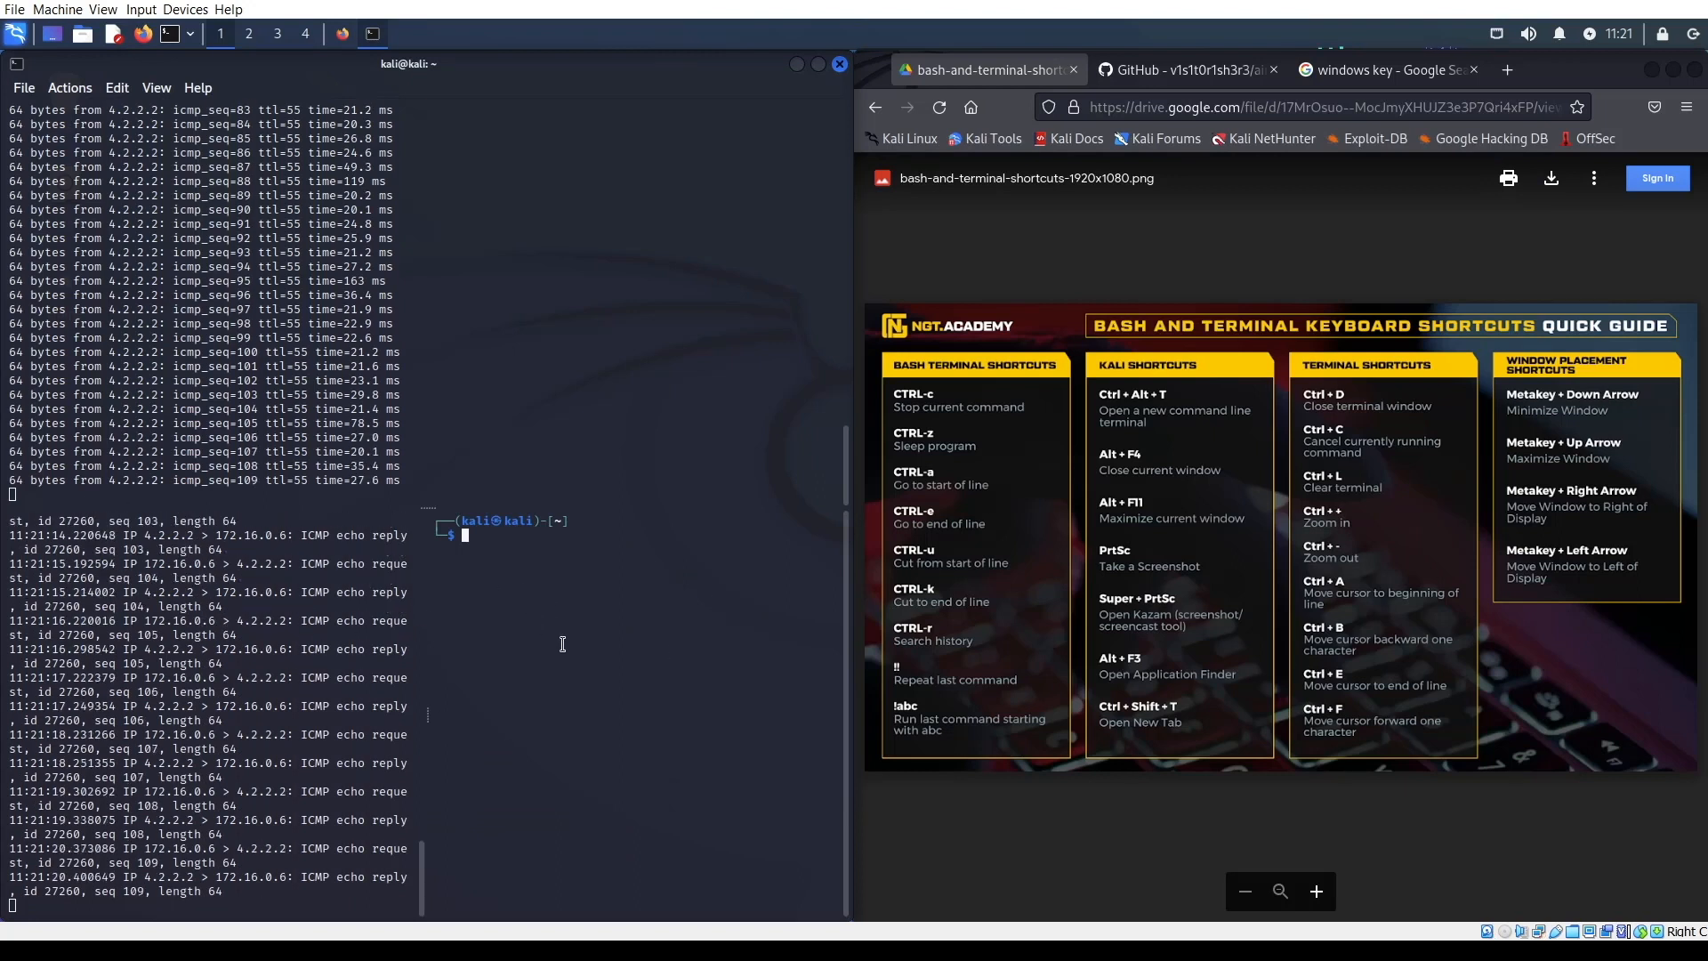
{"action": "type", "text": "ifconfig"}
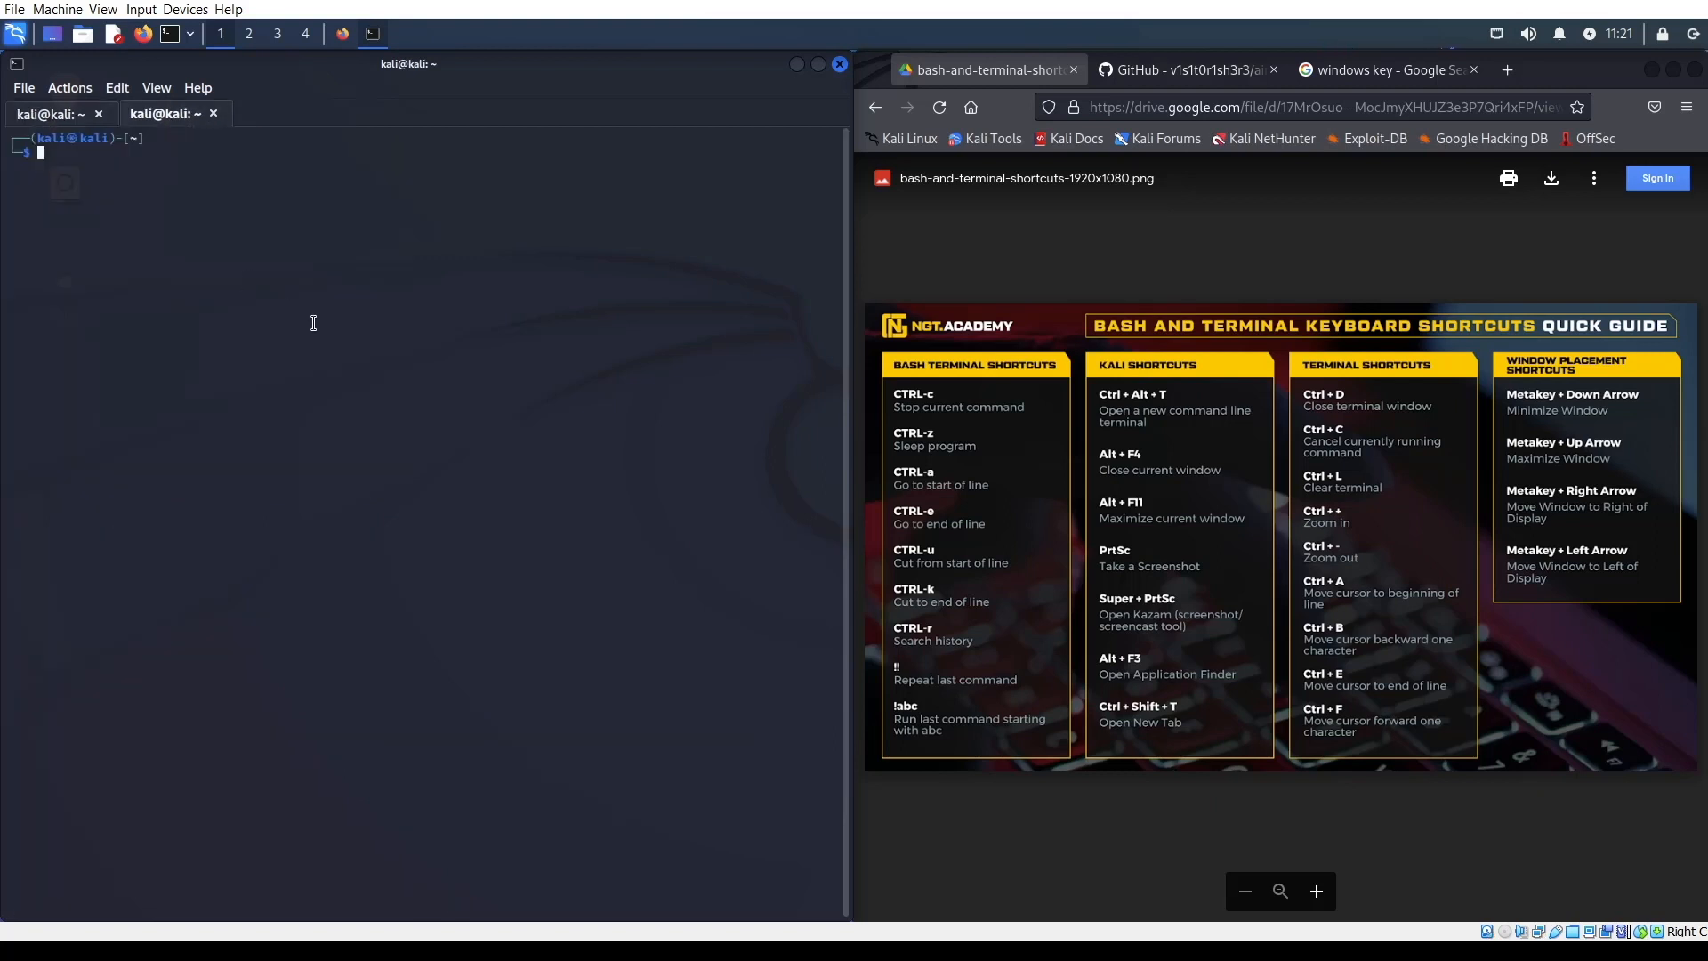
Step: In a new tab, cd to Downloads and git clone the airgeddon repository from v1s1t0r1sh3r3
{"action": "type", "text": "git clone https://github.com/v1s1t0r1sh3r3/airgeddon.git"}
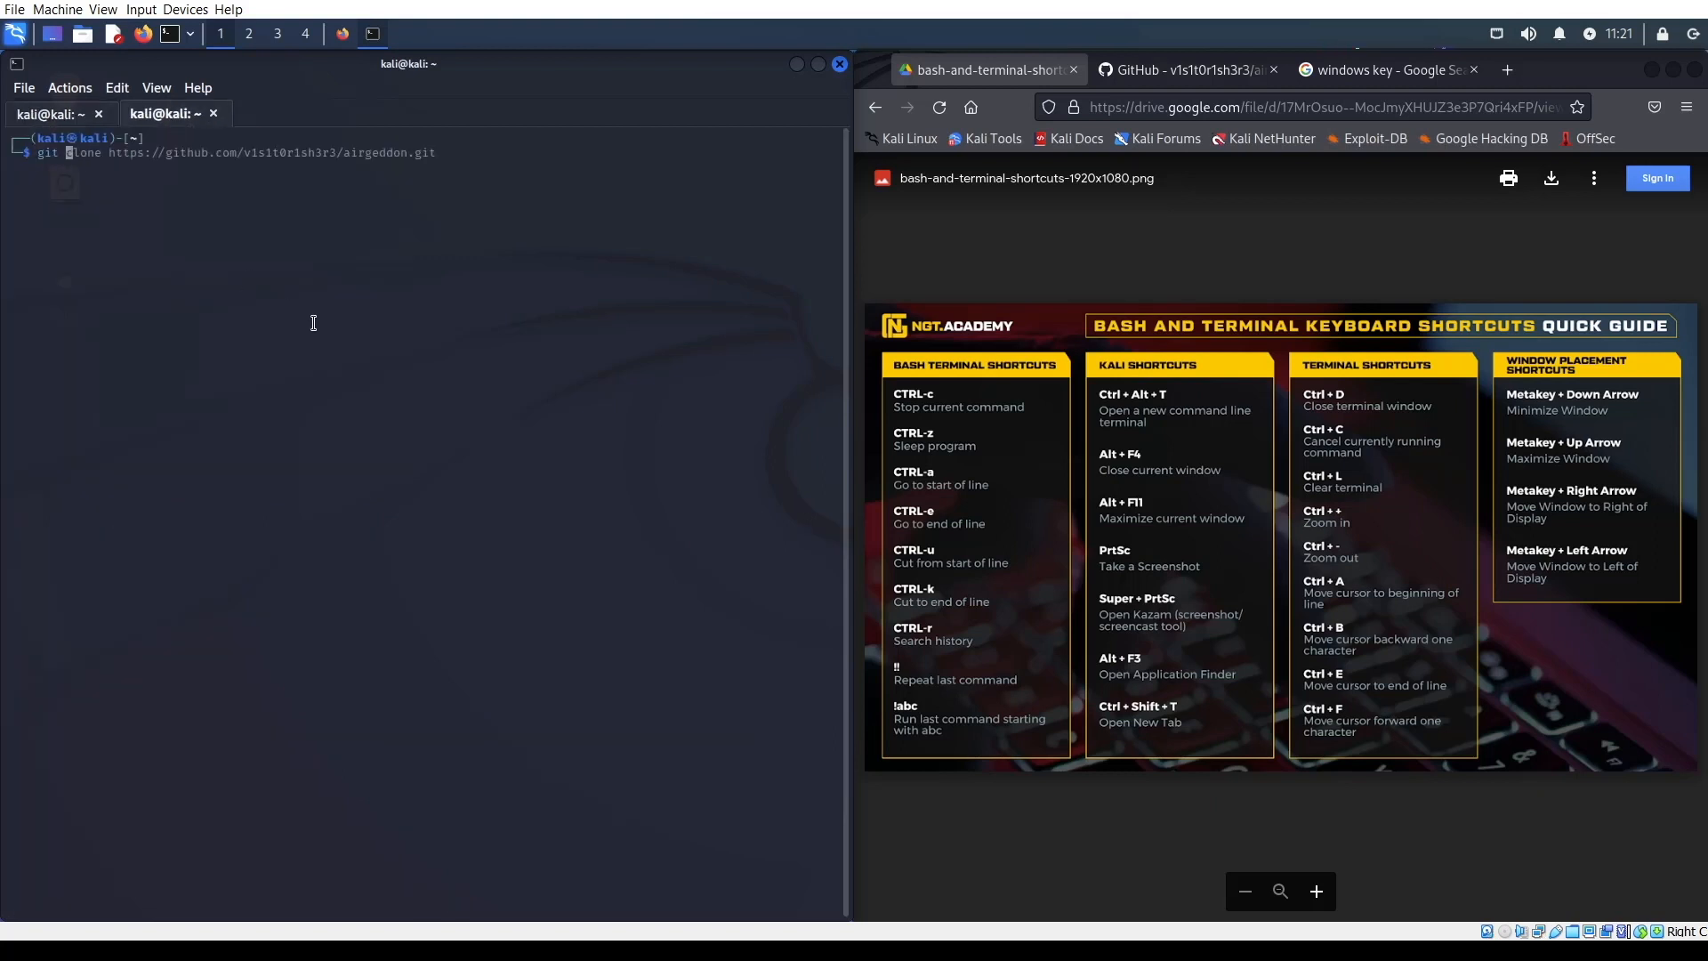
{"action": "type", "text": "cd Downloads"}
{"action": "type", "text": "git co"}
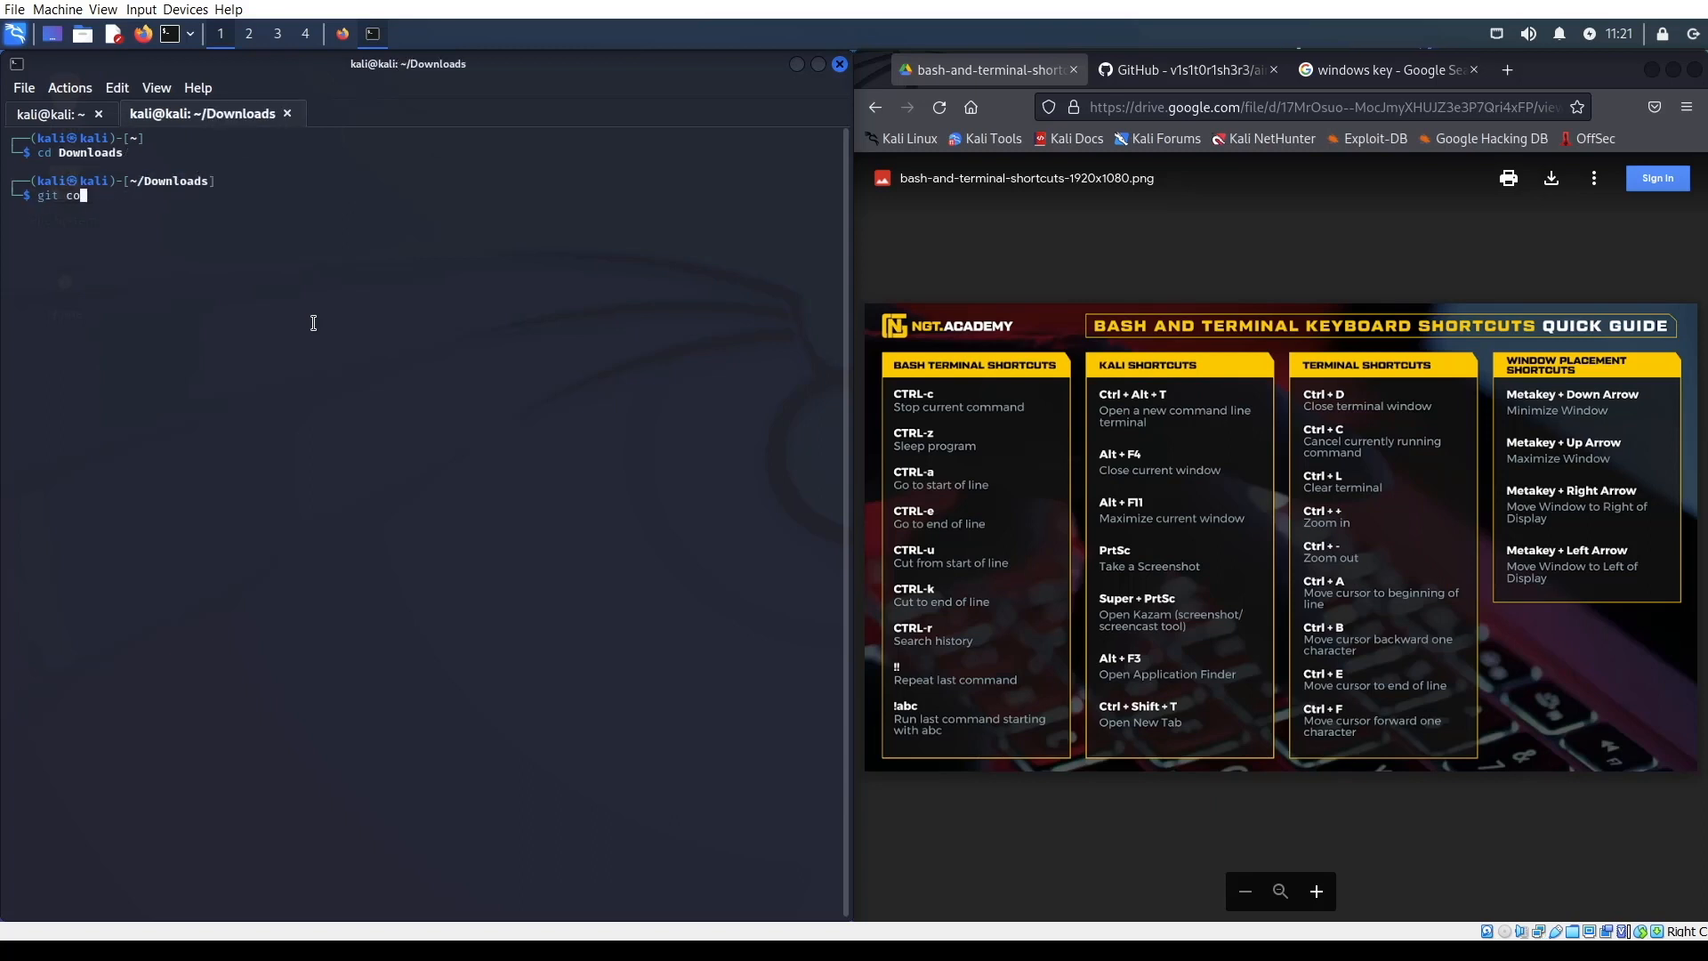
{"action": "type", "text": "lone https://github.com/v1s1t0r1sh3r3/airgeddon.git"}
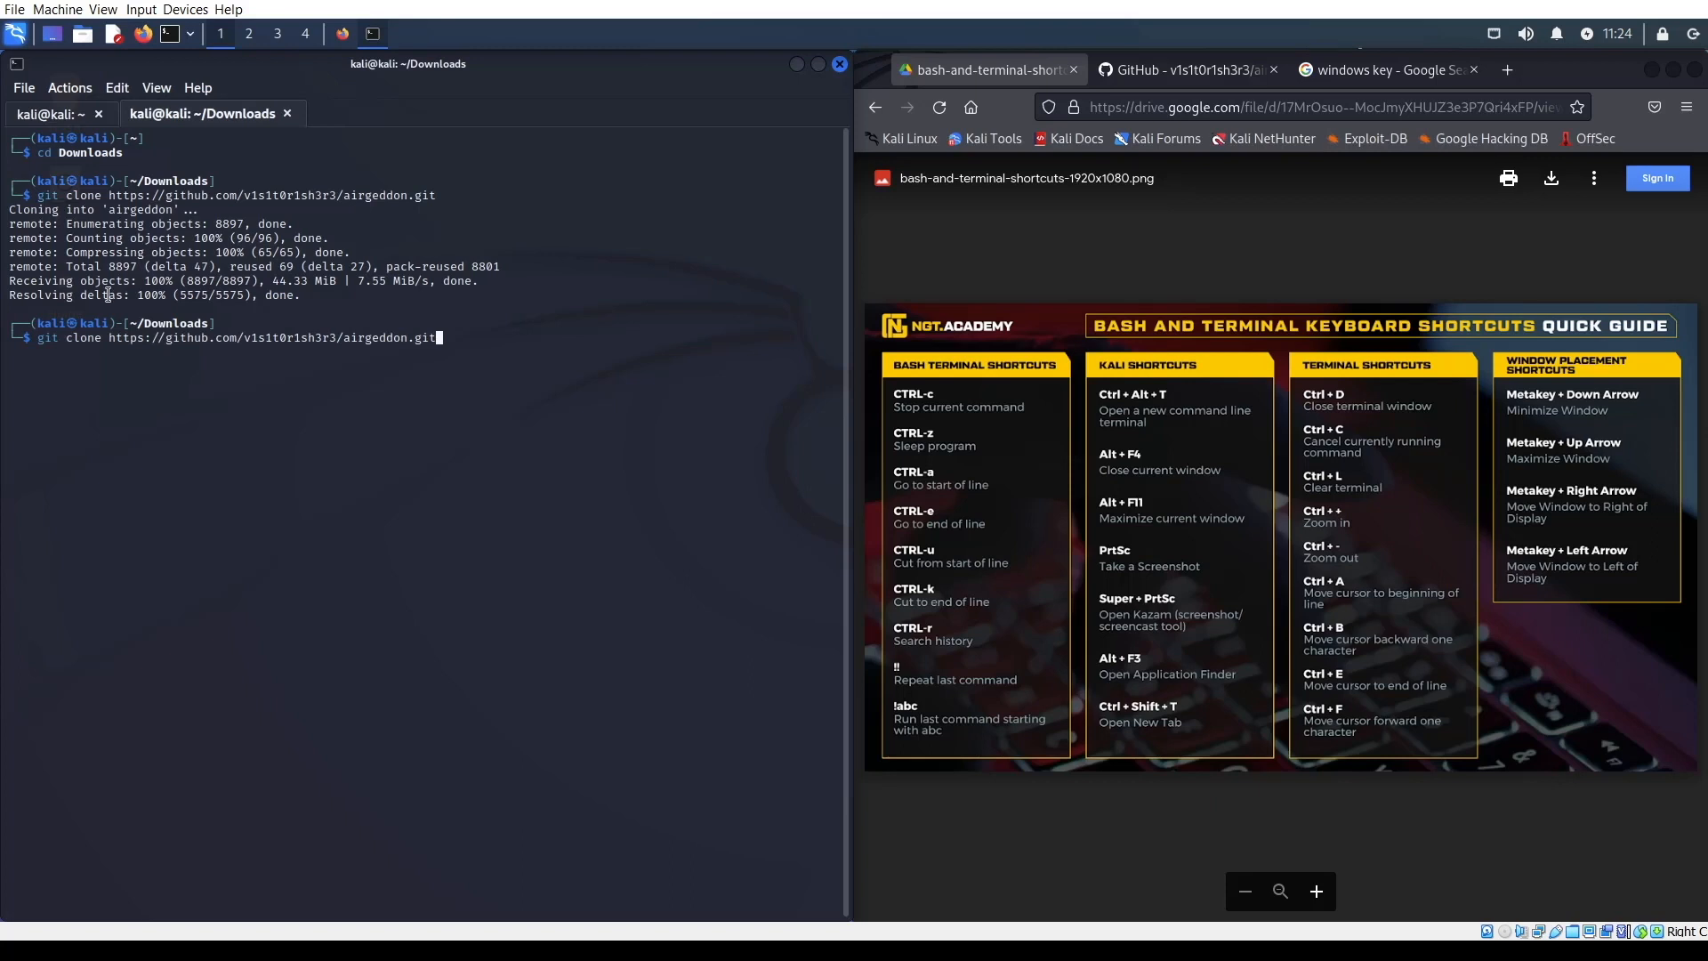
{"action": "mouse_move", "coordinate": [68, 352]}
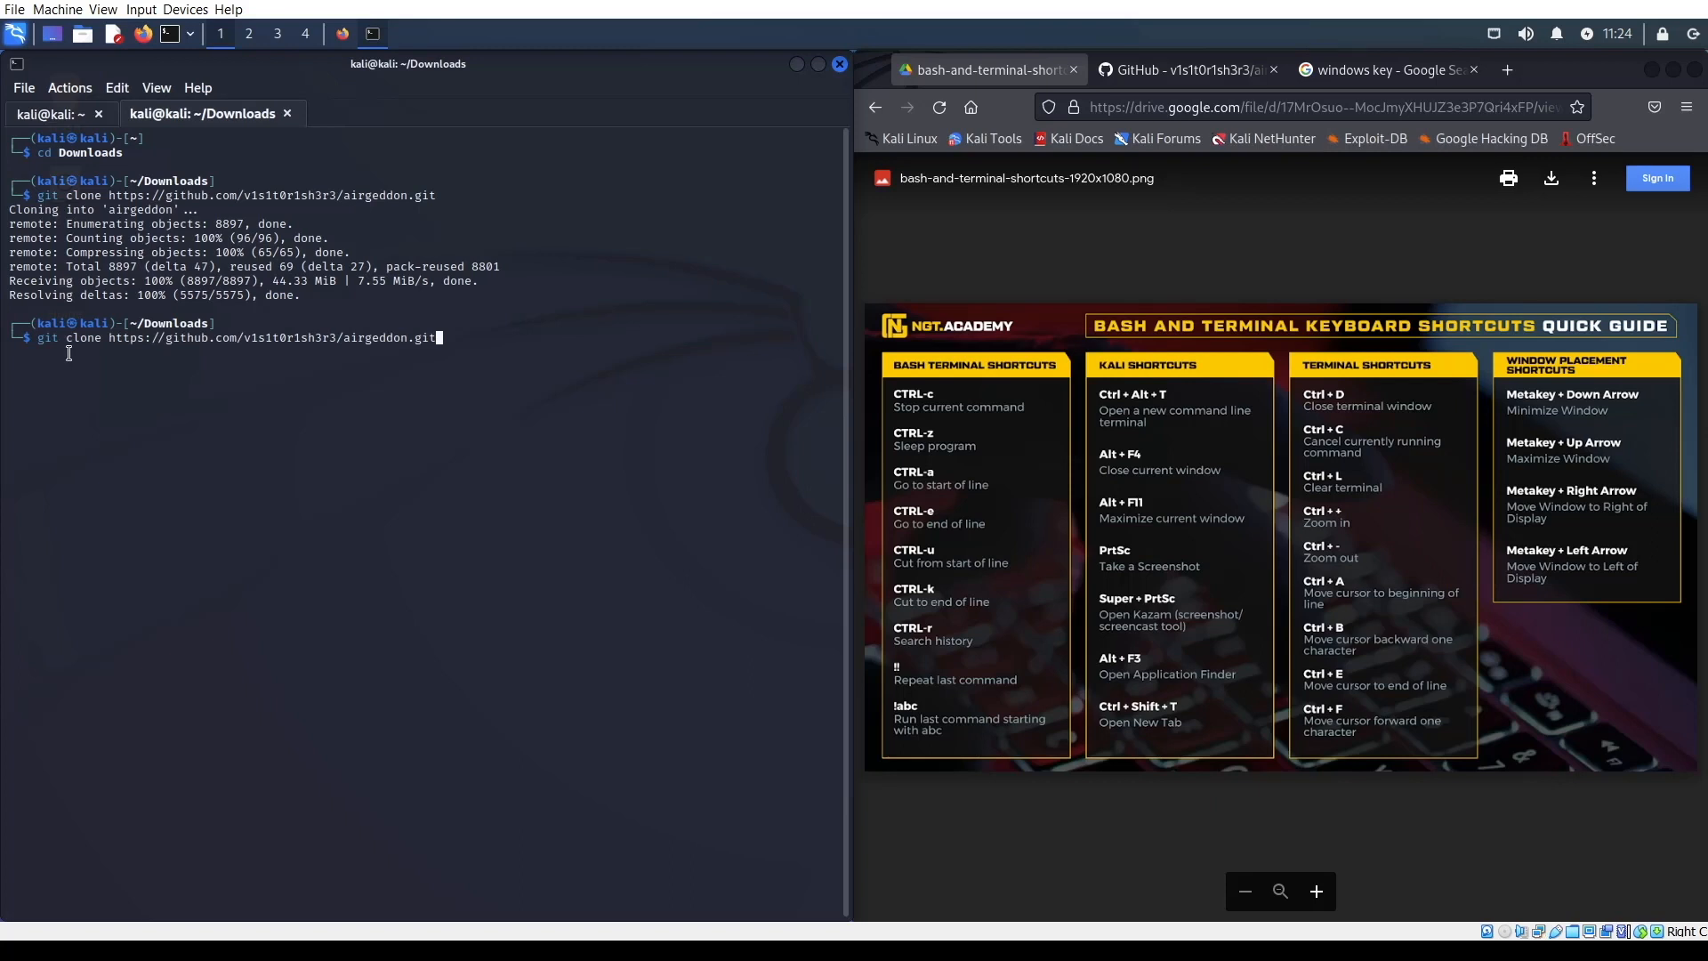
{"action": "mouse_move", "coordinate": [671, 461]}
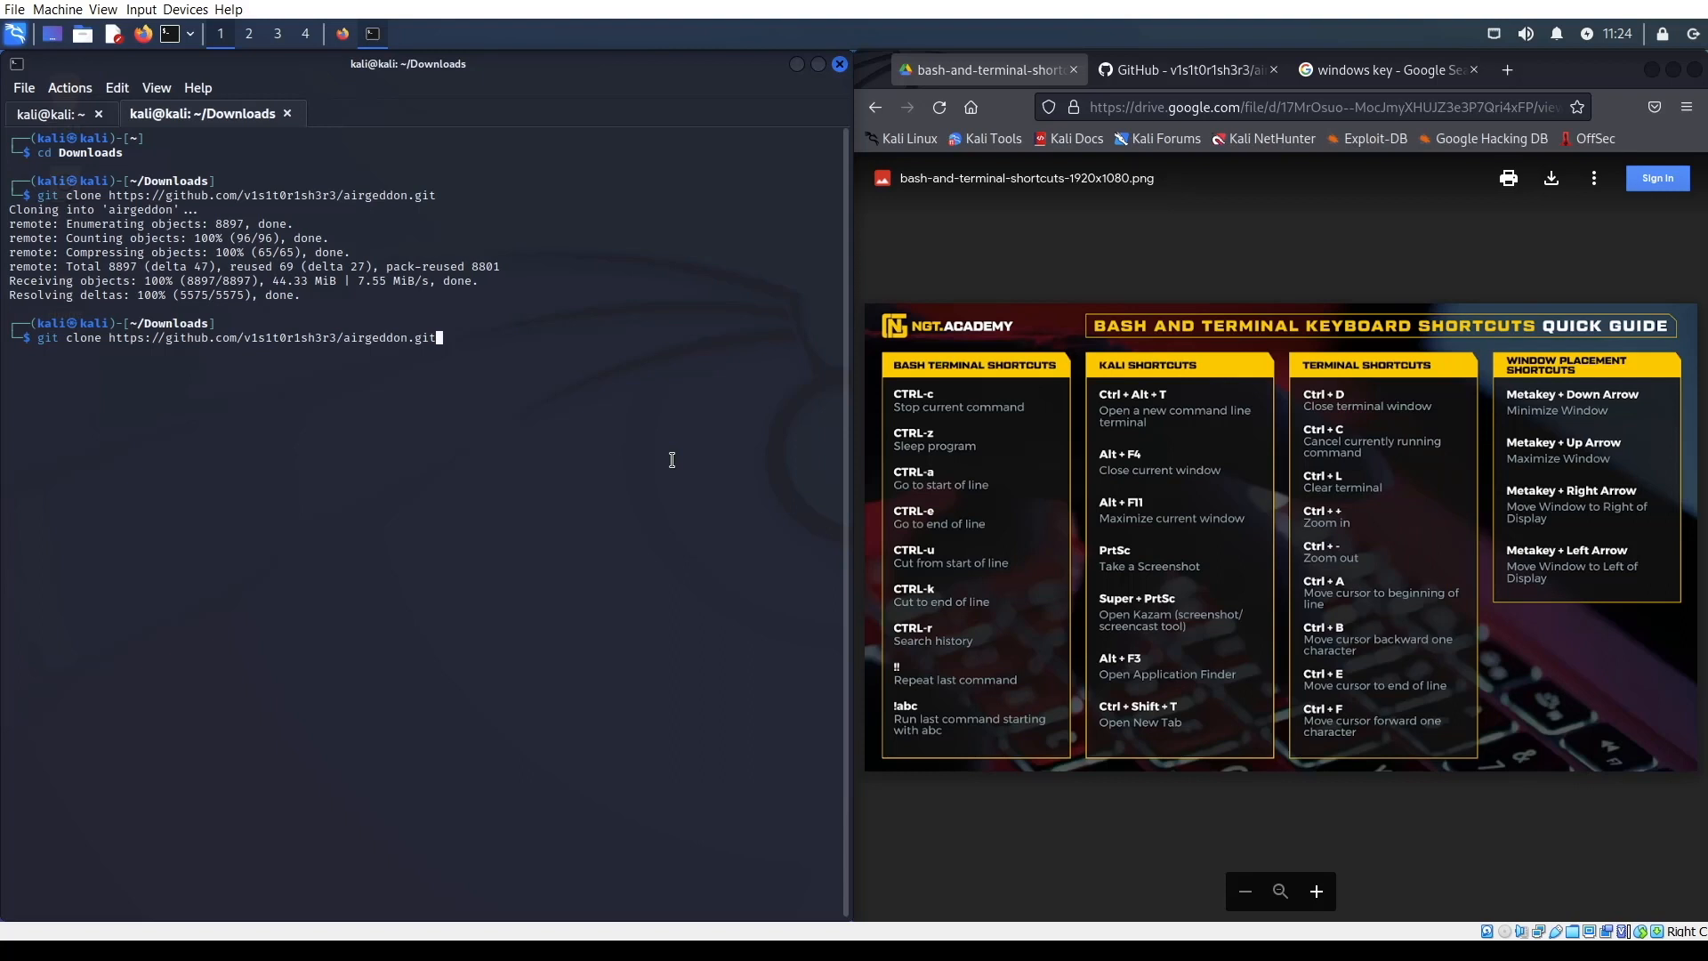
{"action": "mouse_move", "coordinate": [609, 502]}
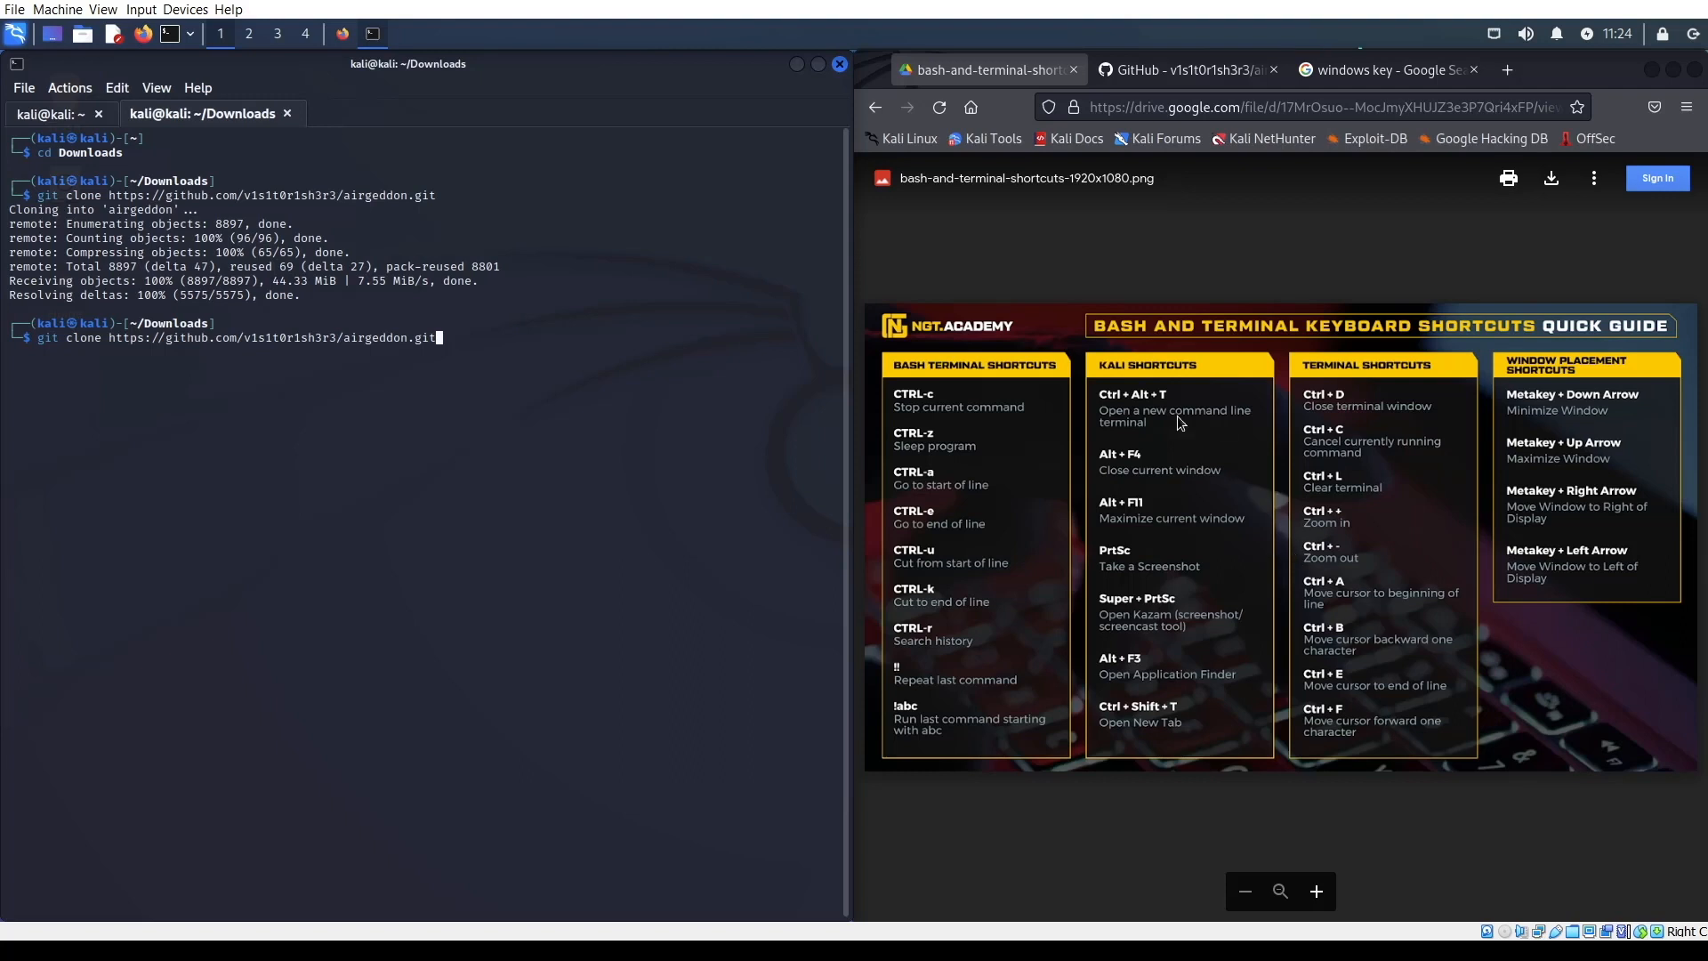
{"action": "mouse_move", "coordinate": [1251, 615]}
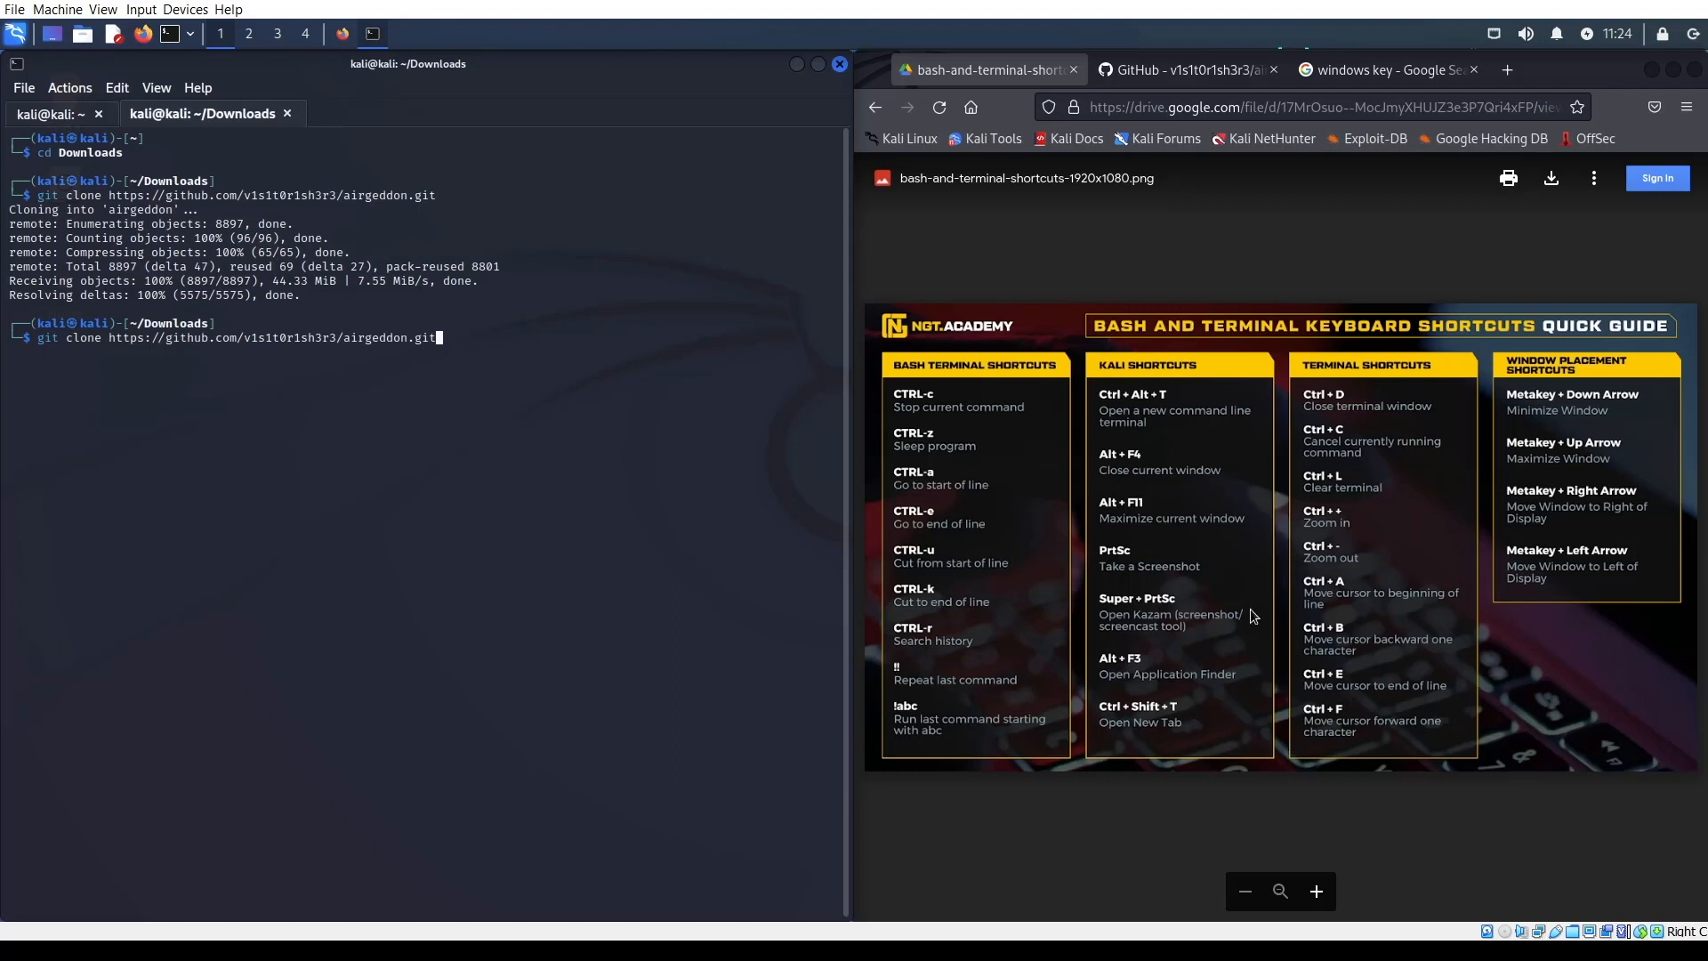
{"action": "mouse_move", "coordinate": [1374, 560]}
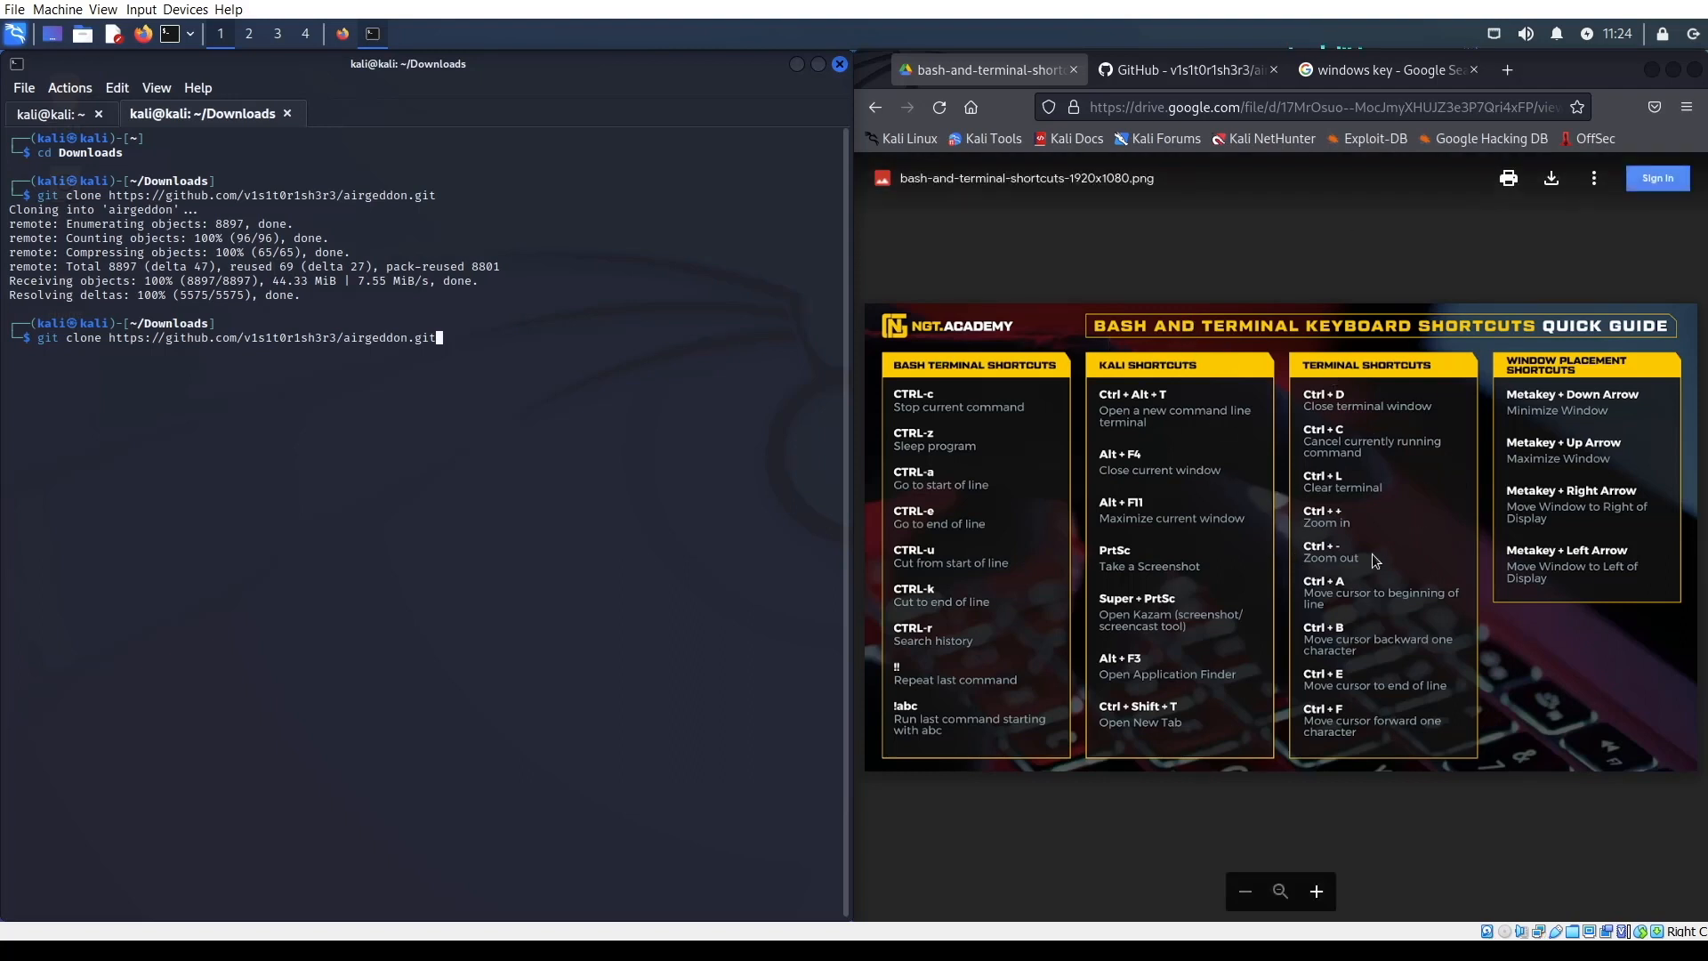